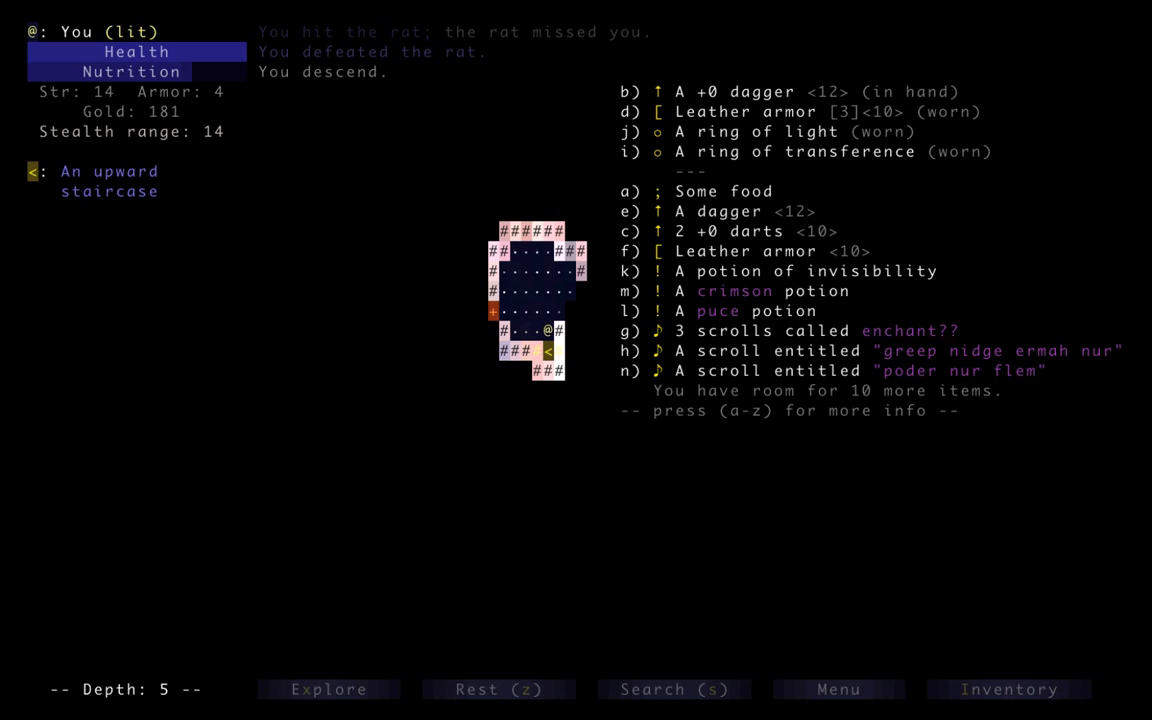
Review discoveries and drink the unknown potions, identifying speed and detect magic
{"action": "key", "text": "escape"}
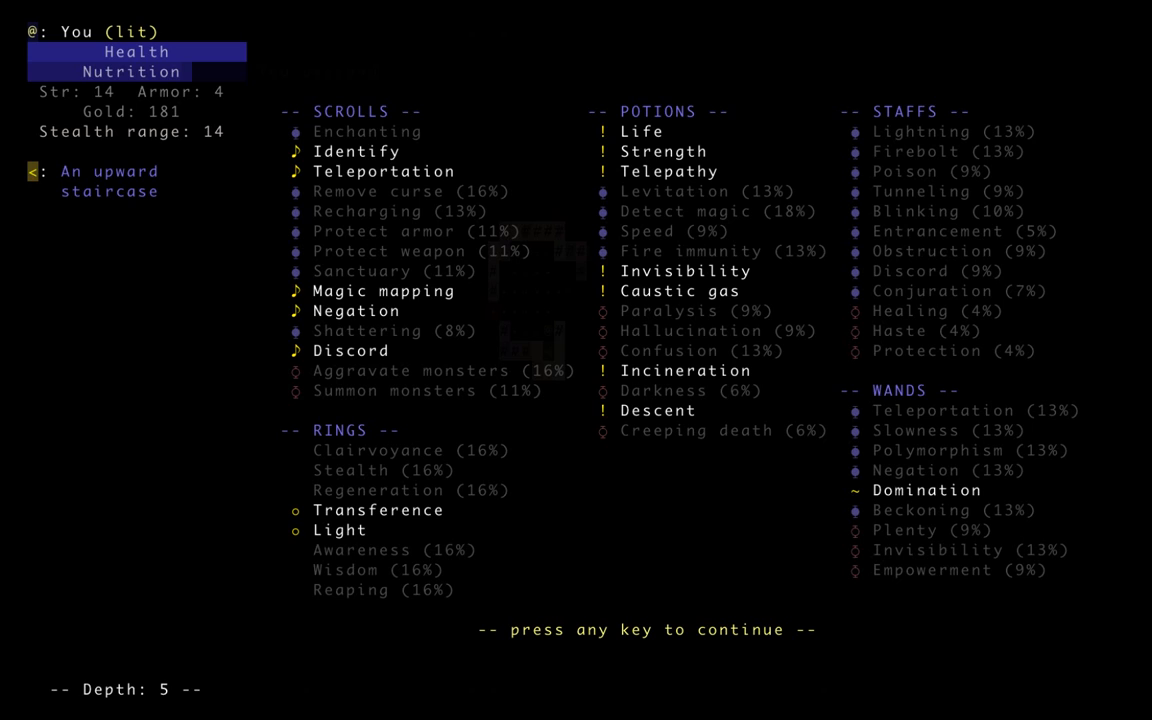
{"action": "key", "text": "space"}
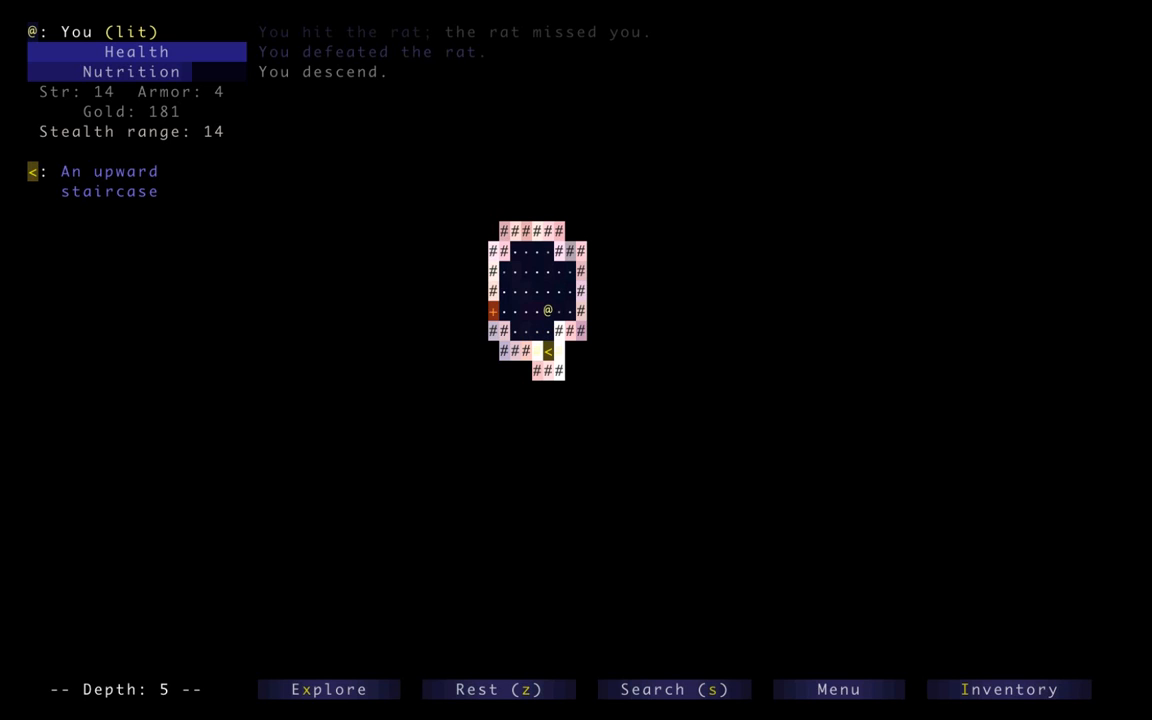
{"action": "key", "text": "a"}
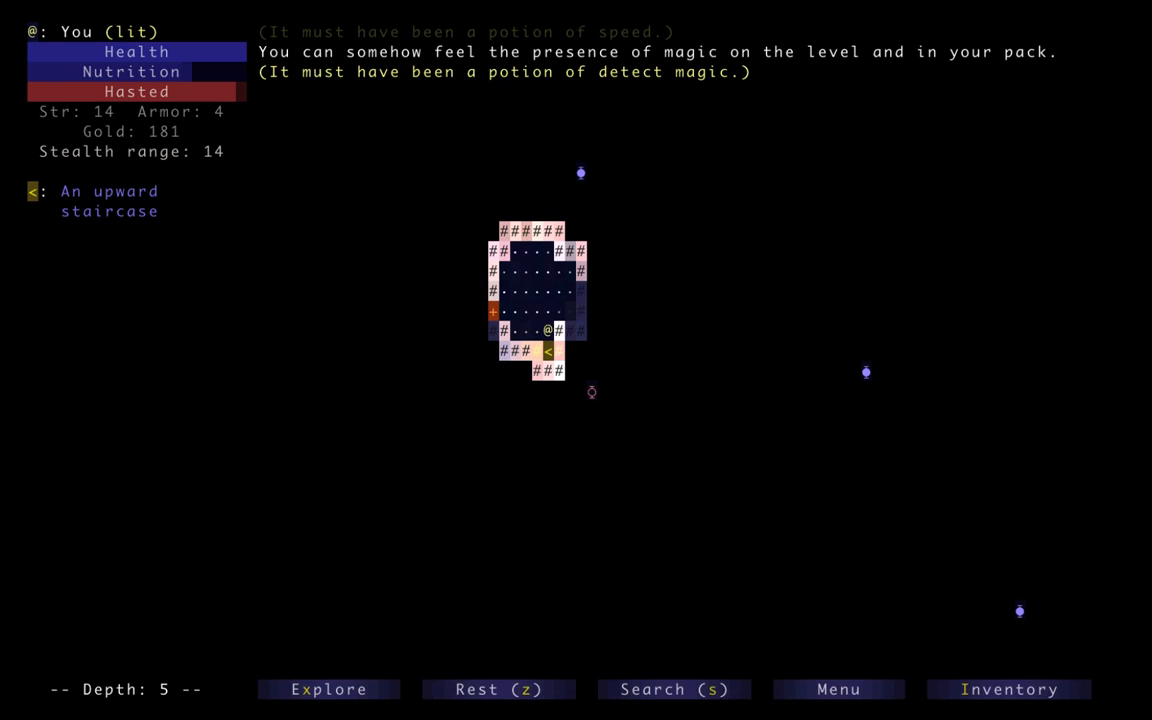
{"action": "left_click", "coordinate": [1009, 689]}
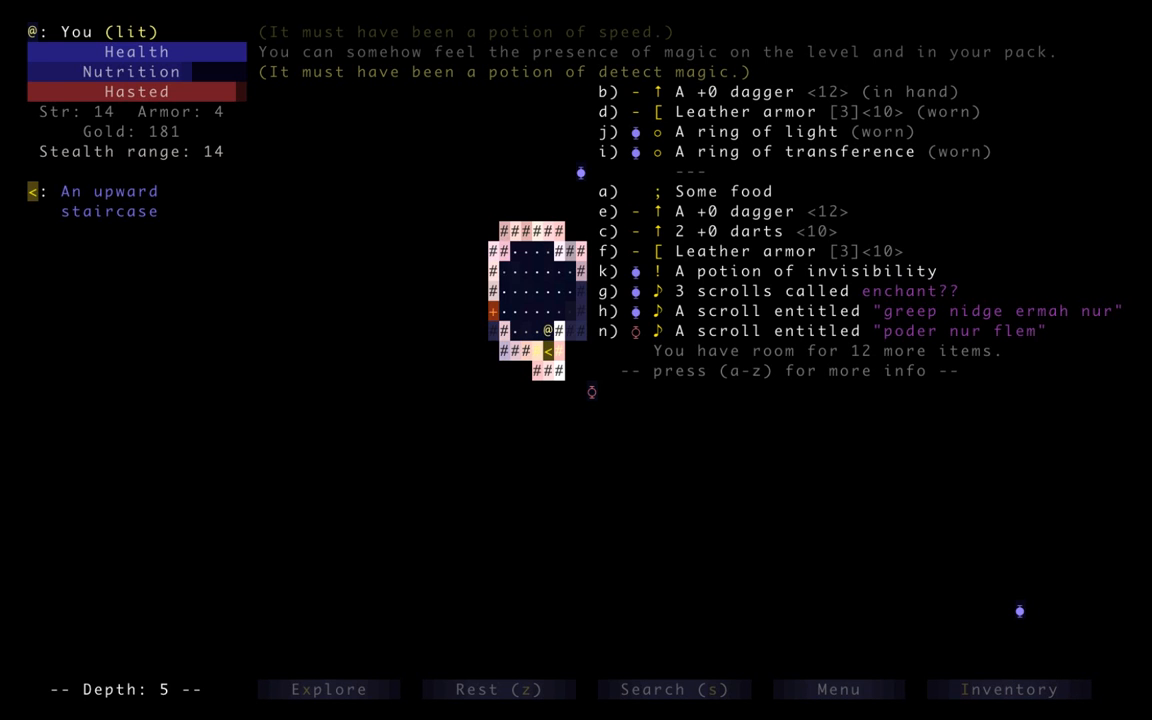
Name the malevolent scroll 'bad1', drop it, and step away
{"action": "key", "text": "Escape"}
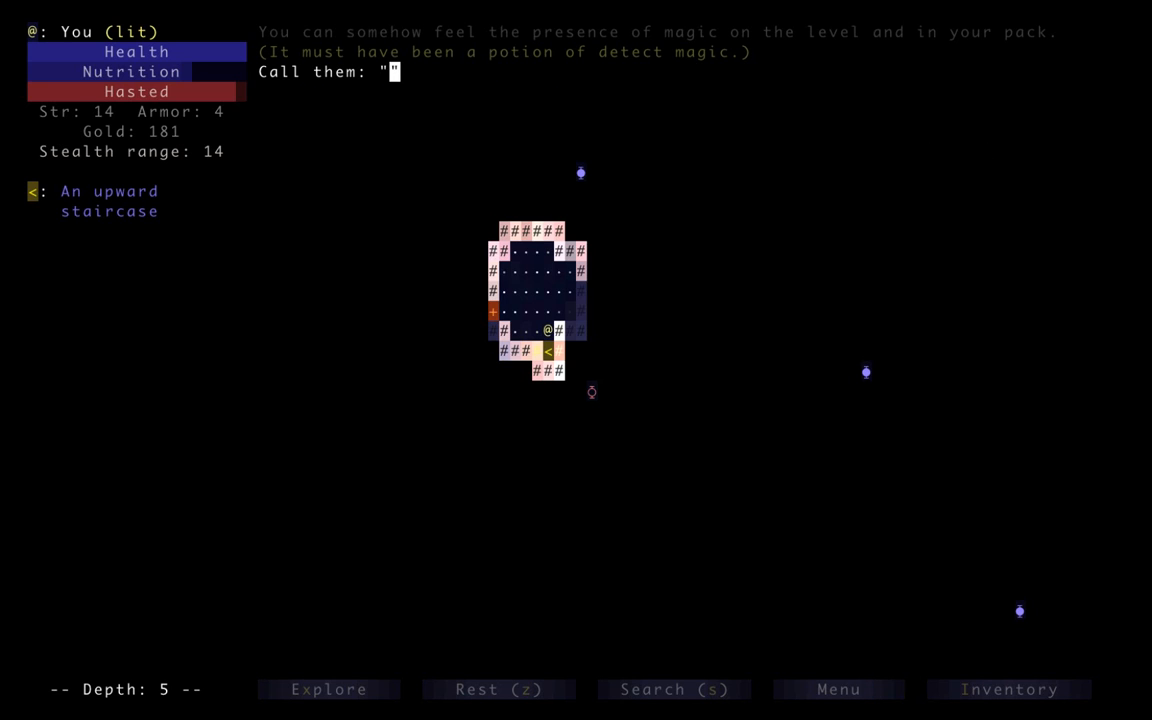
{"action": "type", "text": "bad1"}
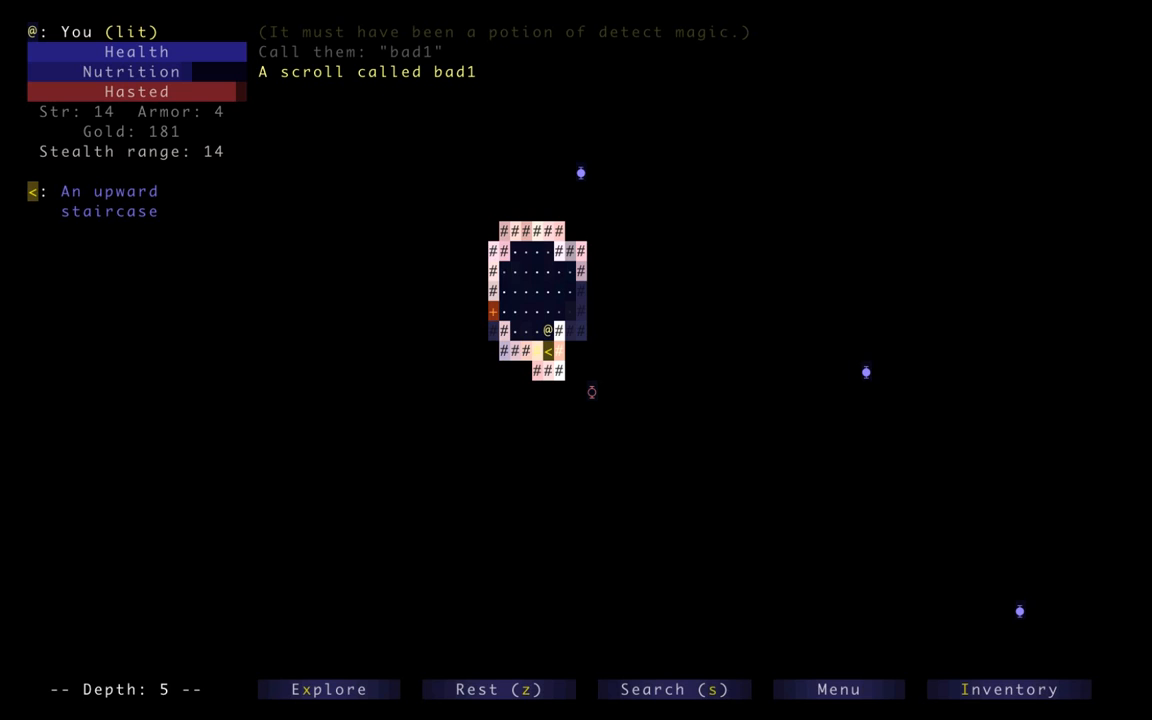
{"action": "key", "text": "Left"}
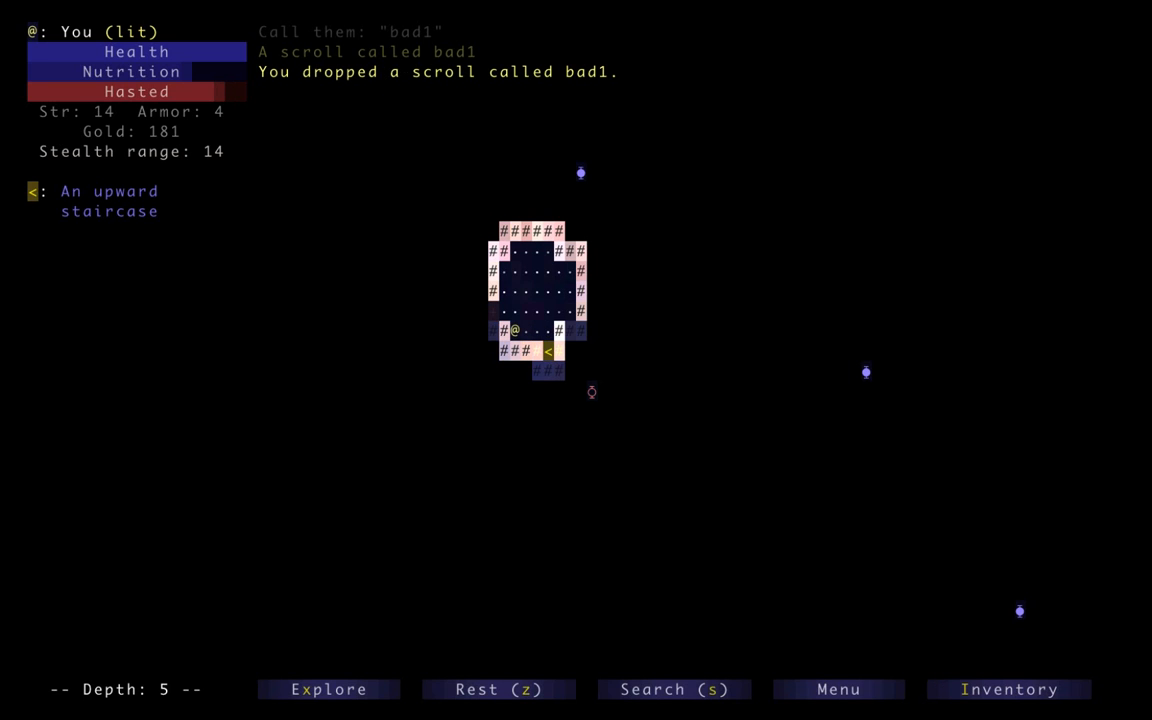
{"action": "key", "text": "Right"}
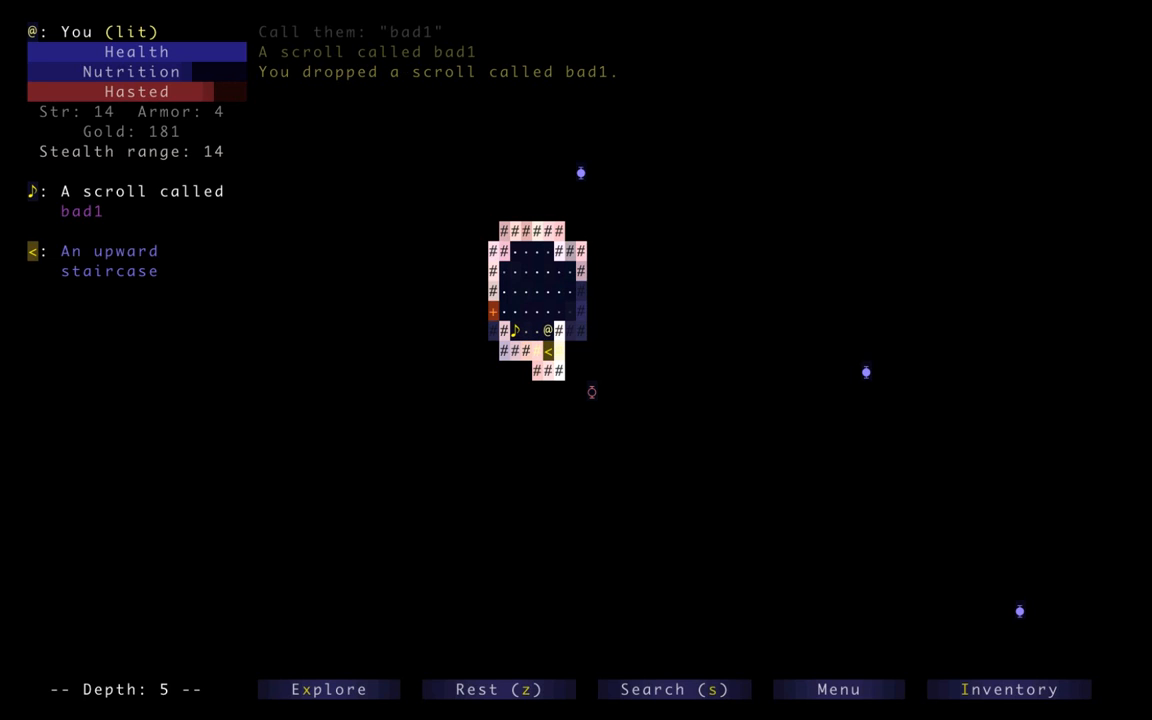
Review discoveries, return from depth 4 to 5, kill a jackal and rat, reach the goblin camp
{"action": "left_click", "coordinate": [1009, 689]}
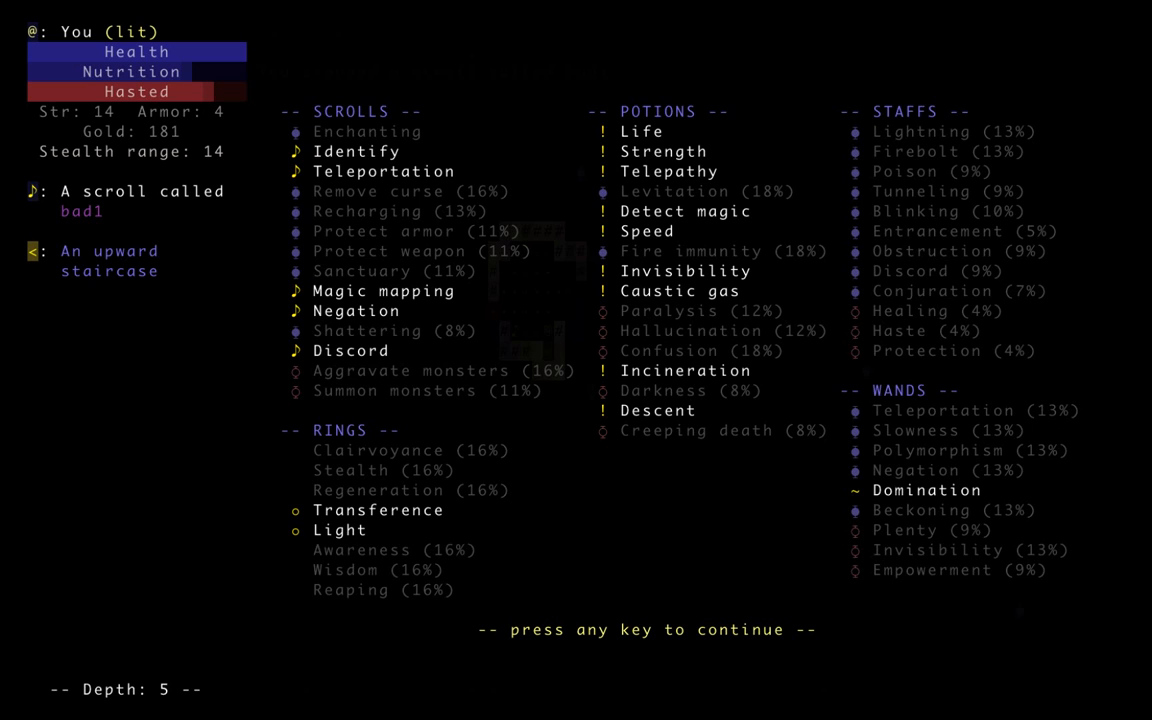
{"action": "key", "text": "space"}
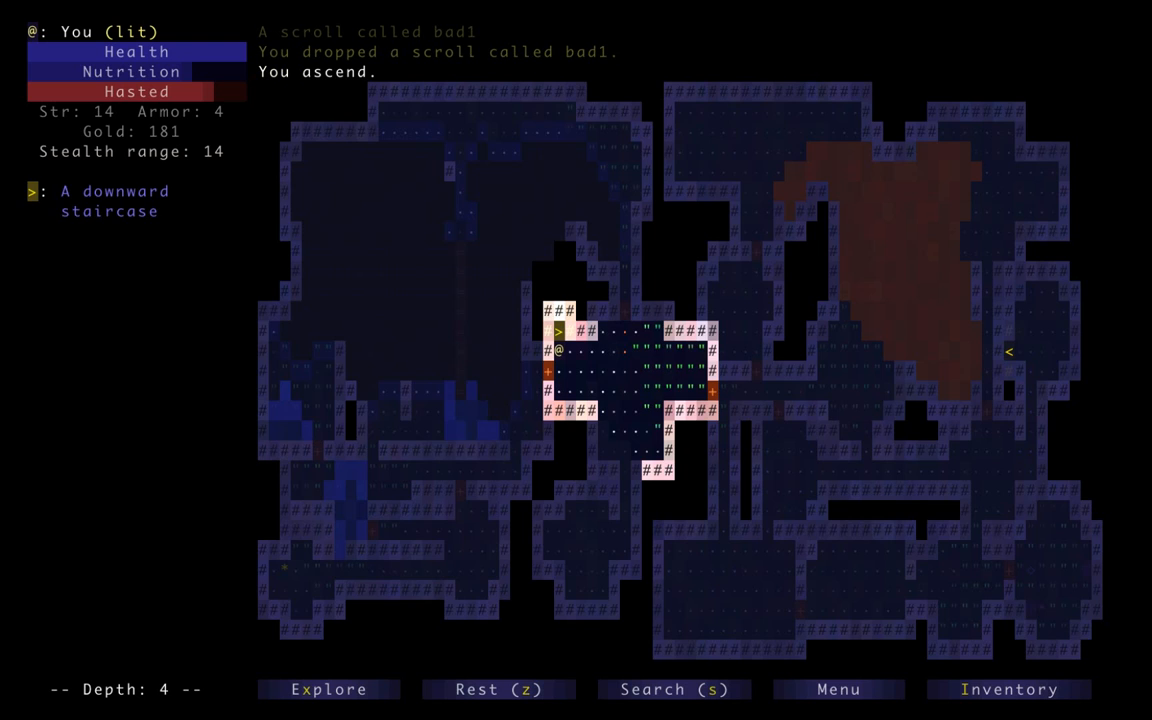
{"action": "key", "text": ">"}
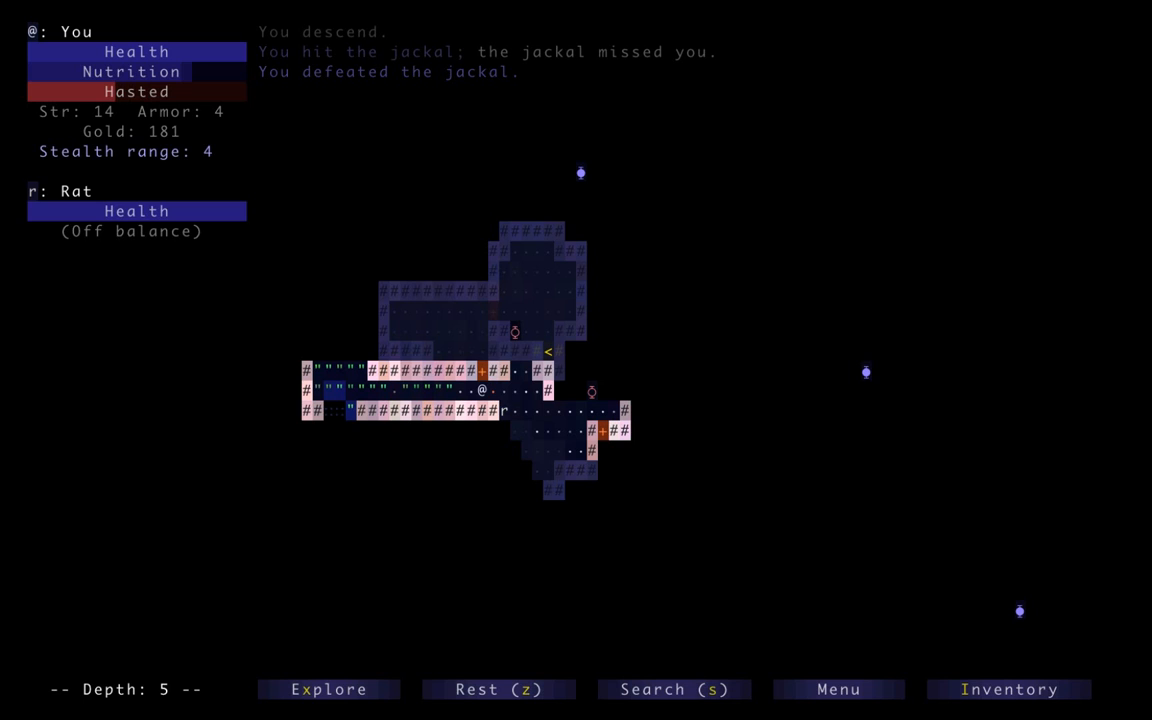
{"action": "key", "text": "right"}
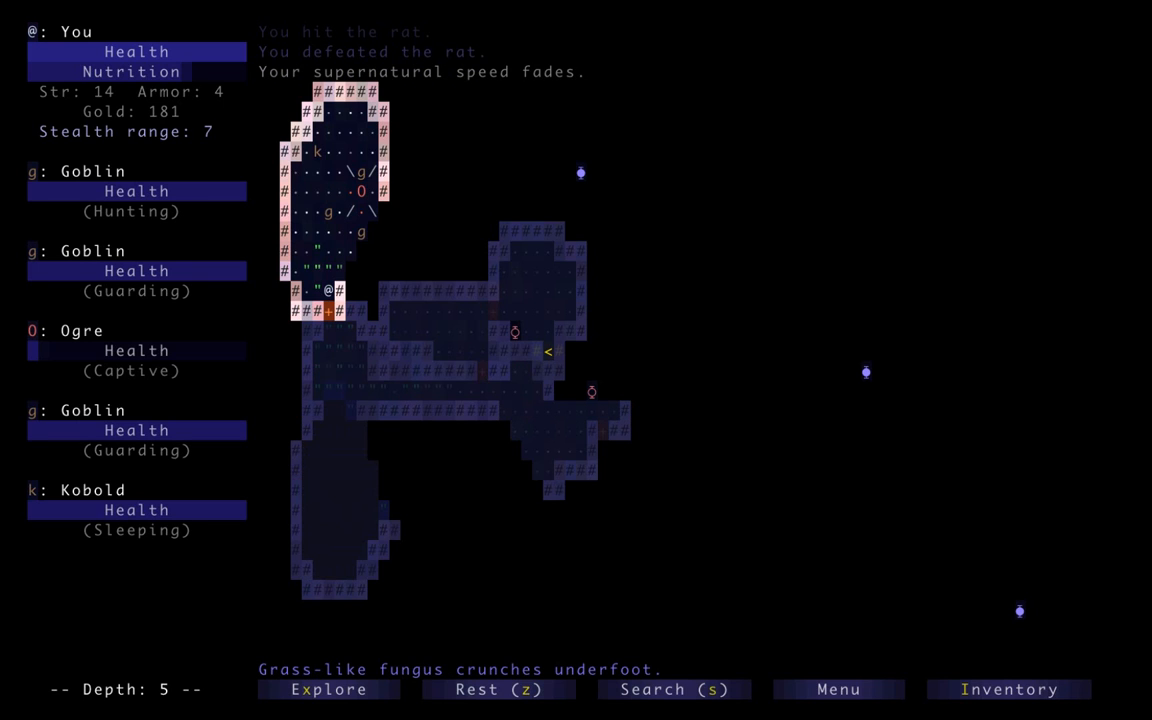
Check the pack, then advance on the goblin camp and attack the approaching goblin
{"action": "left_click", "coordinate": [1009, 689]}
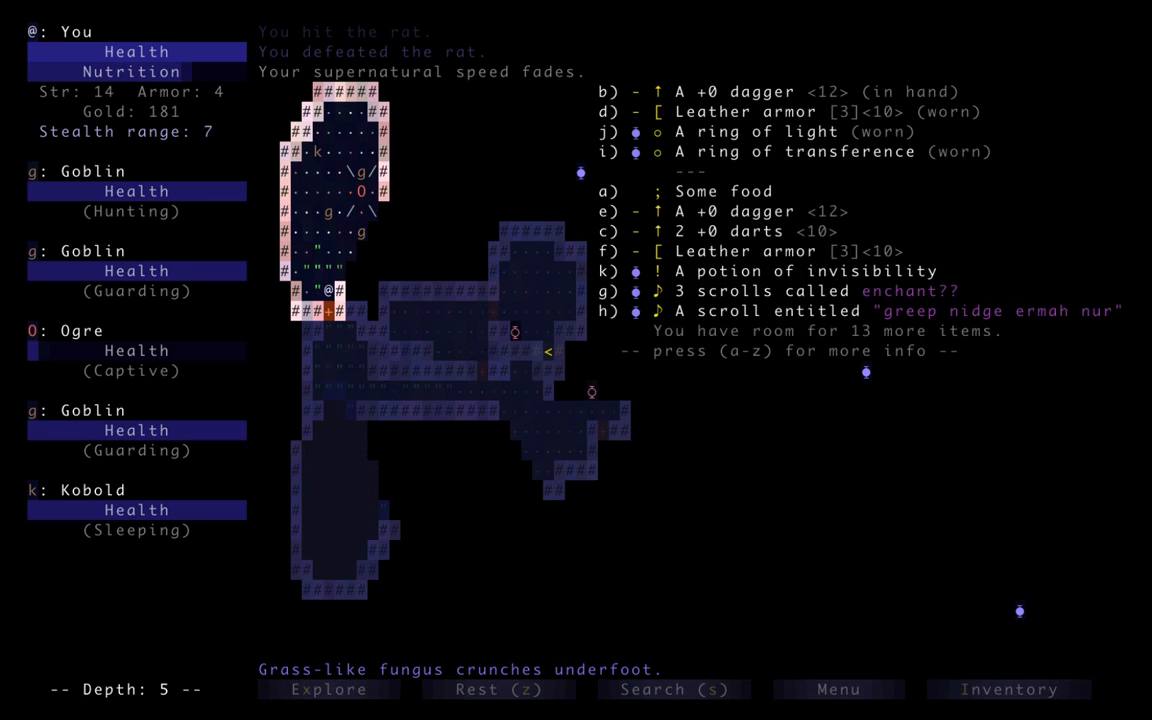
{"action": "key", "text": "escape"}
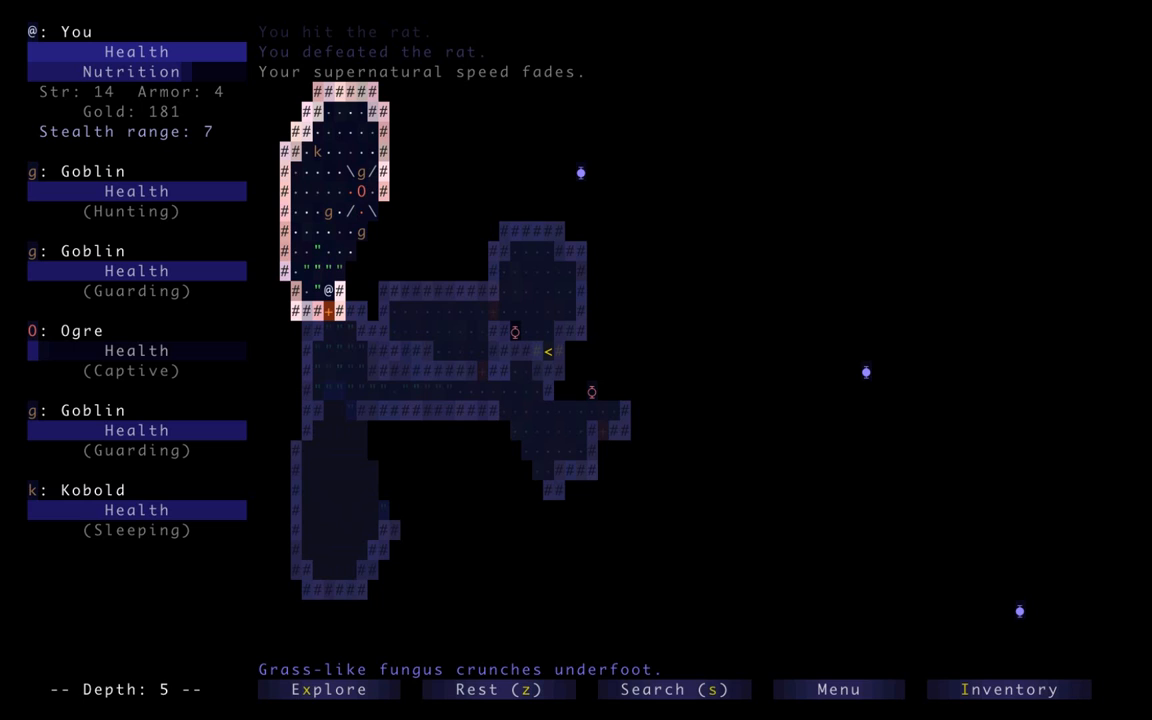
{"action": "key", "text": "Up"}
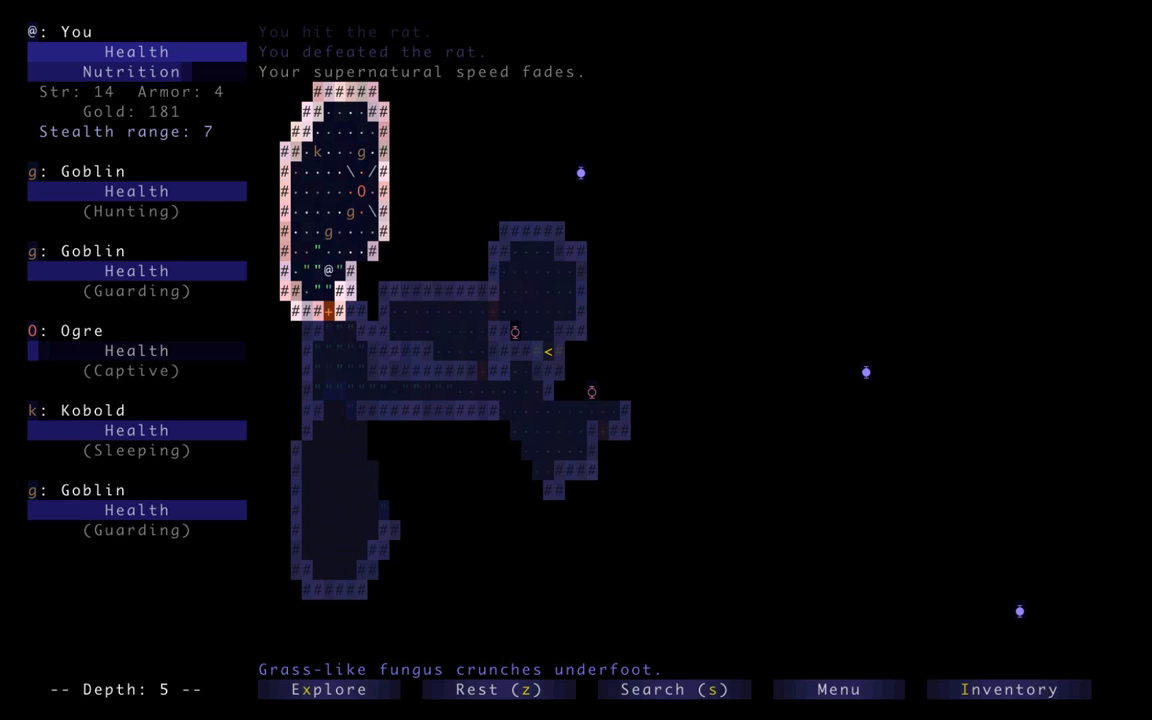
{"action": "key", "text": "Down"}
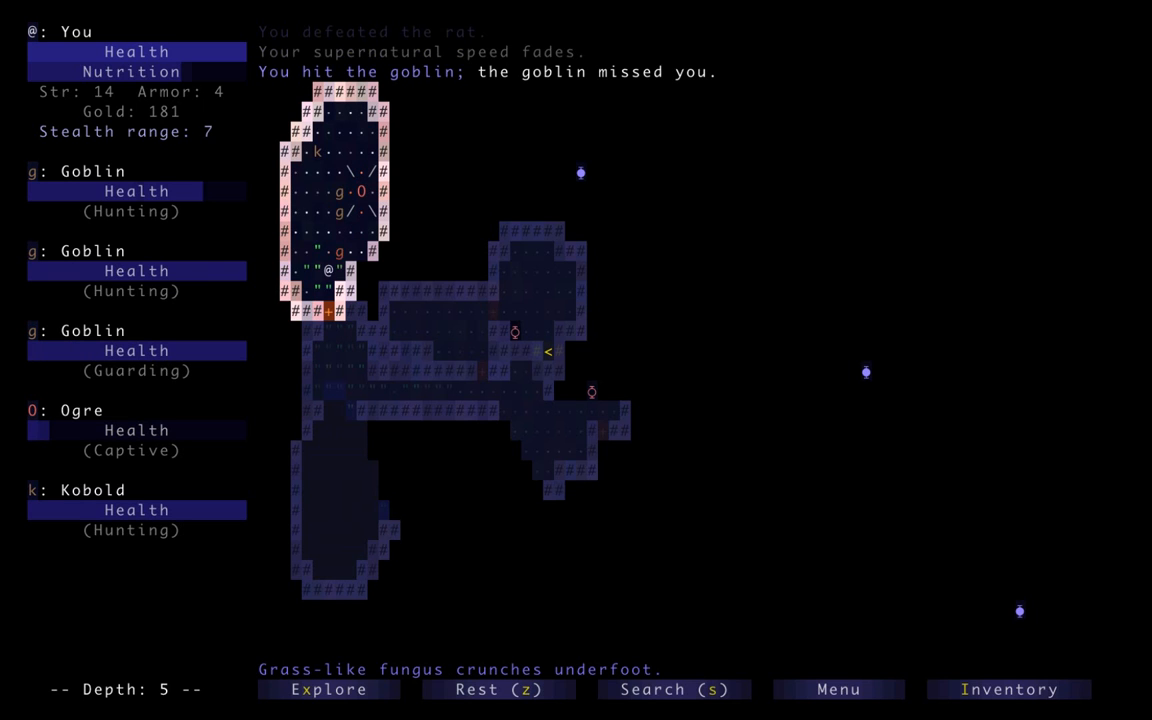
Fall back into the doorway while fighting and start aiming a dart at a goblin
{"action": "key", "text": "Down"}
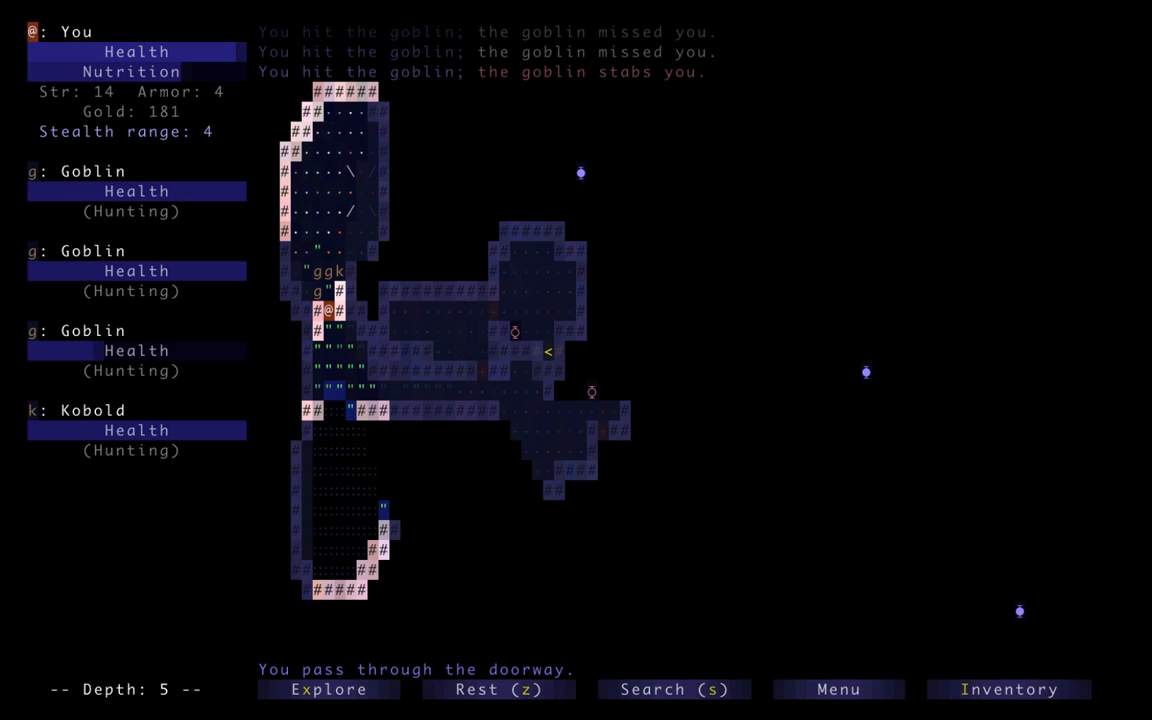
{"action": "left_click", "coordinate": [1009, 689]}
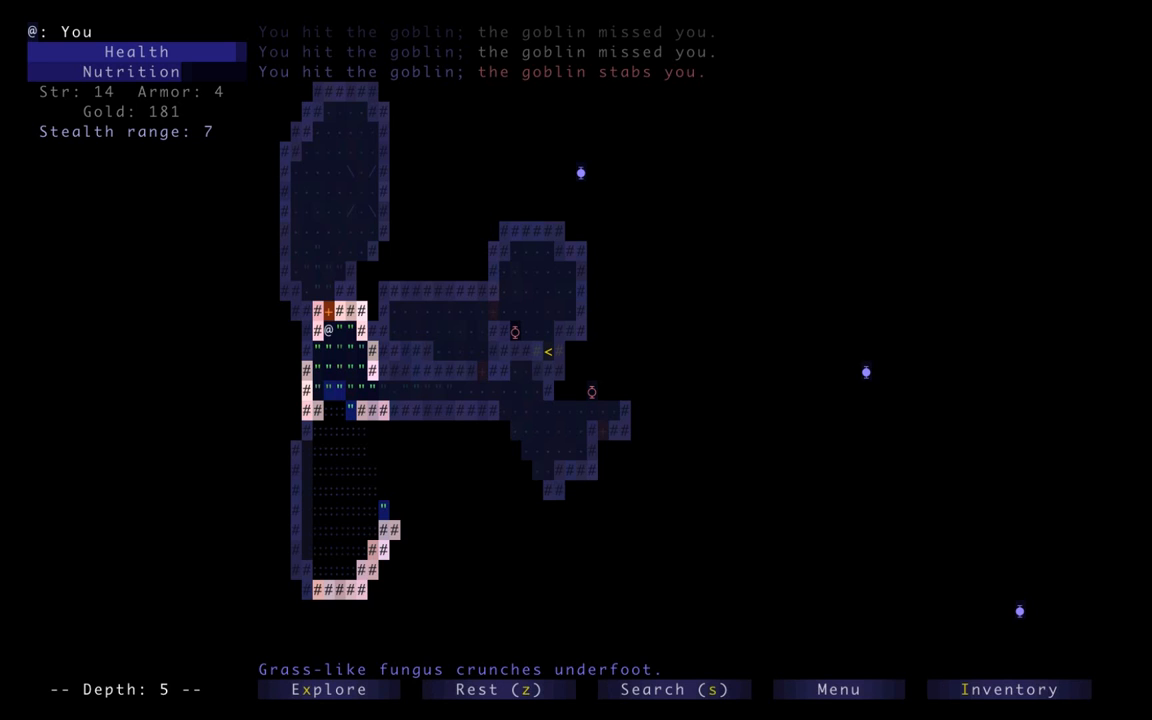
{"action": "key", "text": "Up"}
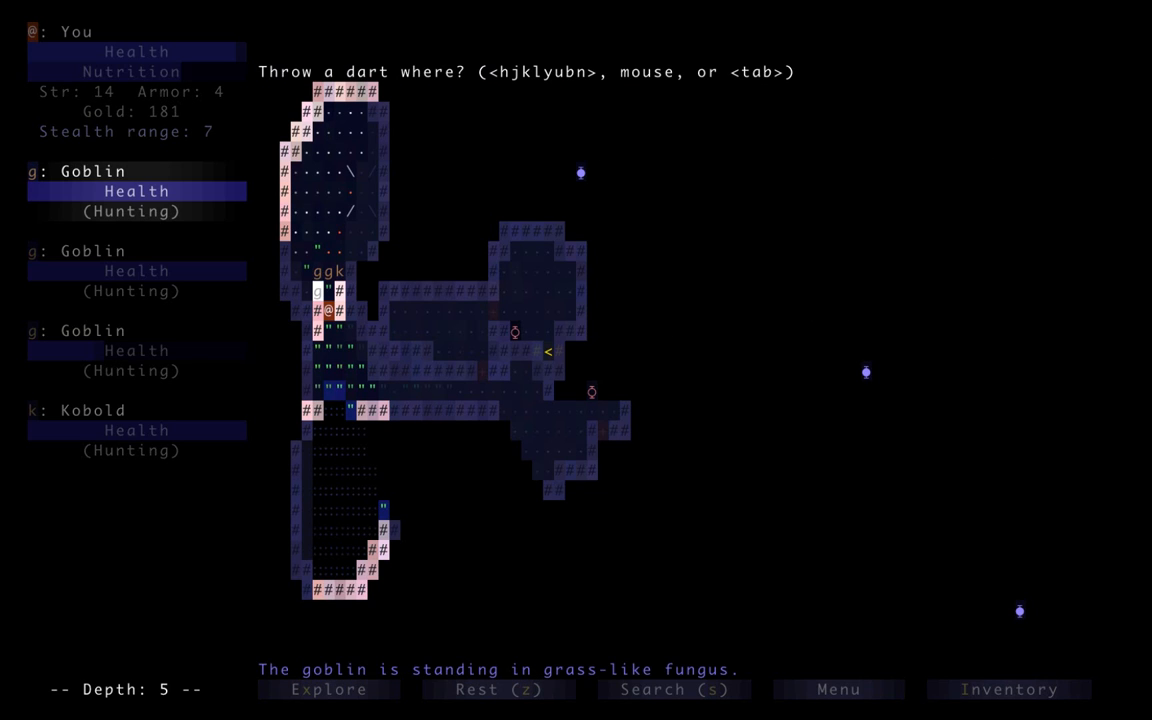
Throw darts and melee until the goblins and kobold die, reaching the free-ogre prompt
{"action": "key", "text": "tab"}
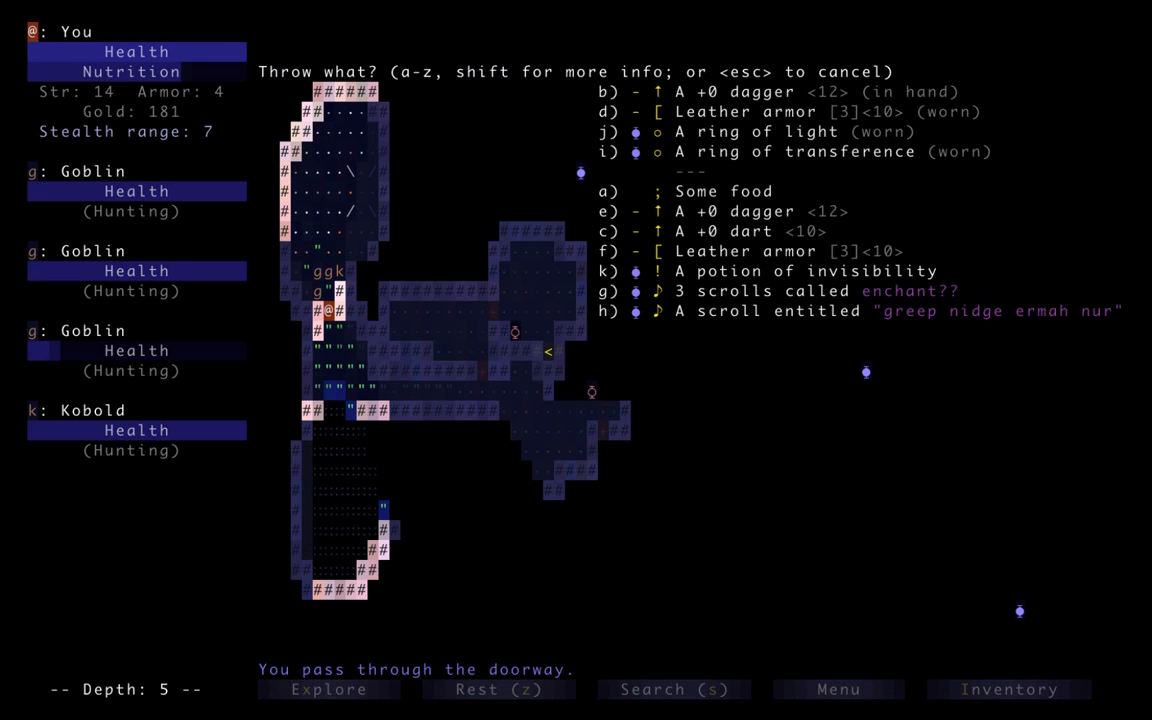
{"action": "key", "text": "c"}
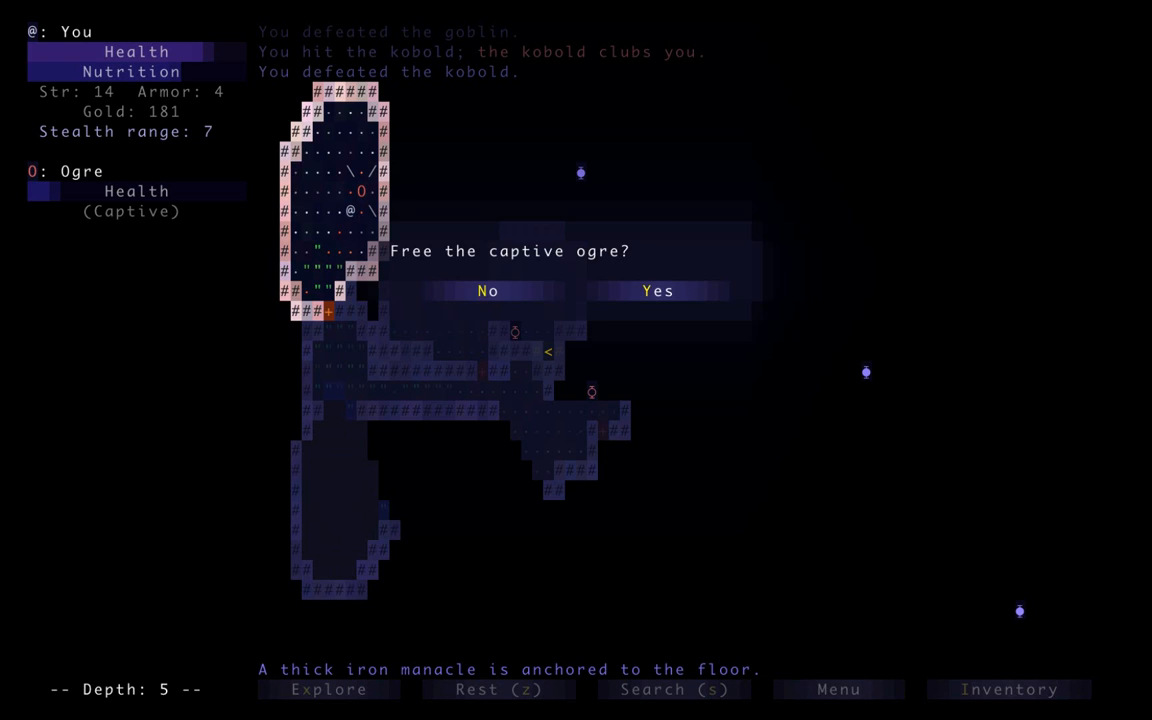
Free the captive ogre, climb to depth 4, kill two pink jellies, and explore with it
{"action": "left_click", "coordinate": [657, 291]}
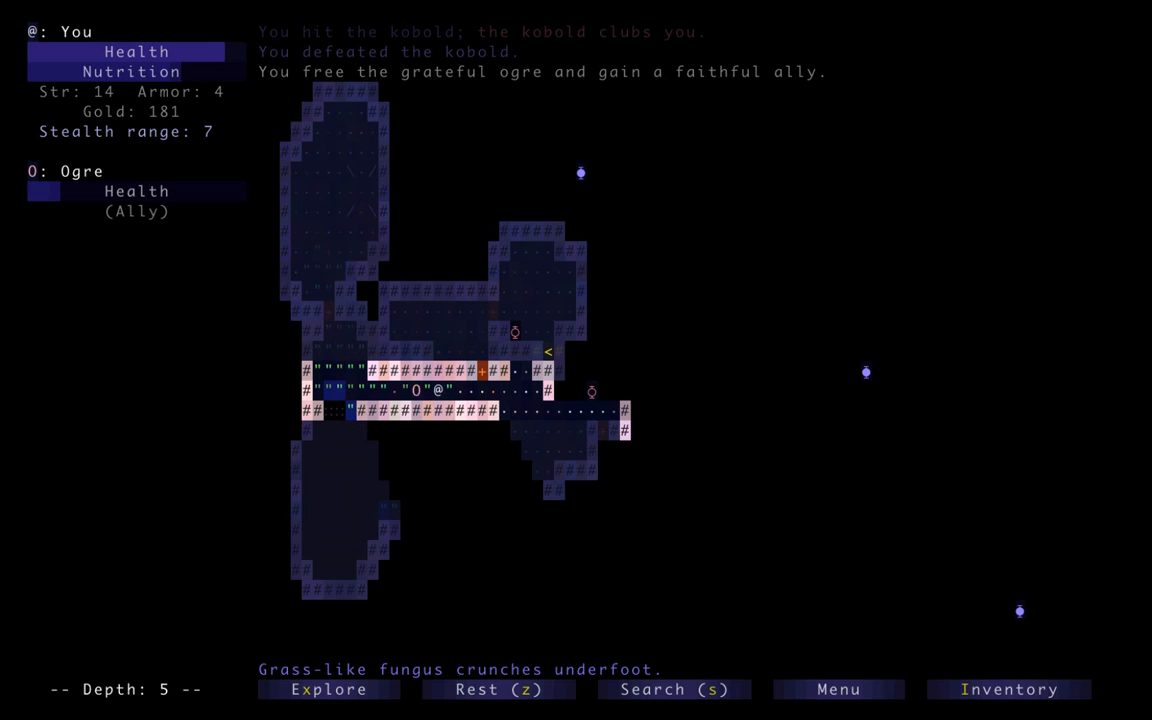
{"action": "key", "text": "up"}
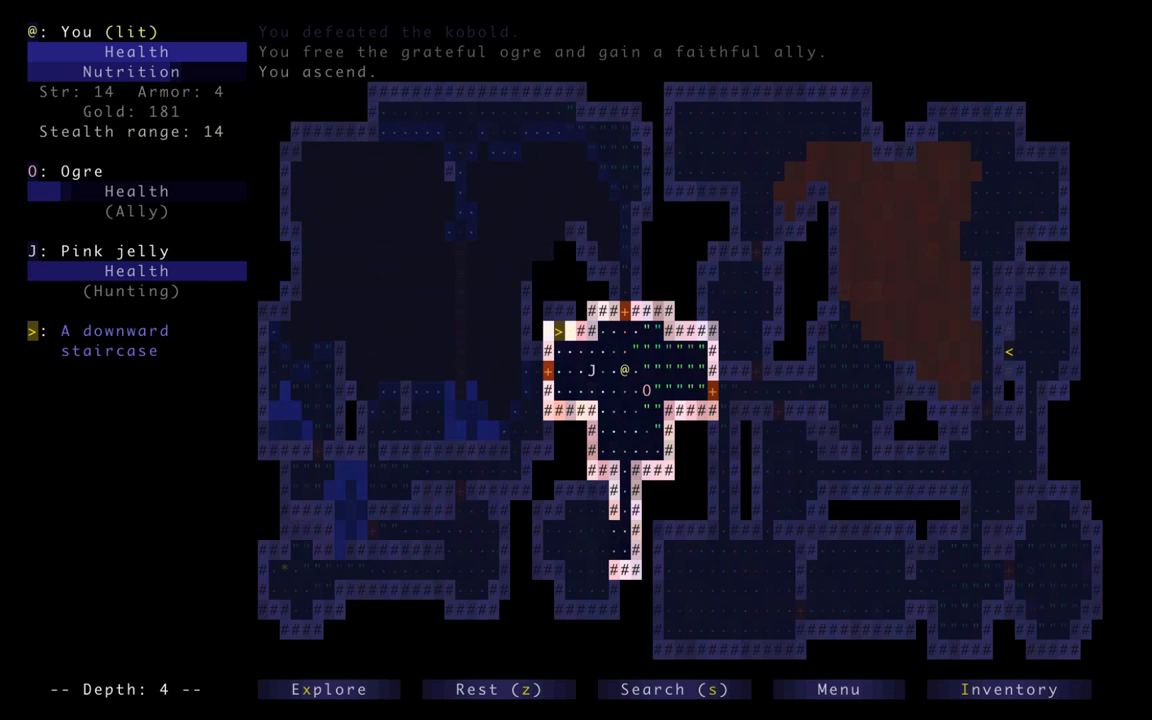
{"action": "key", "text": "Right"}
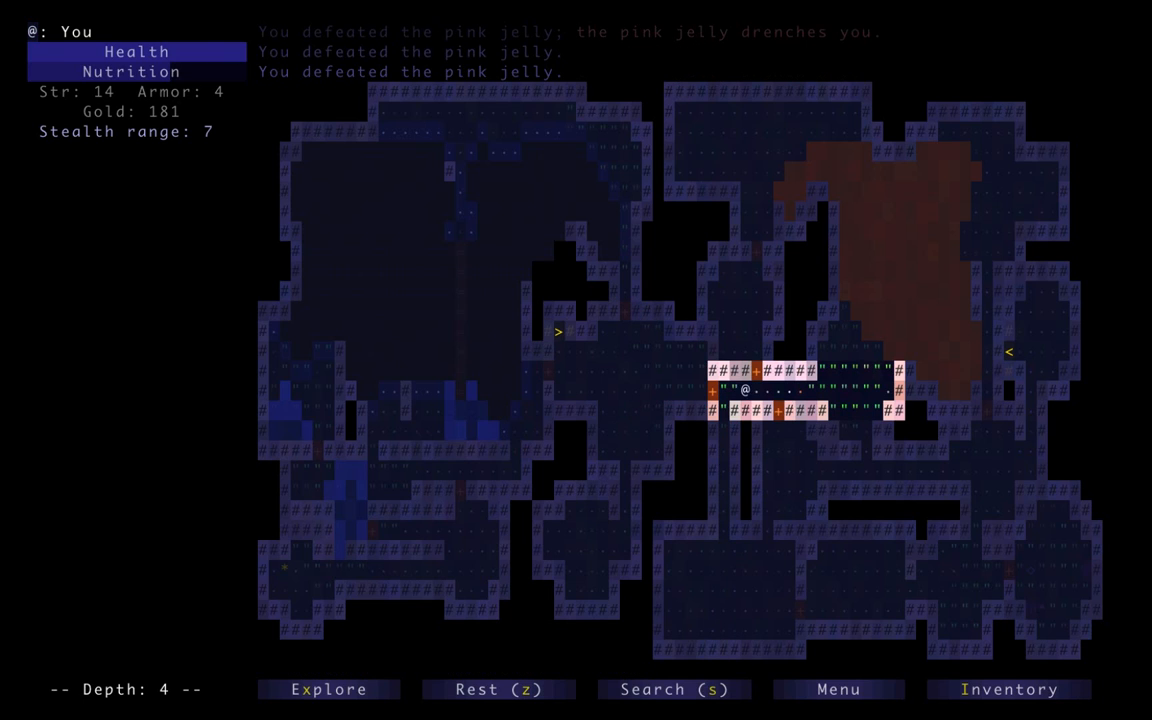
{"action": "key", "text": "Right"}
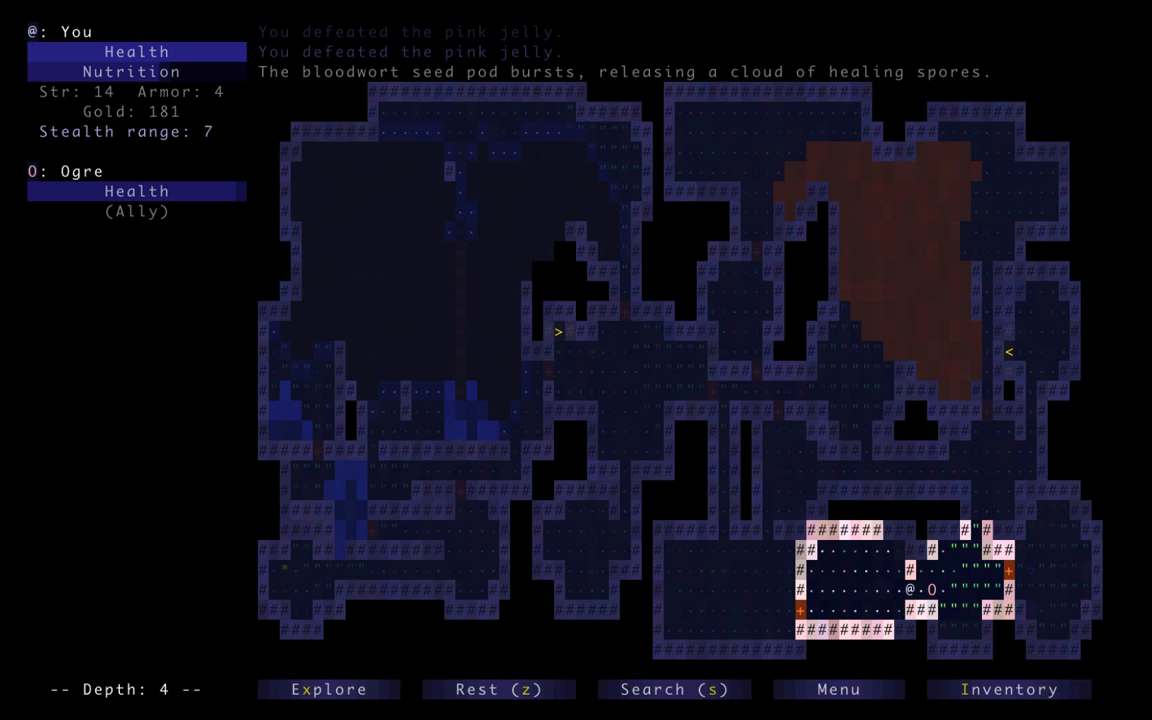
Descend to depth 5, pick up scroll bad1, check drop and discoveries, grab the green potion
{"action": "key", "text": ">"}
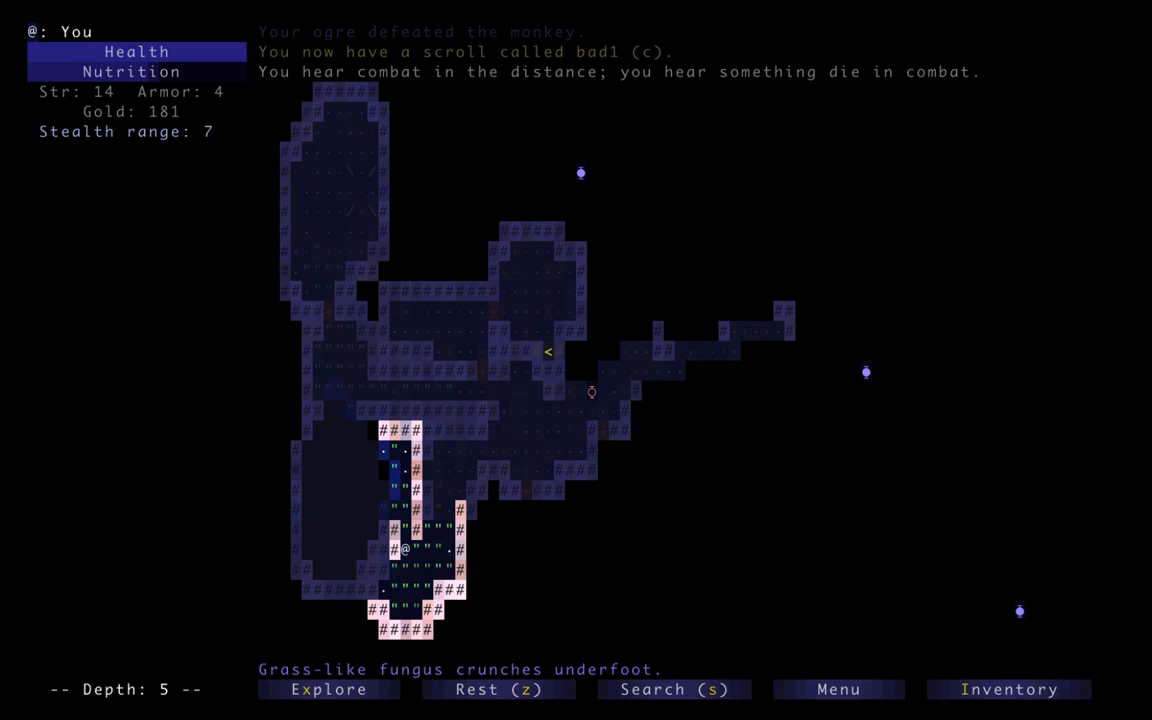
{"action": "key", "text": "up"}
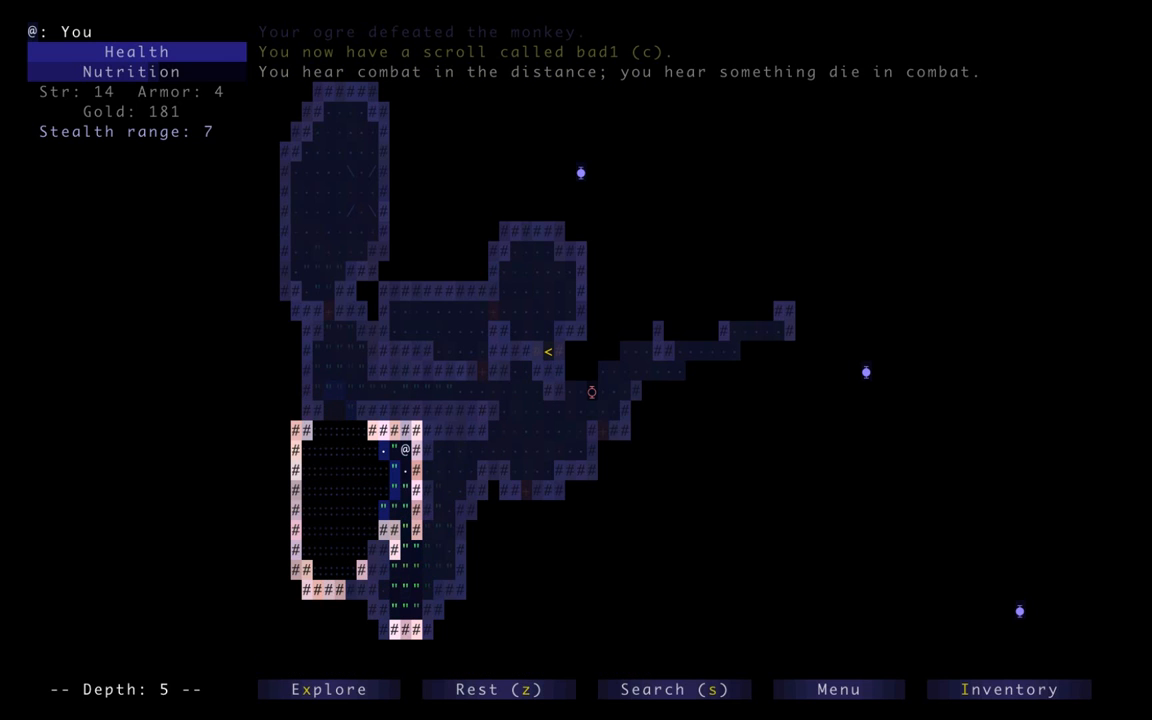
{"action": "key", "text": "d"}
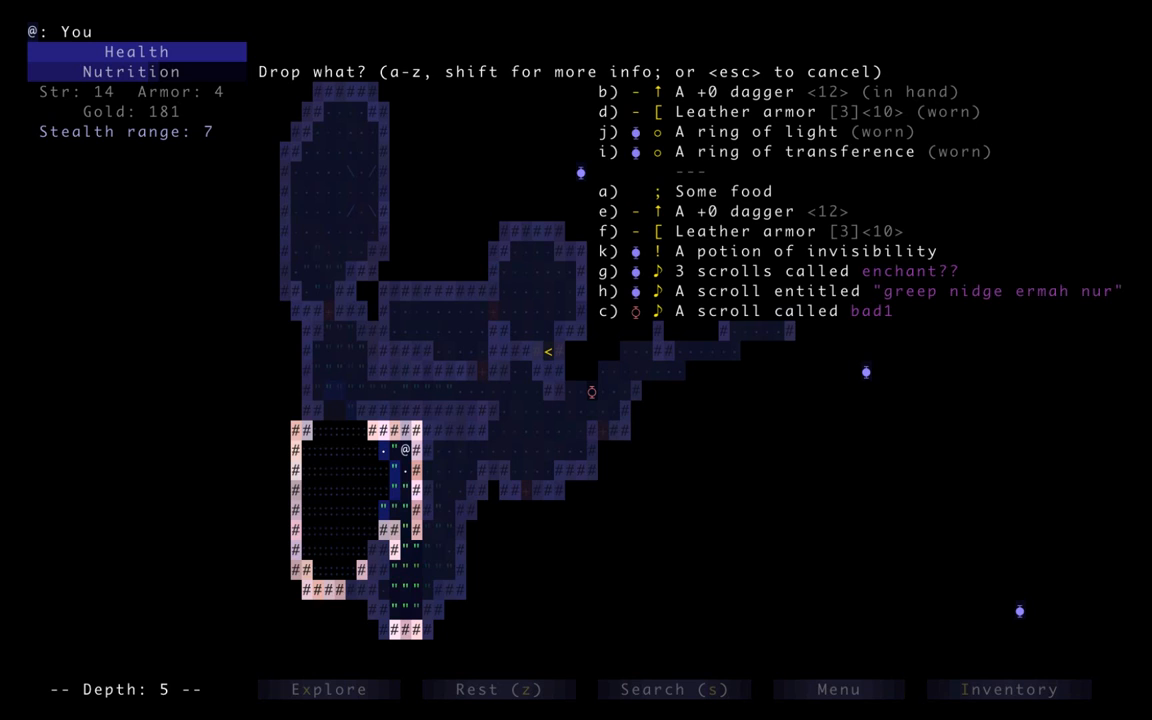
{"action": "key", "text": "c"}
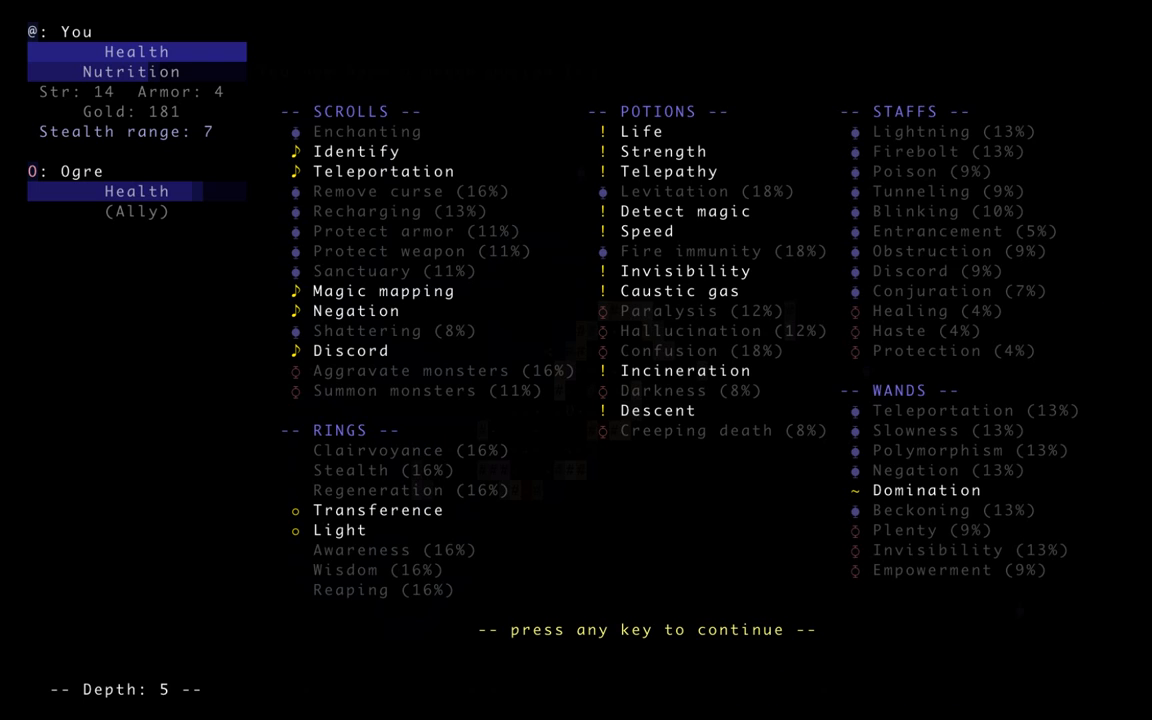
{"action": "key", "text": "space"}
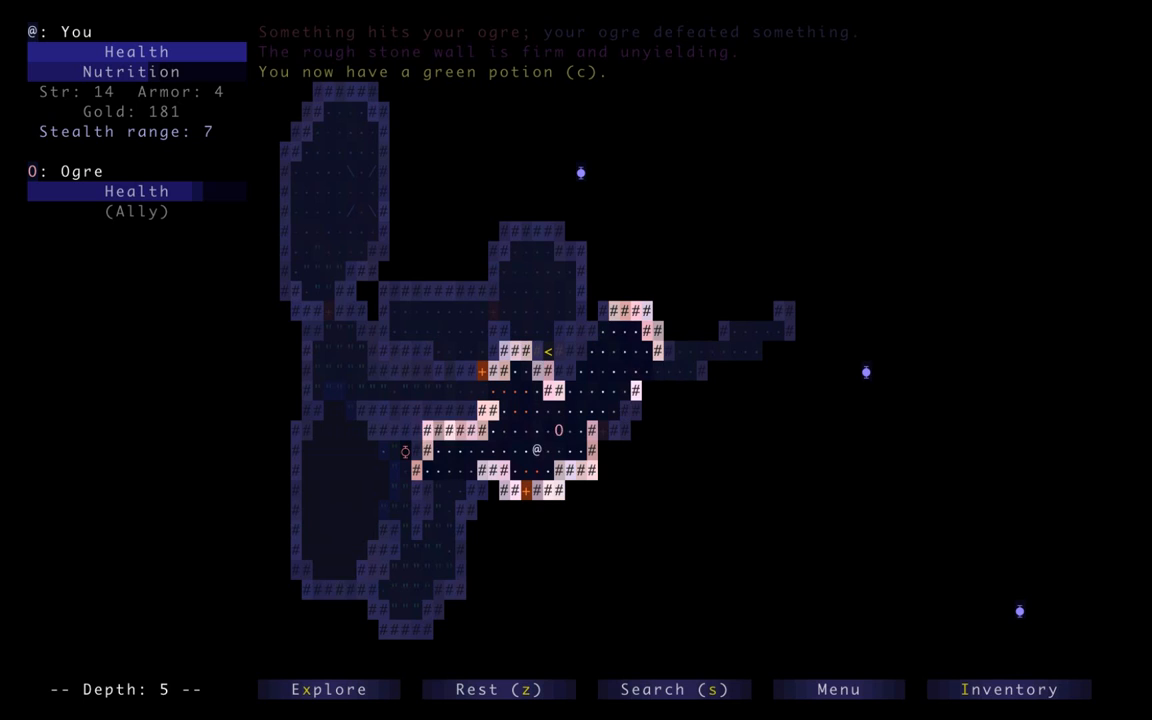
Explore north and west on depth 5, destroying an arrow turret and killing a jackal
{"action": "key", "text": "Down"}
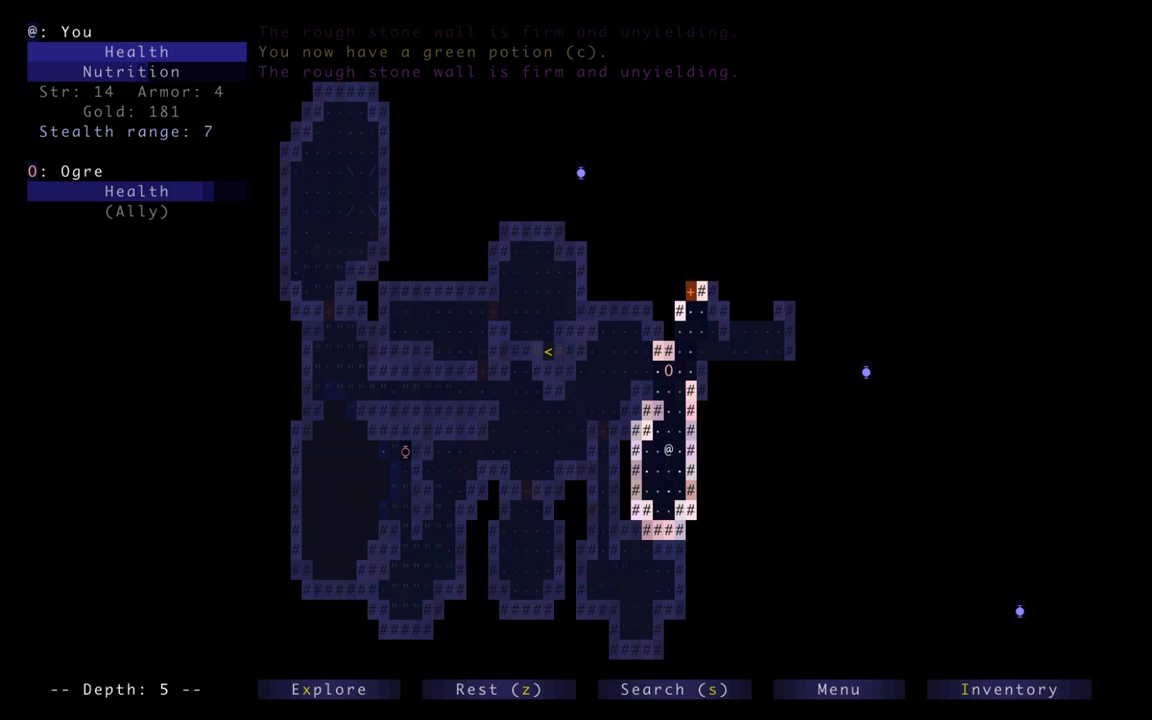
{"action": "key", "text": "up"}
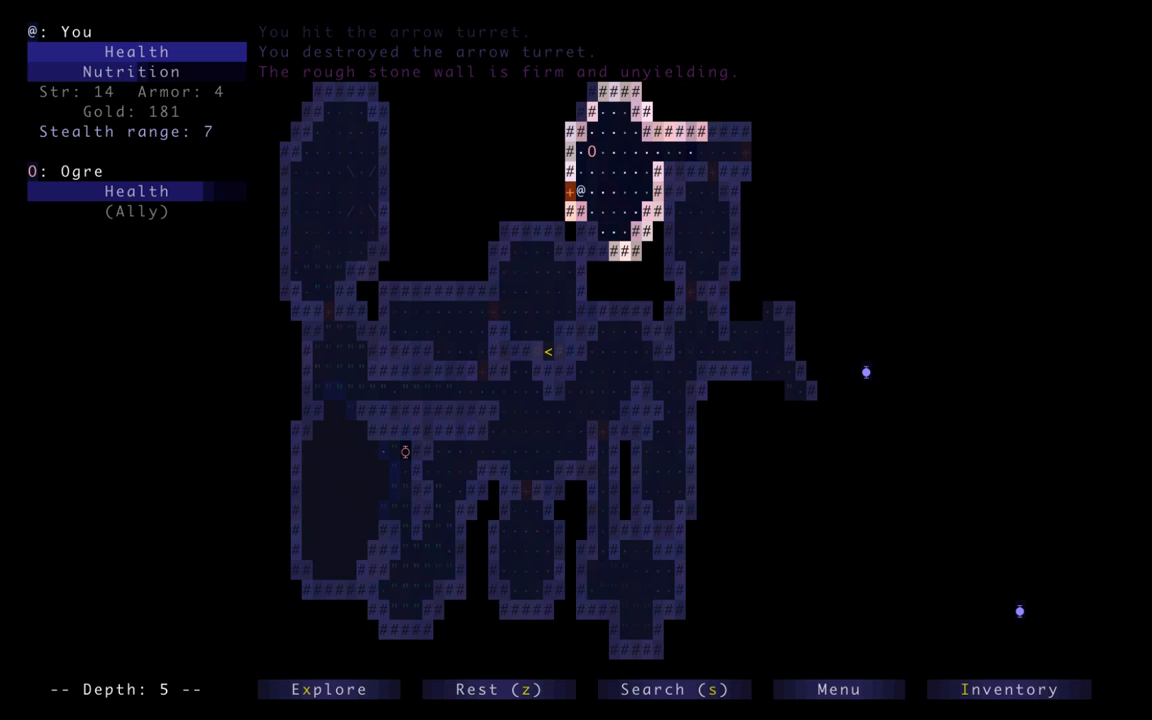
{"action": "key", "text": "left"}
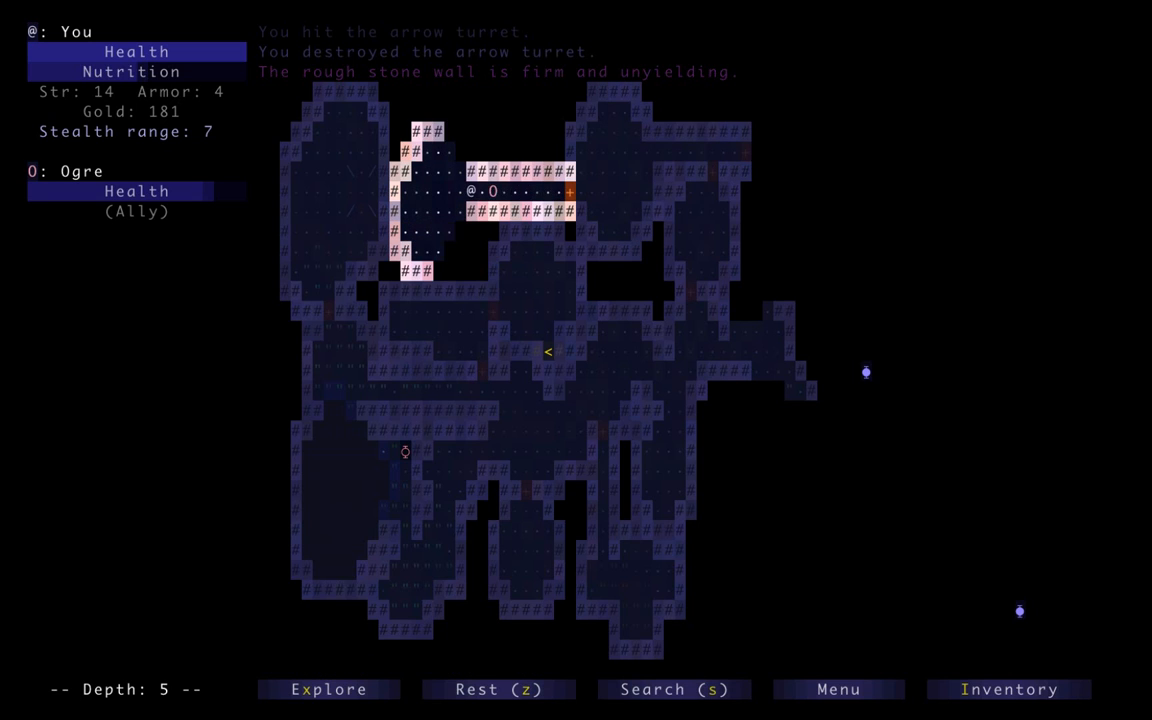
{"action": "key", "text": "Right"}
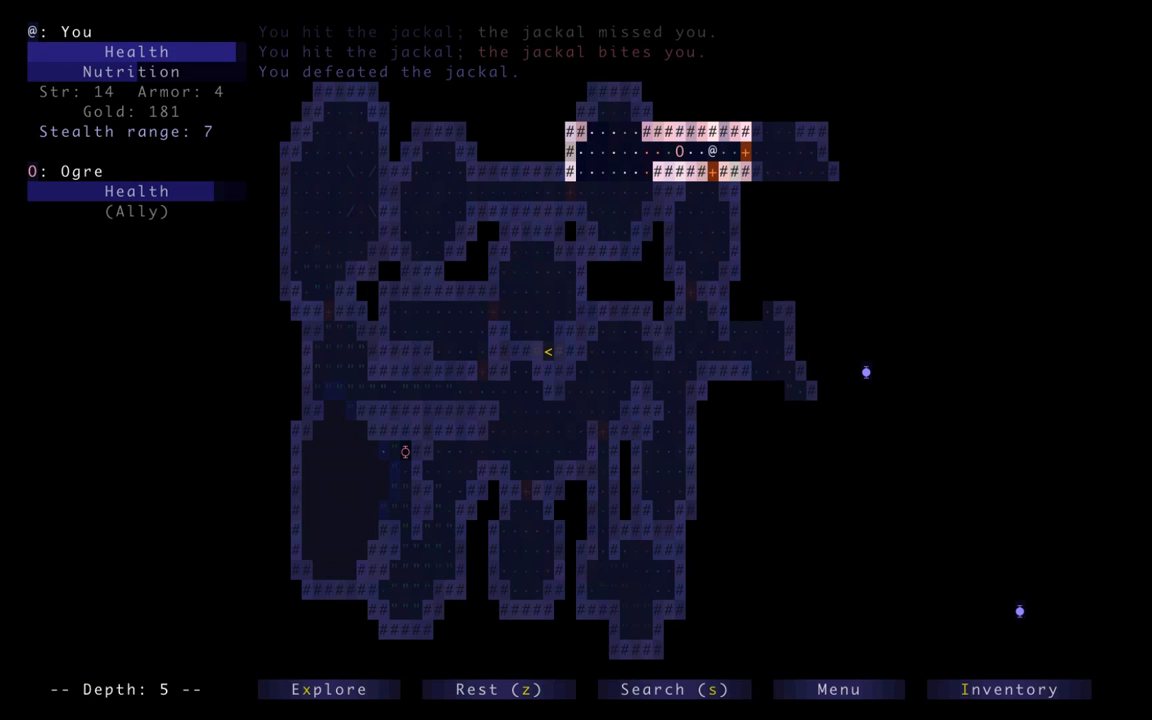
{"action": "key", "text": "Right"}
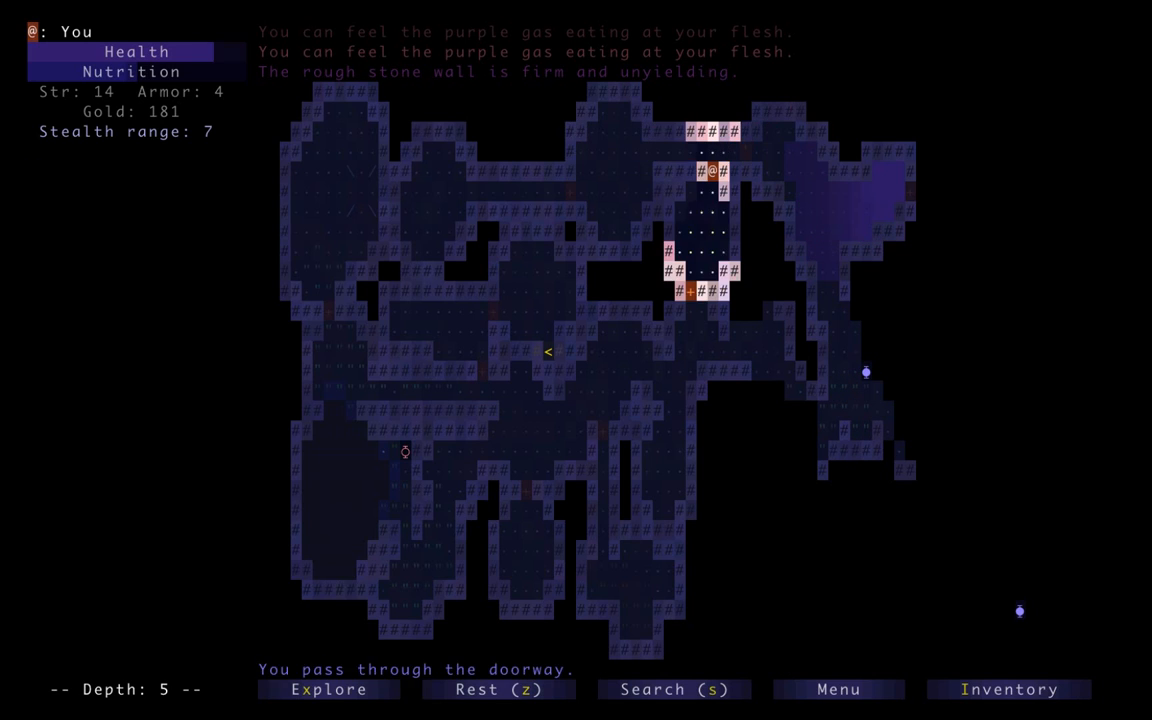
Leave the purple gas and head south and east, picking up the scroll of magic mapping
{"action": "key", "text": "down"}
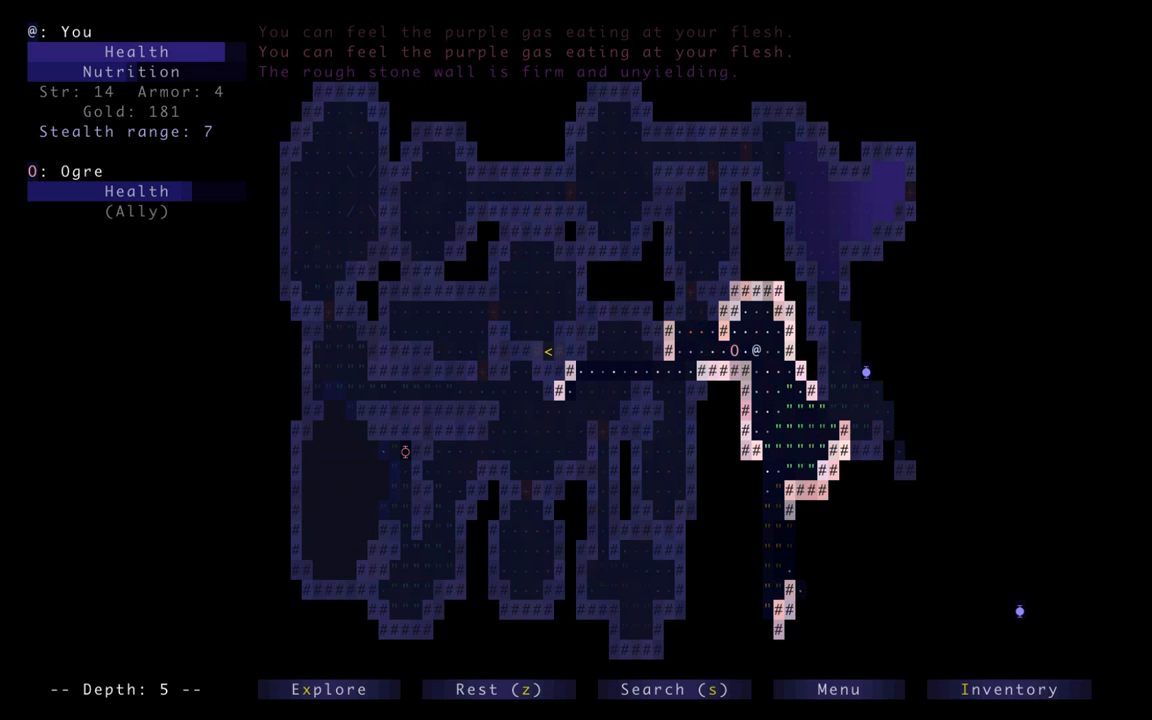
{"action": "left_click", "coordinate": [1009, 689]}
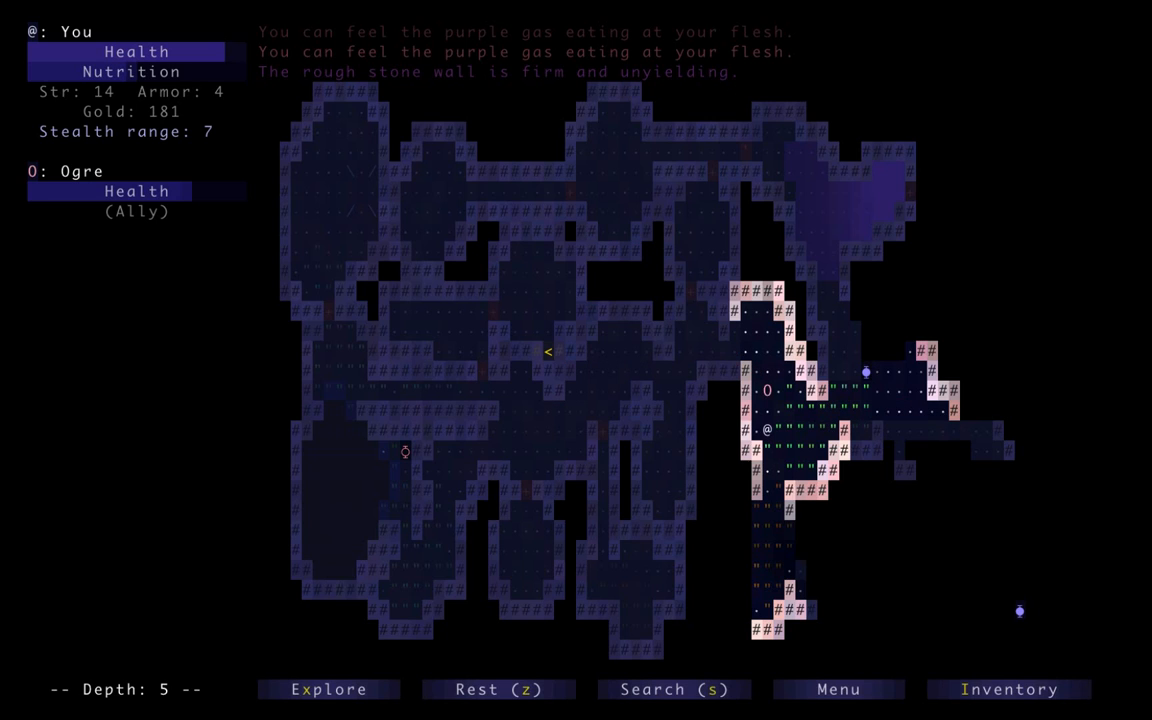
{"action": "key", "text": "Down"}
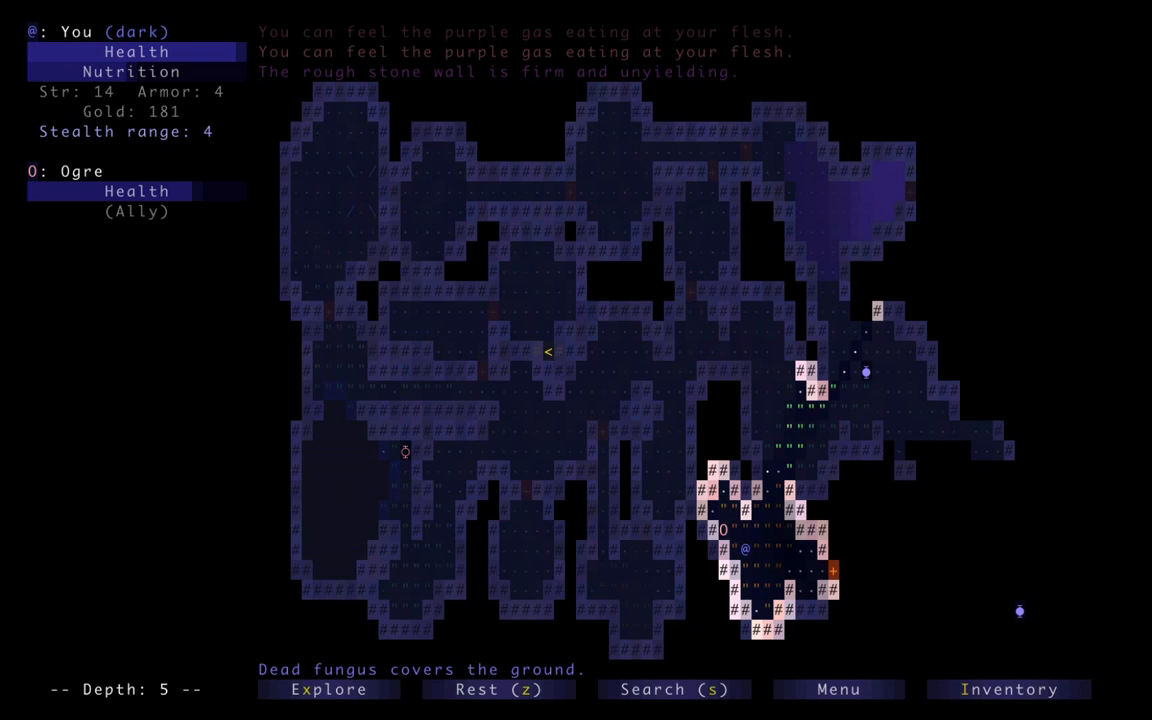
{"action": "key", "text": "Right"}
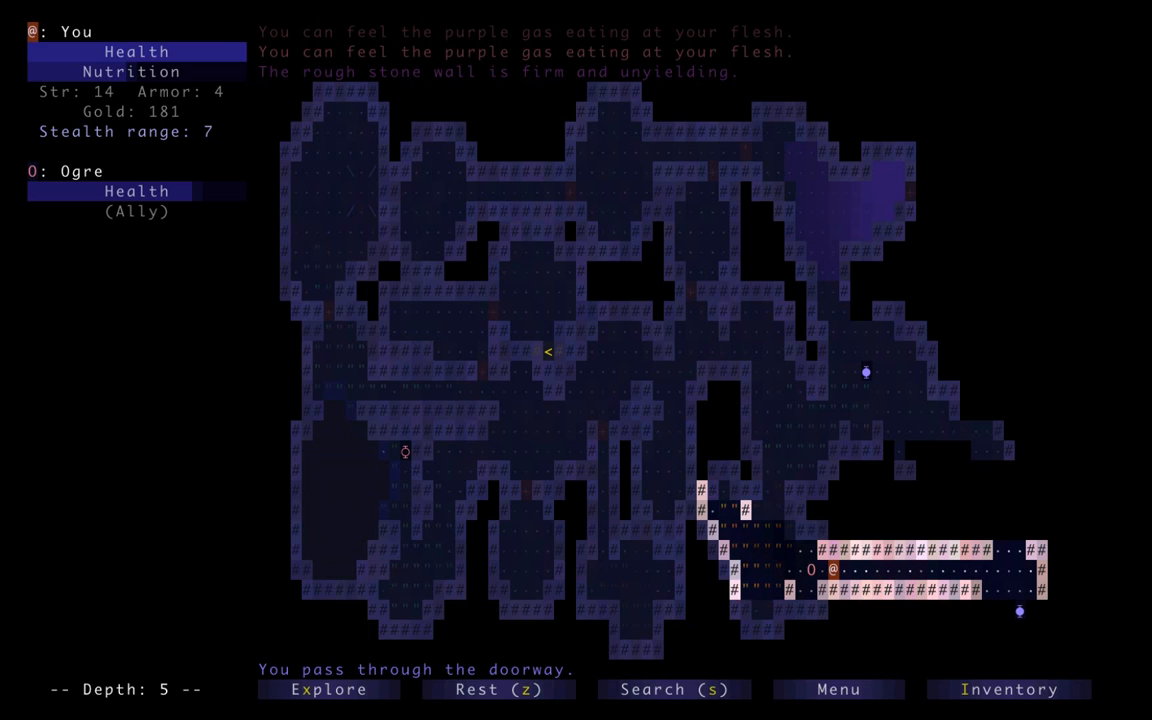
{"action": "key", "text": "Right"}
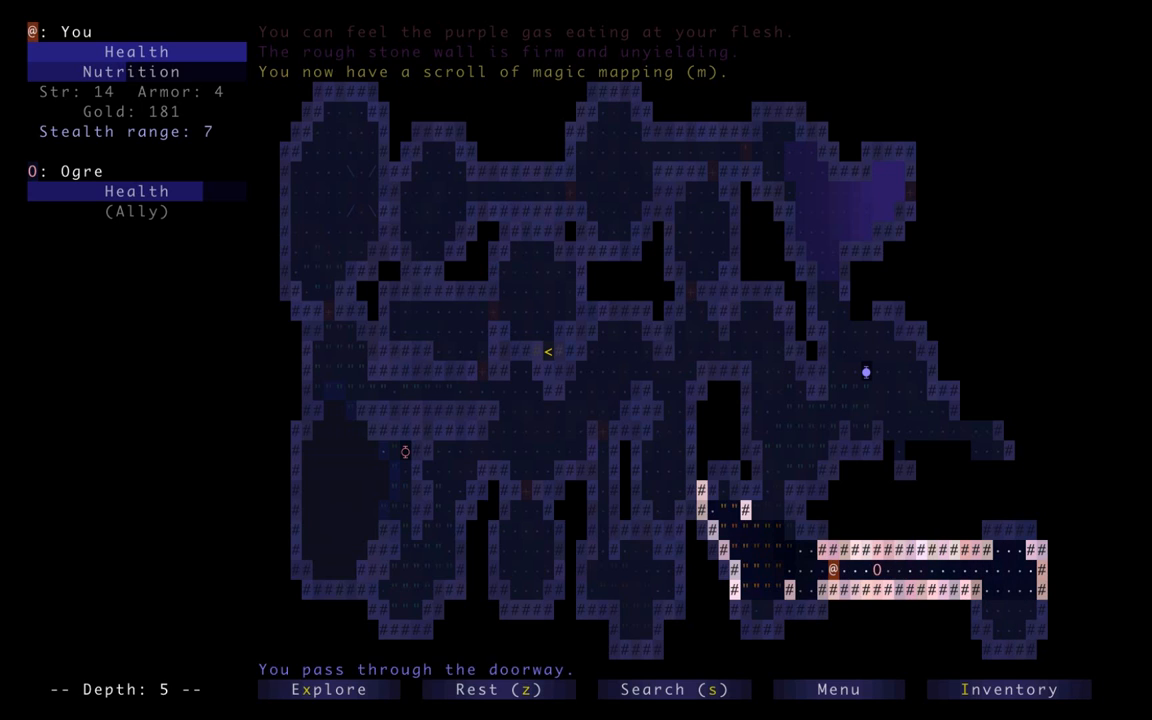
{"action": "key", "text": "up"}
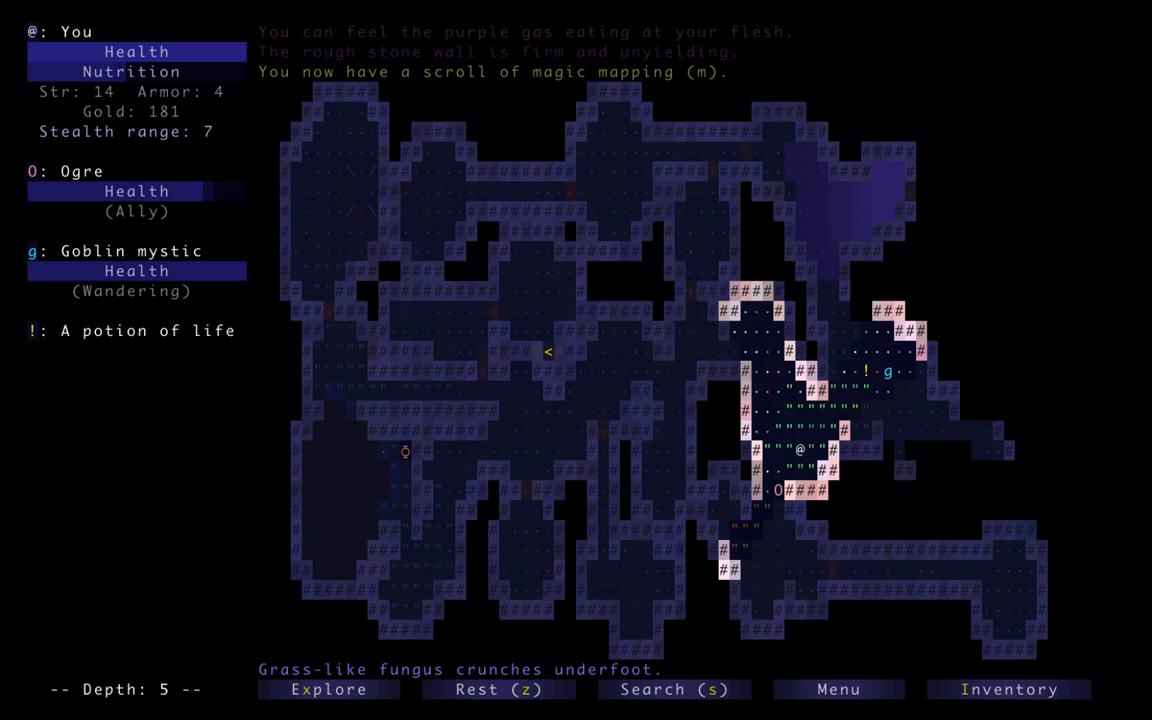
Open the throw prompt, then auto-explore depth 5 for 116 gold and the downward stairs
{"action": "key", "text": "t"}
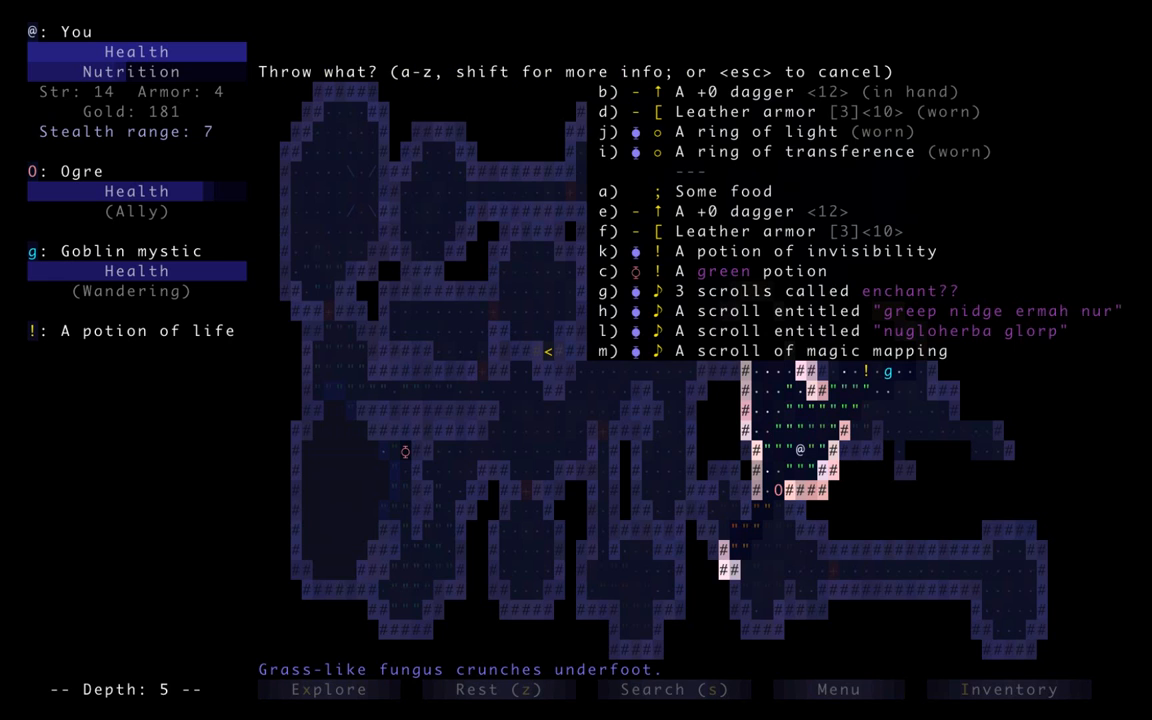
{"action": "key", "text": "c"}
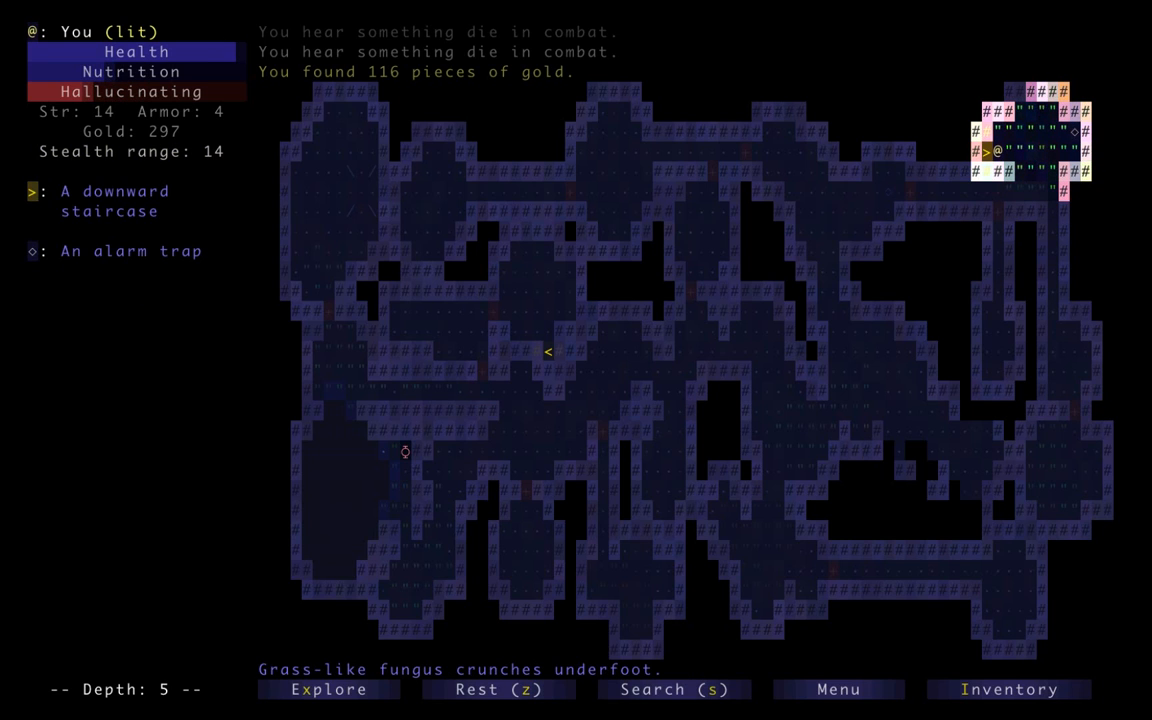
Descend to depth 6 and read magic mapping, then climb back to depth 5 beside the ogre
{"action": "key", "text": ">"}
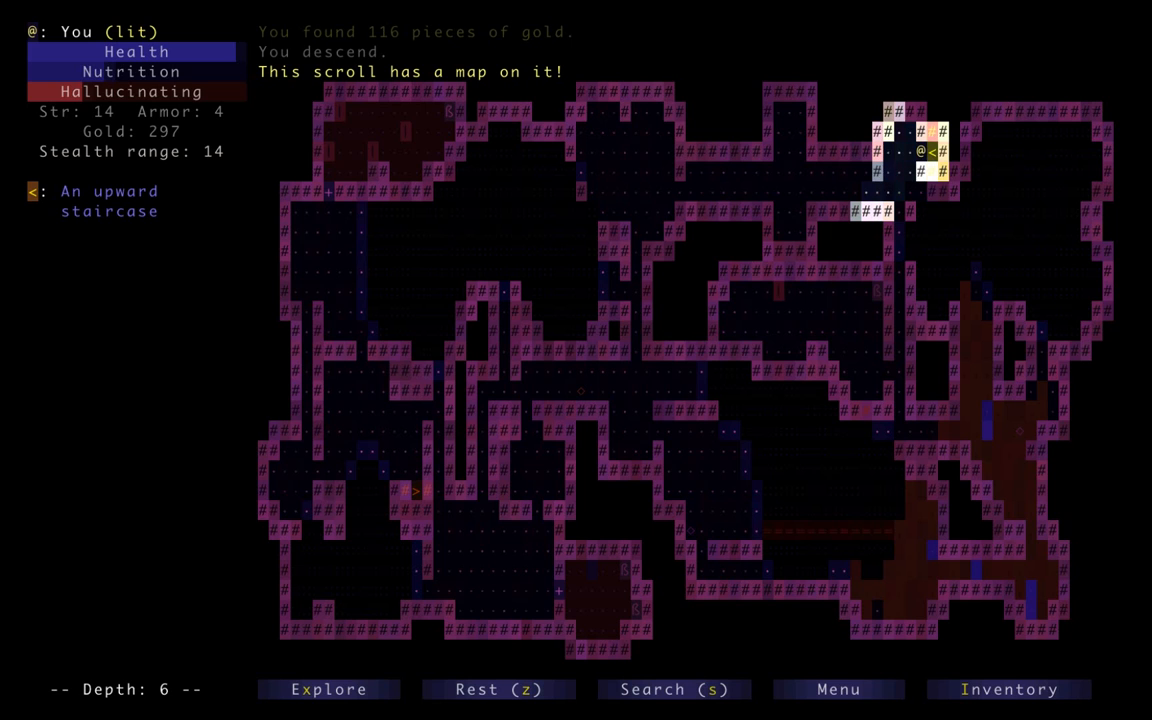
{"action": "key", "text": "a"}
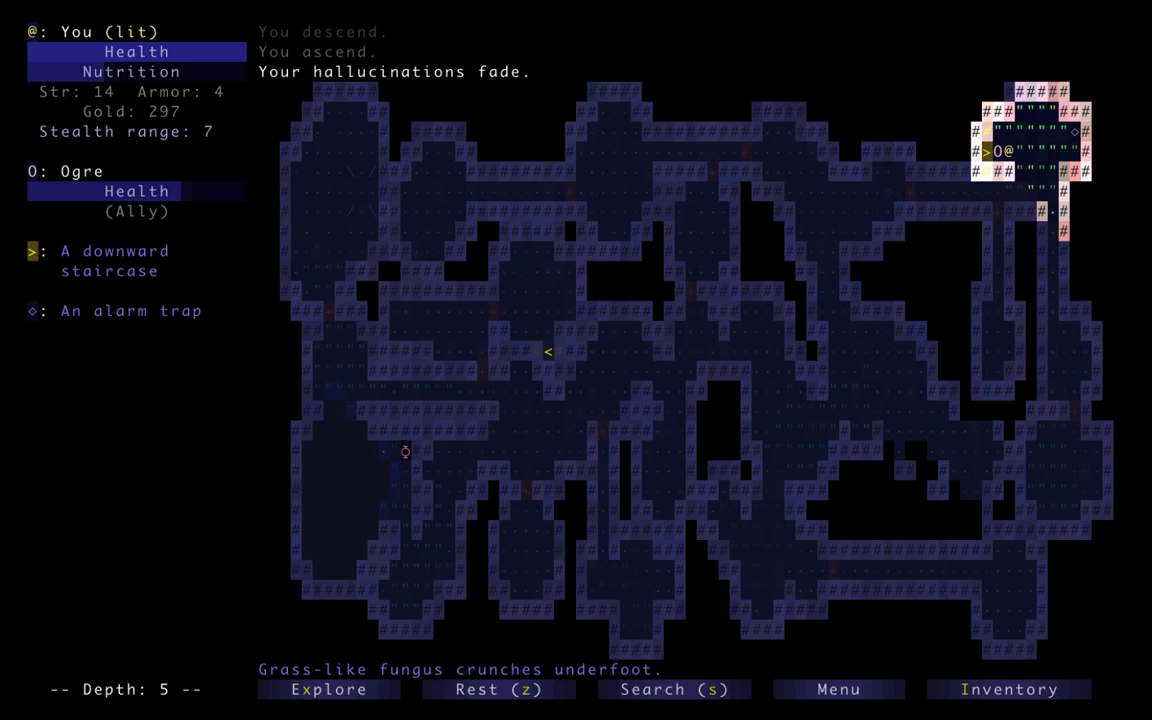
Descend to depth 6 with the ogre, grab the second scroll, and reach the rope bridge
{"action": "key", "text": ">"}
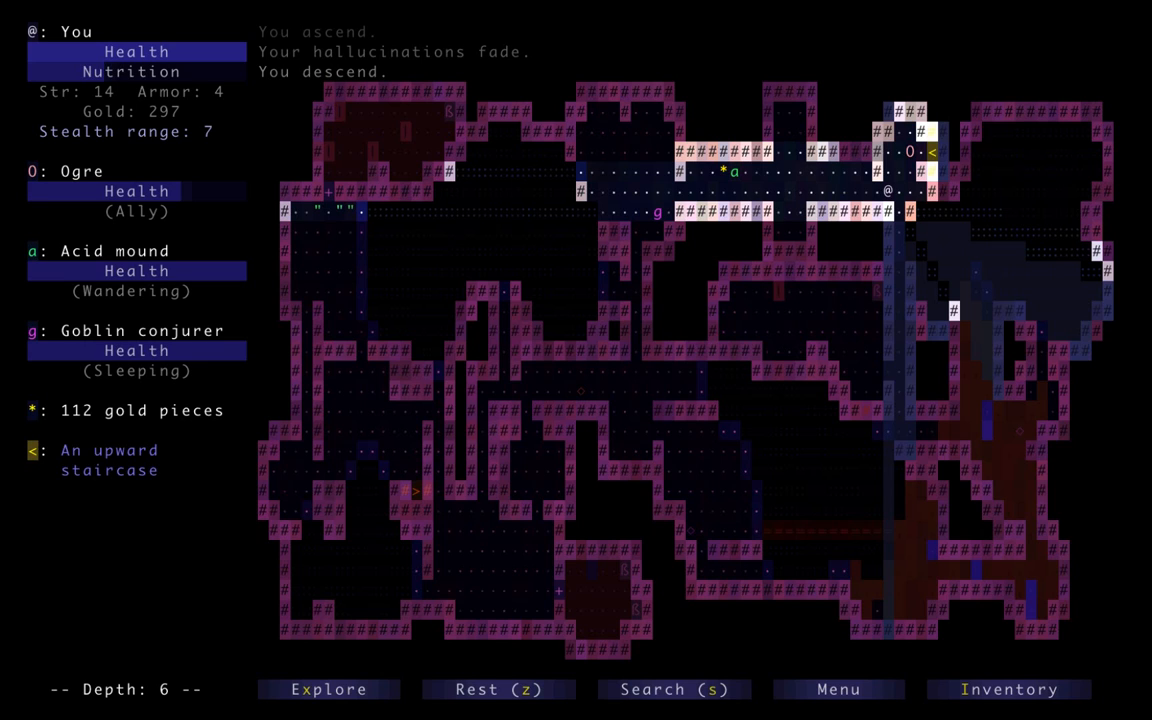
{"action": "key", "text": "]"}
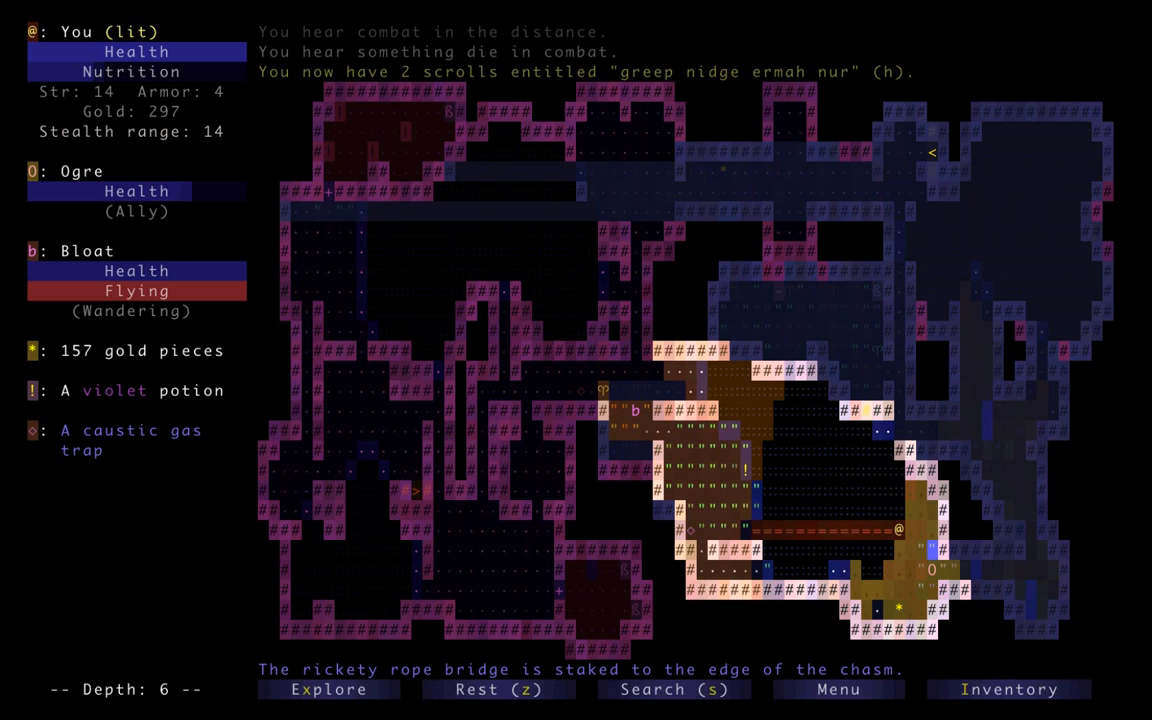
Grab the violet potion, then move west out of the caustic gas onto the fungus
{"action": "key", "text": "Right"}
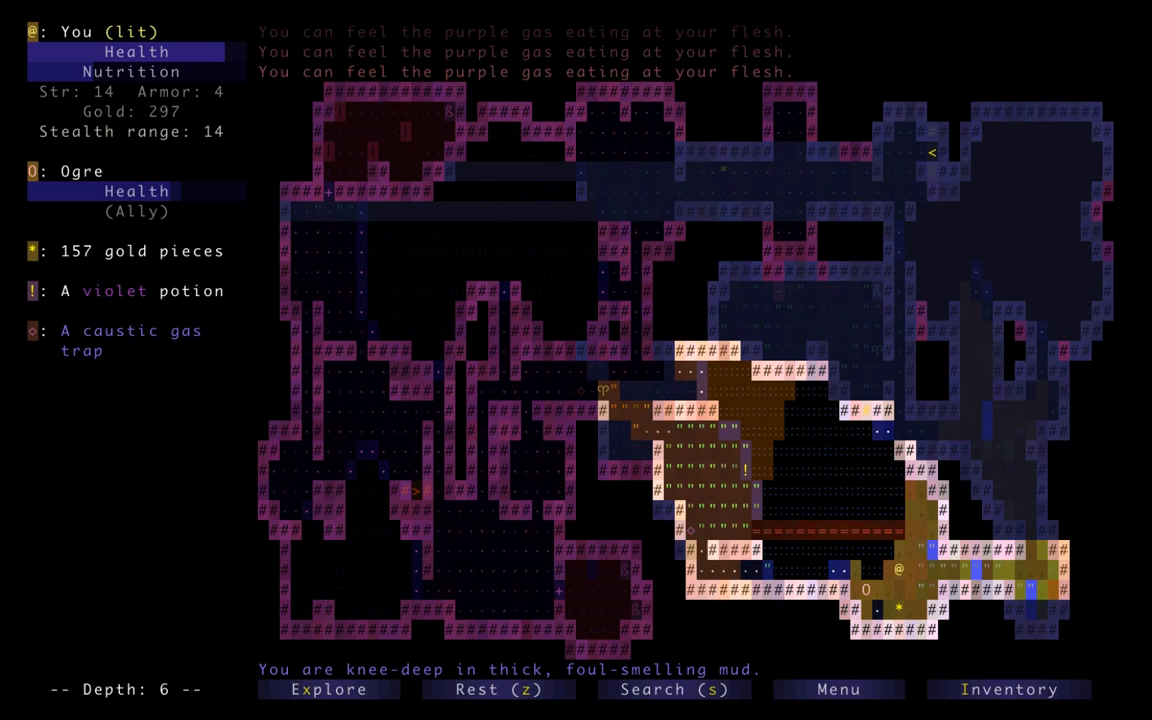
{"action": "key", "text": "up"}
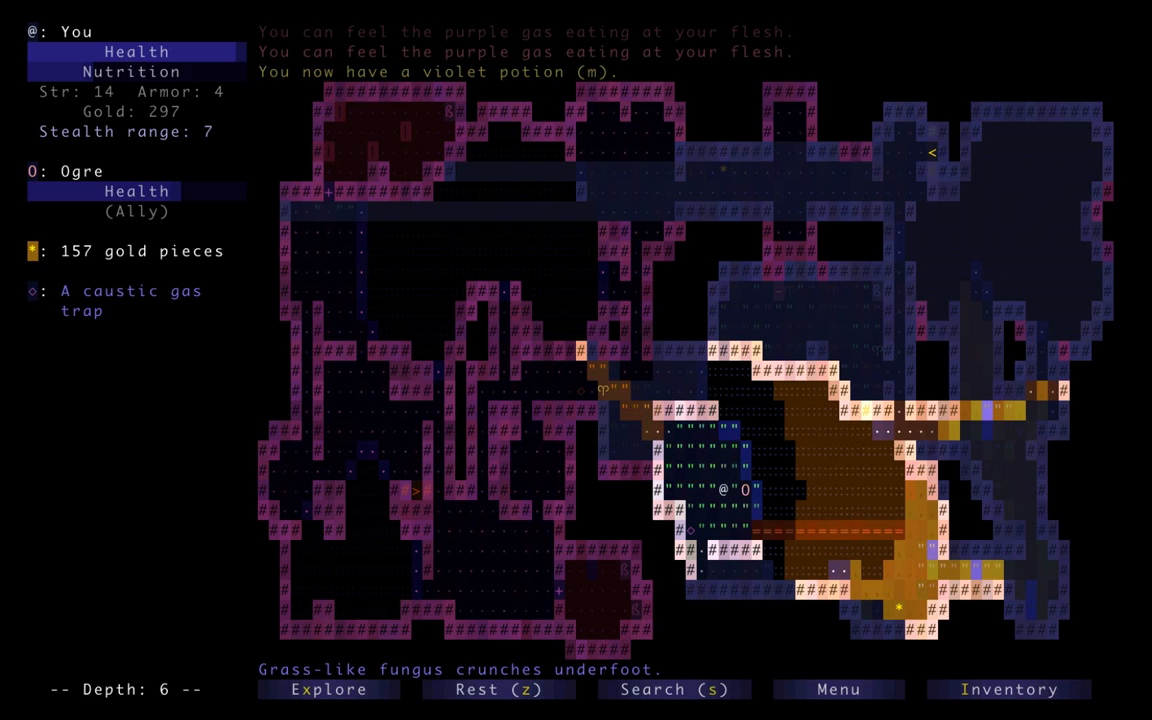
{"action": "key", "text": "down"}
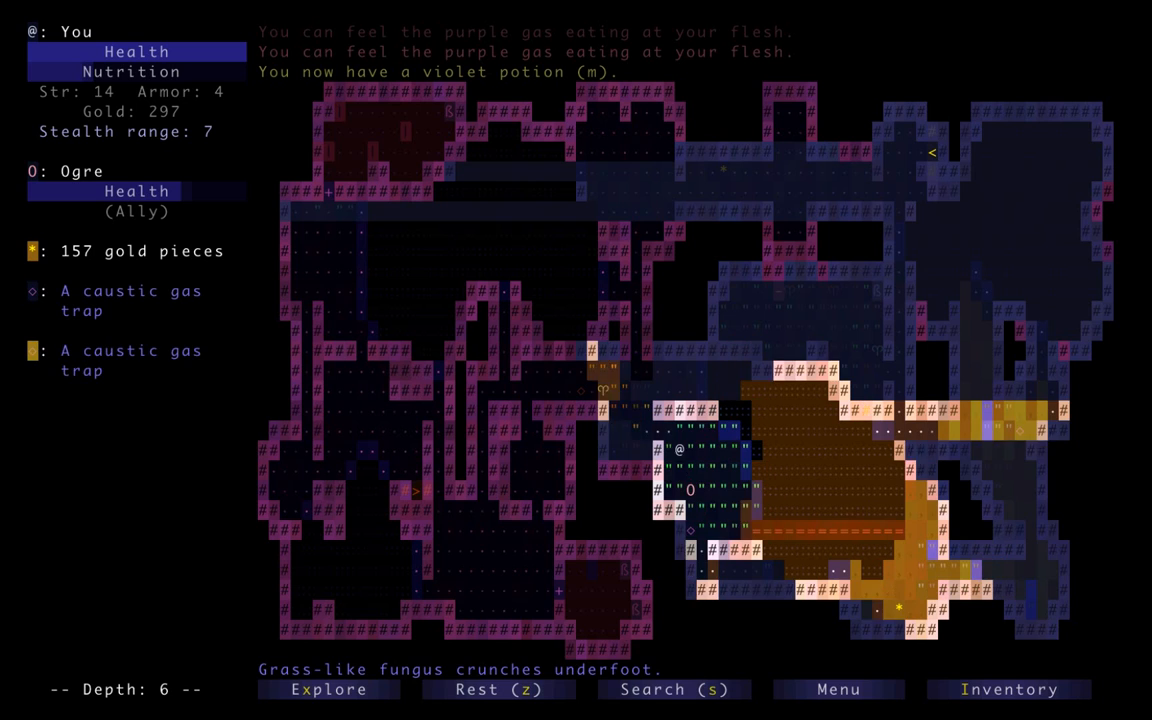
{"action": "key", "text": "up"}
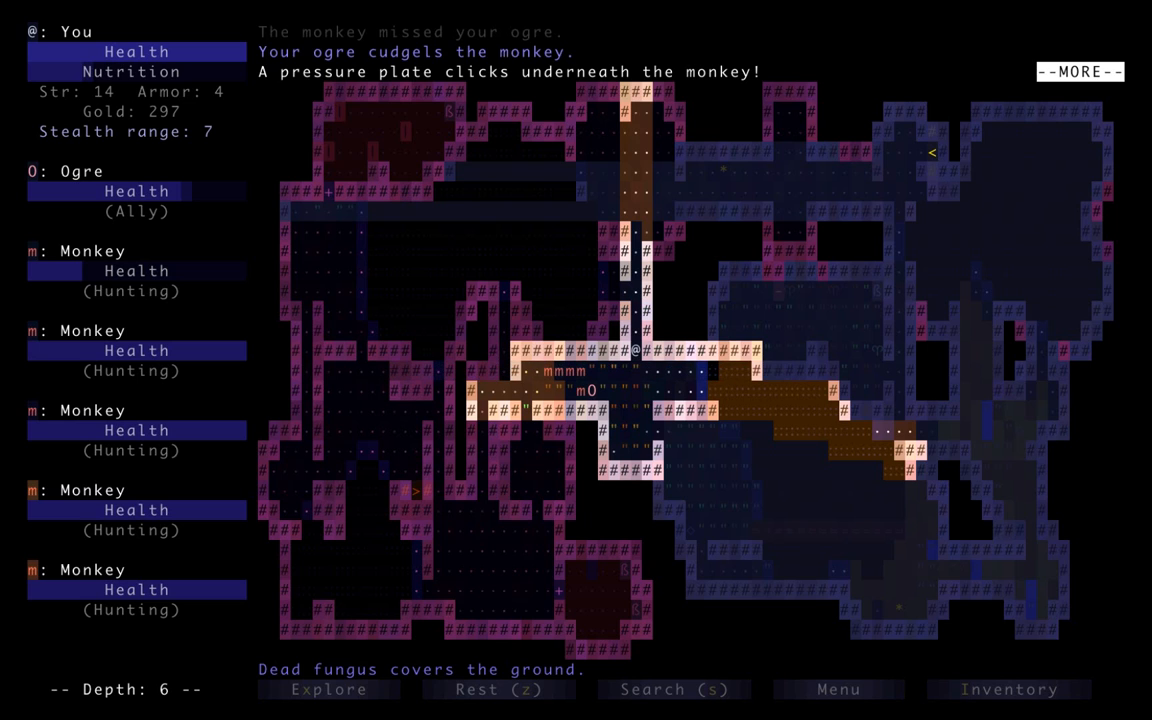
Dismiss the pressure plate message and view the discovered item types list
{"action": "key", "text": "space"}
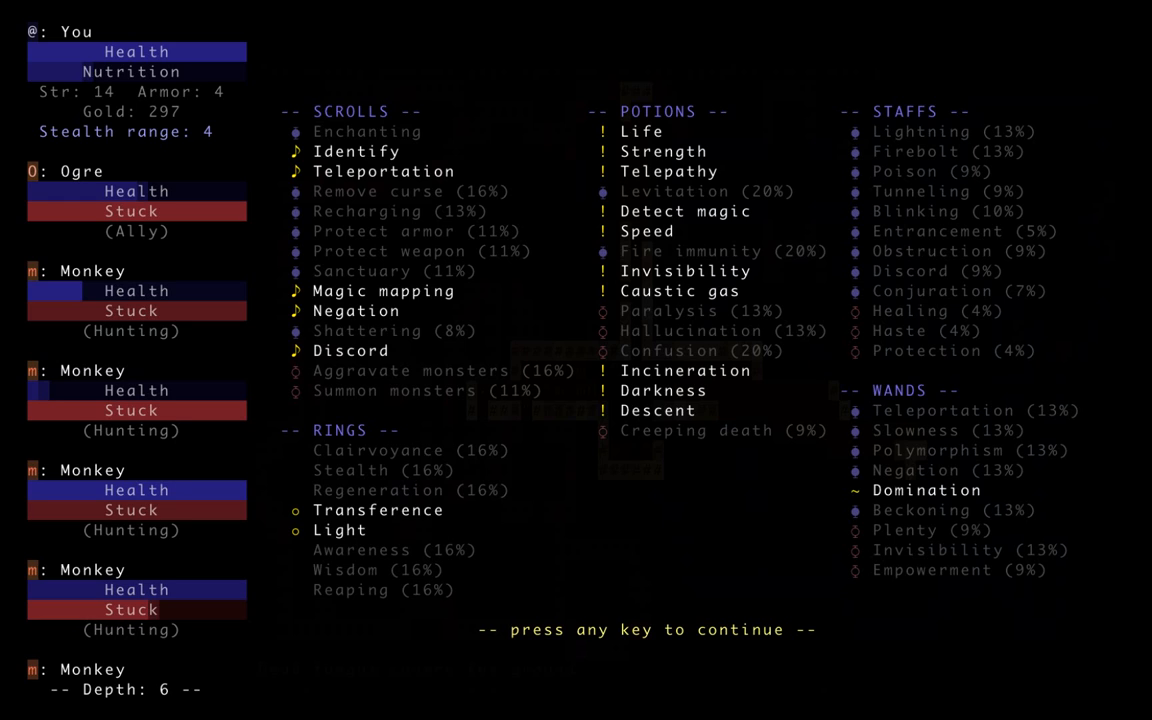
Close the discoveries list and kill the netted monkeys with the dagger
{"action": "key", "text": "space"}
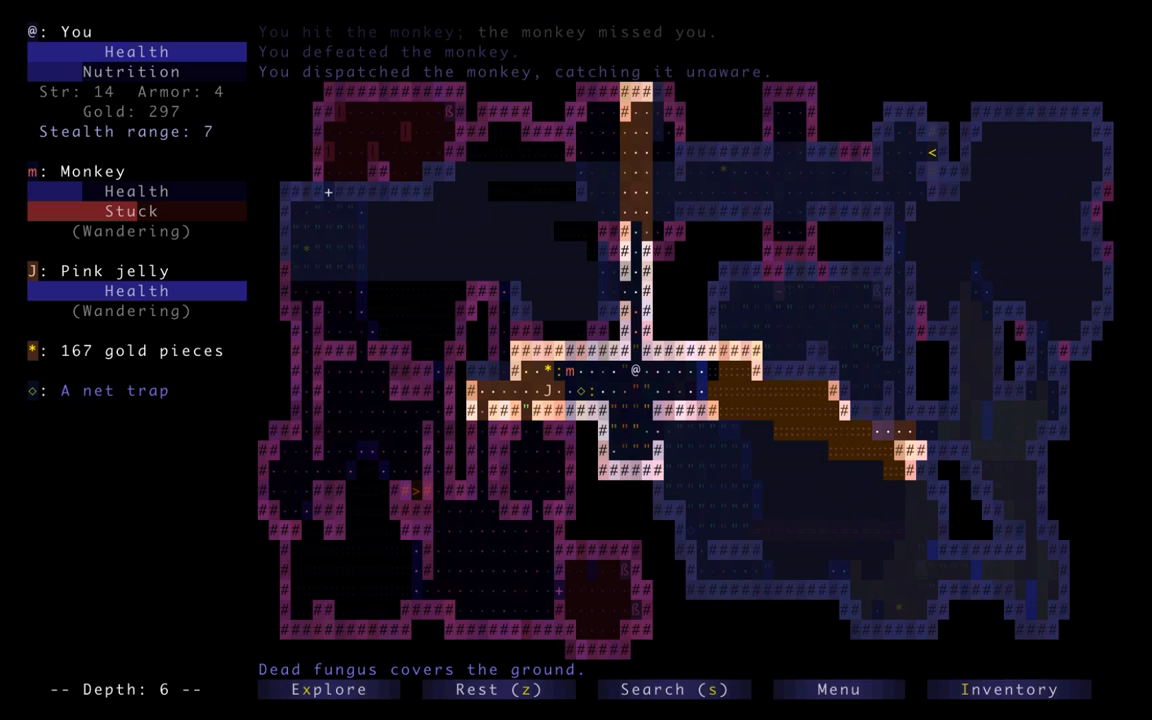
Walk north up the corridor, then return south to kill the goblin at the net trap
{"action": "key", "text": "up"}
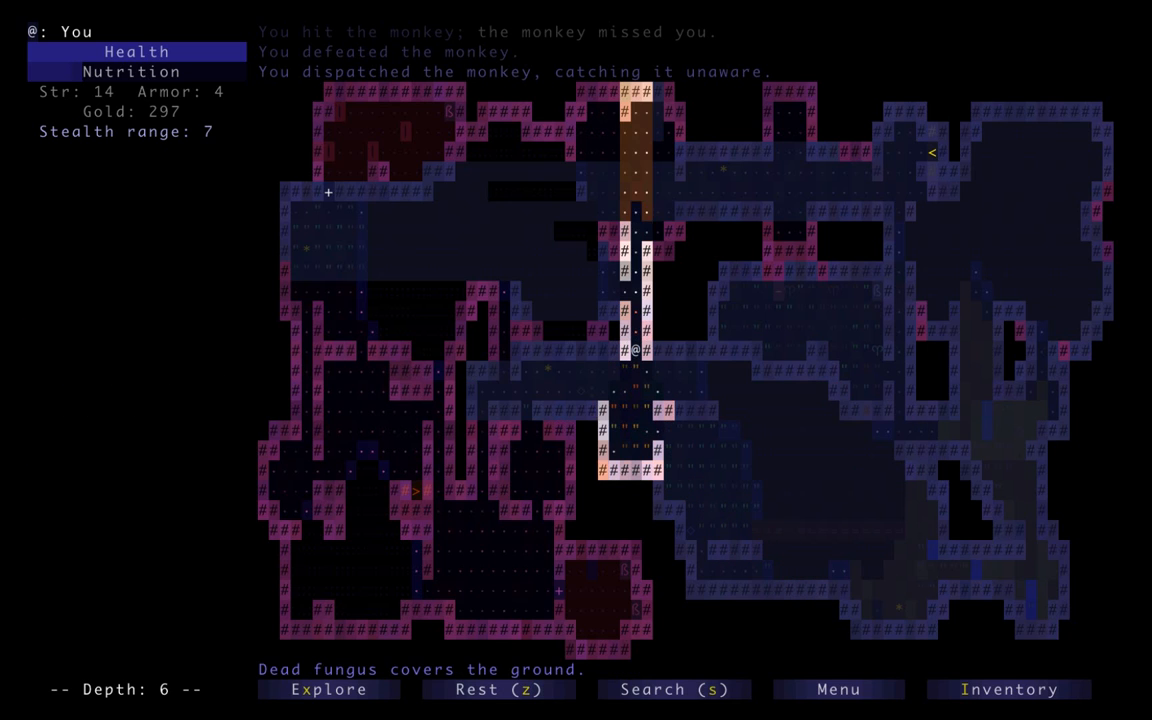
{"action": "key", "text": "up"}
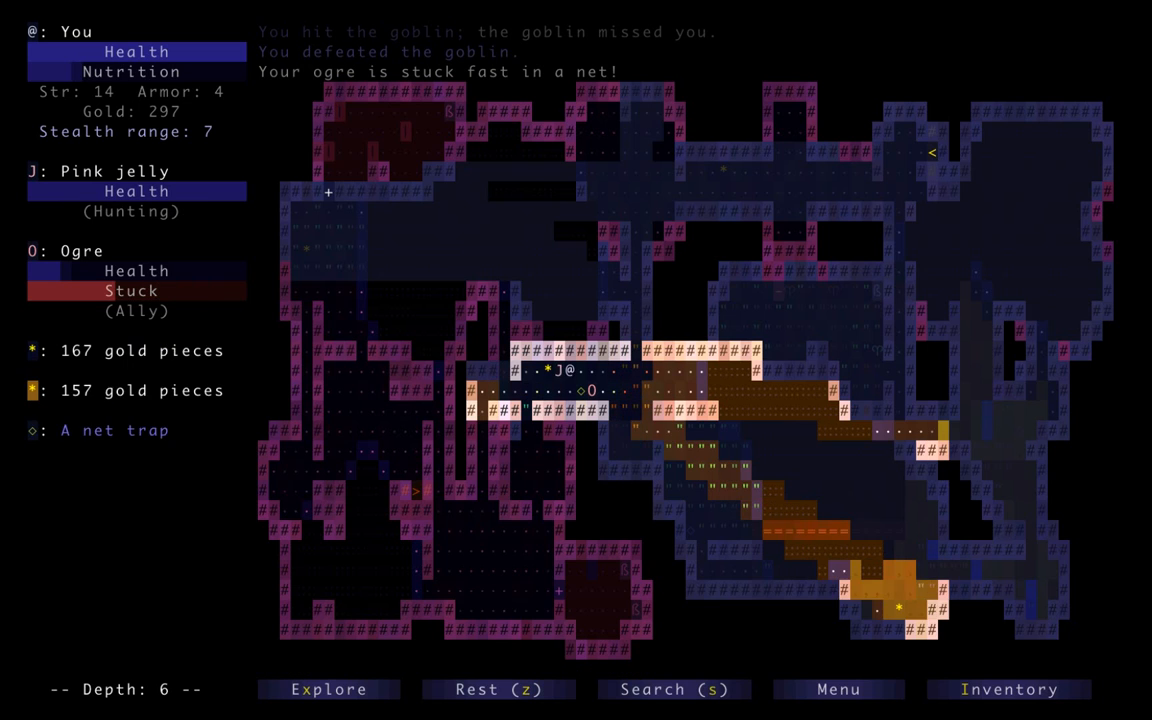
Pursue the goblin conjurer south into the small room despite spectral blade attacks
{"action": "key", "text": "Up"}
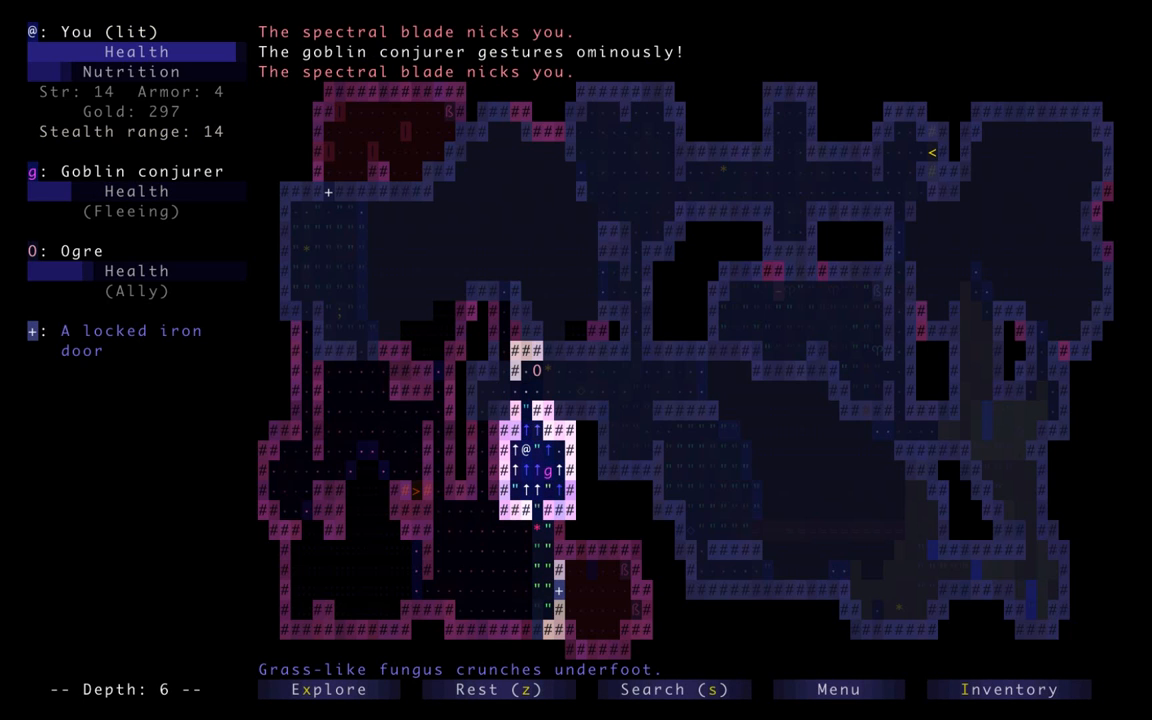
Throw an item from the pack at the fleeing goblin conjurer
{"action": "key", "text": "t"}
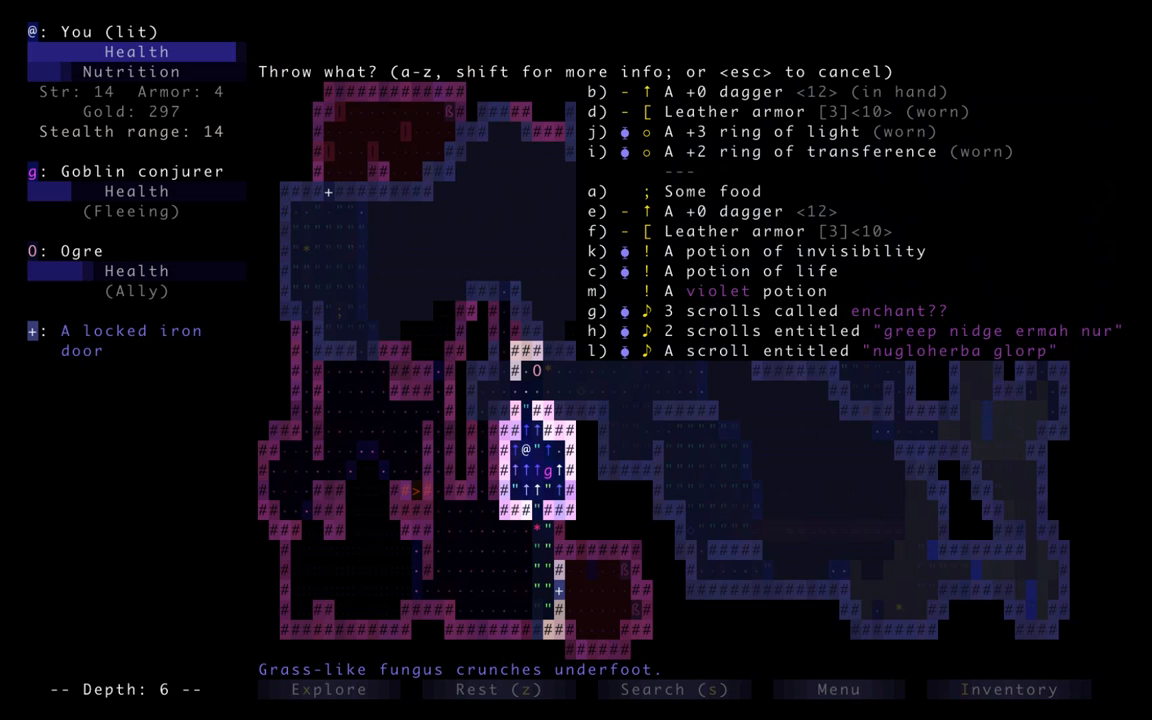
{"action": "key", "text": "escape"}
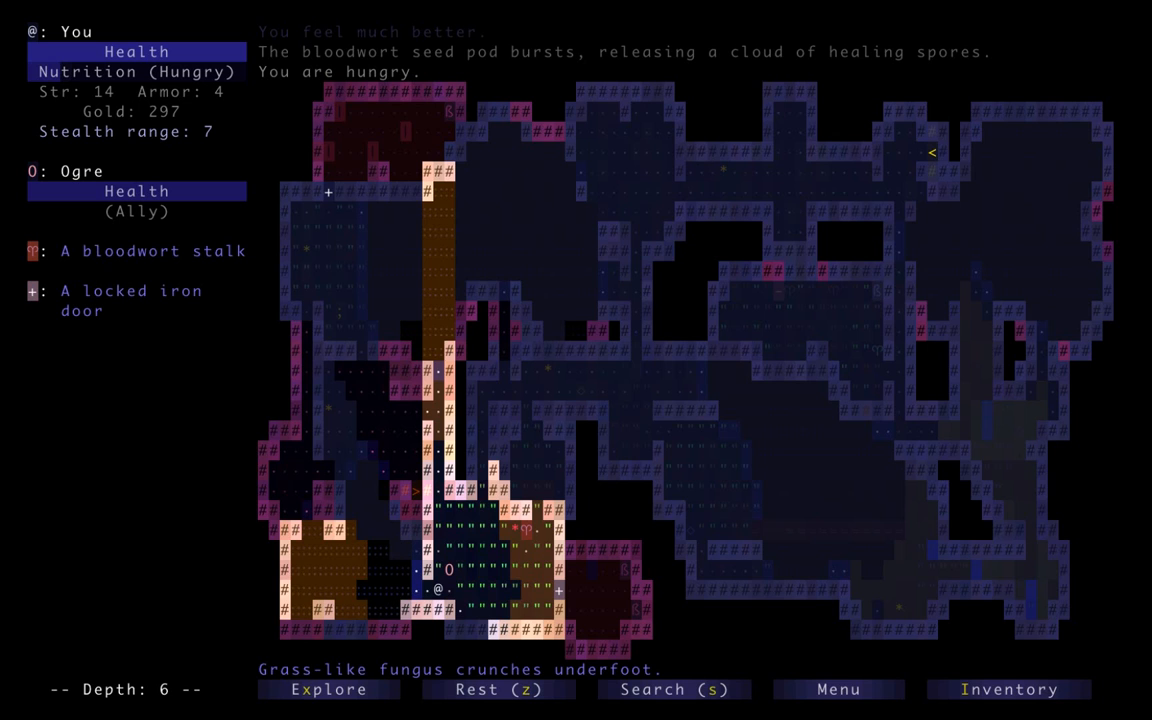
Leave the bloodwort, head west to the stairs room, and collect the second food ration
{"action": "key", "text": "up"}
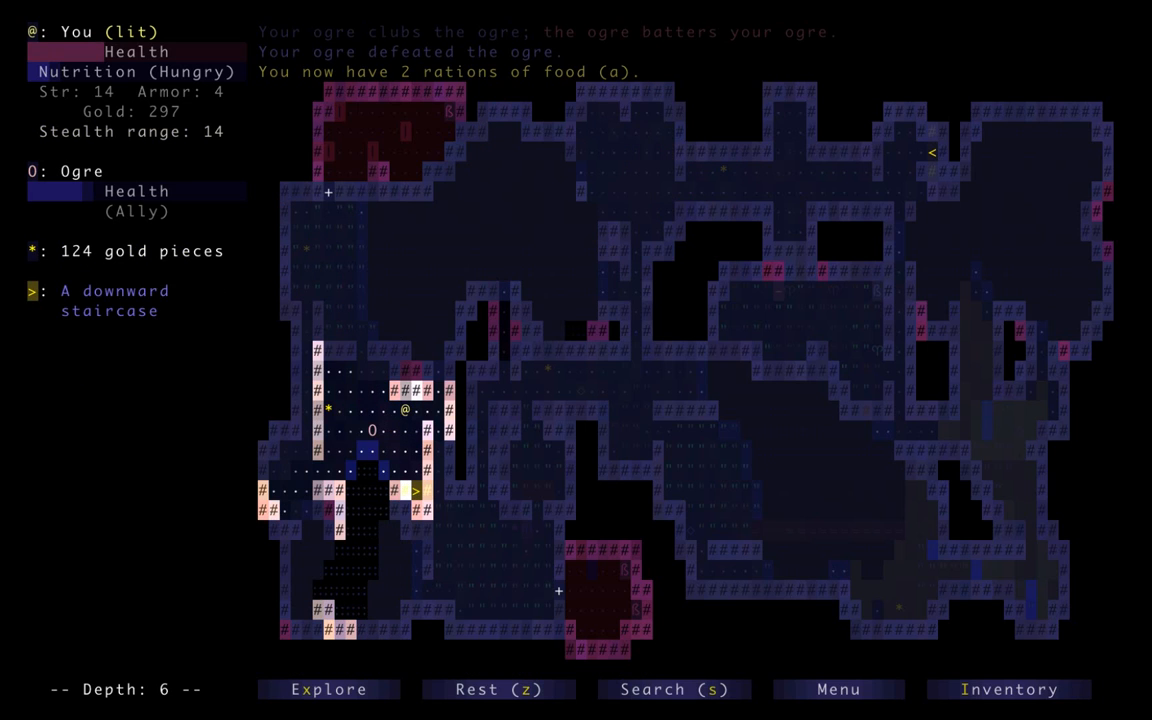
Check the inventory and discoveries list, then eat a food ration to end hunger
{"action": "left_click", "coordinate": [1009, 689]}
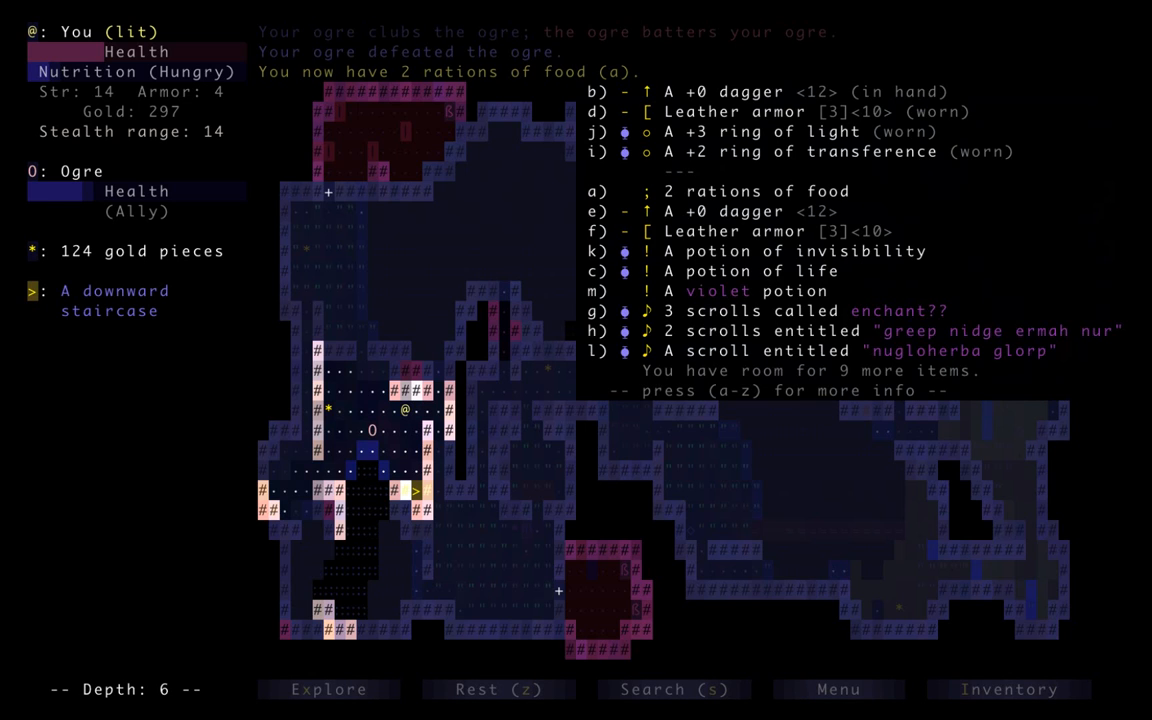
{"action": "key", "text": "Escape"}
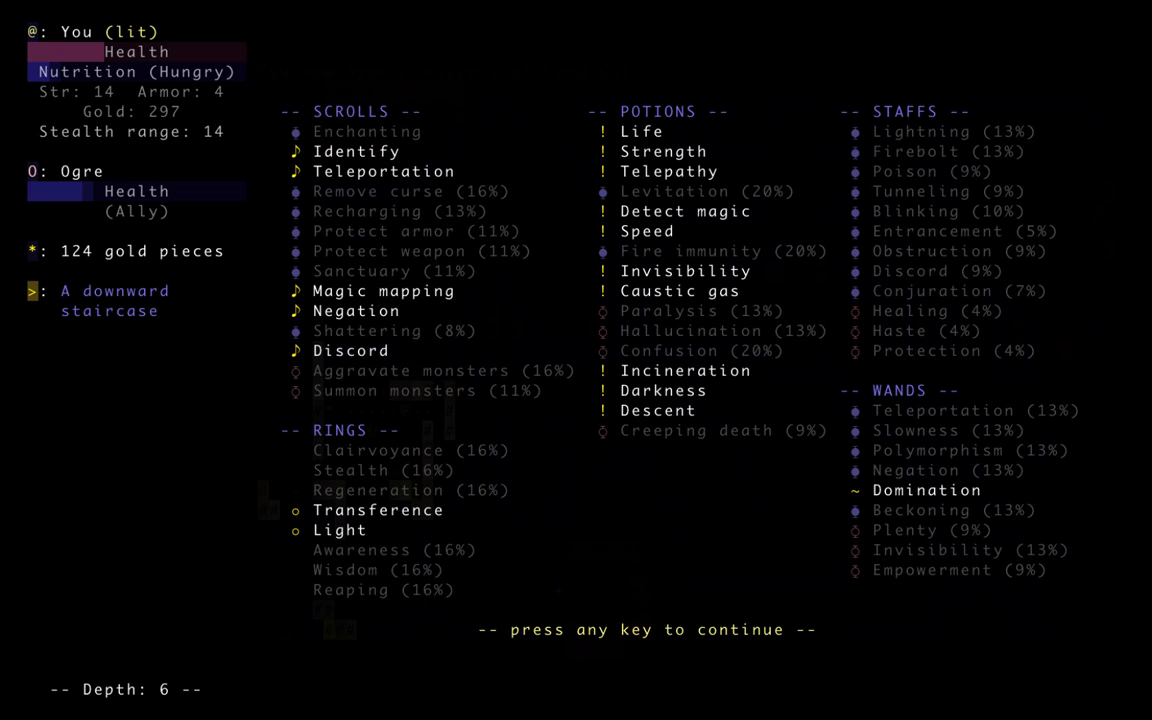
{"action": "key", "text": "space"}
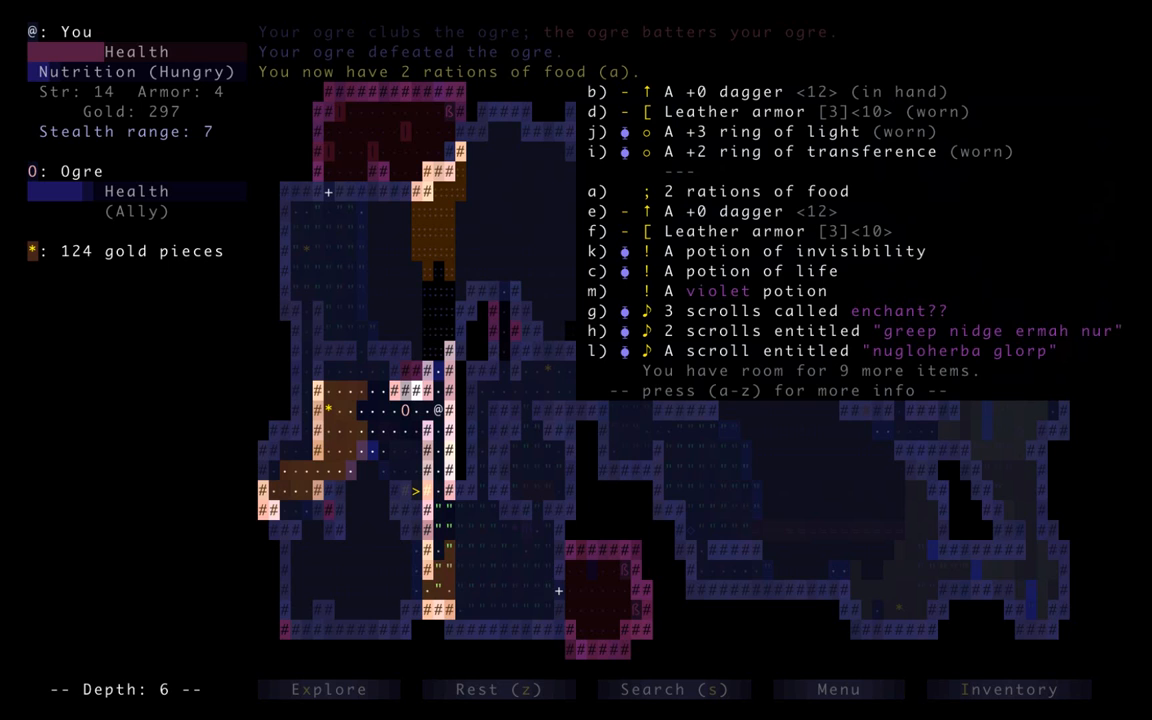
{"action": "key", "text": "escape"}
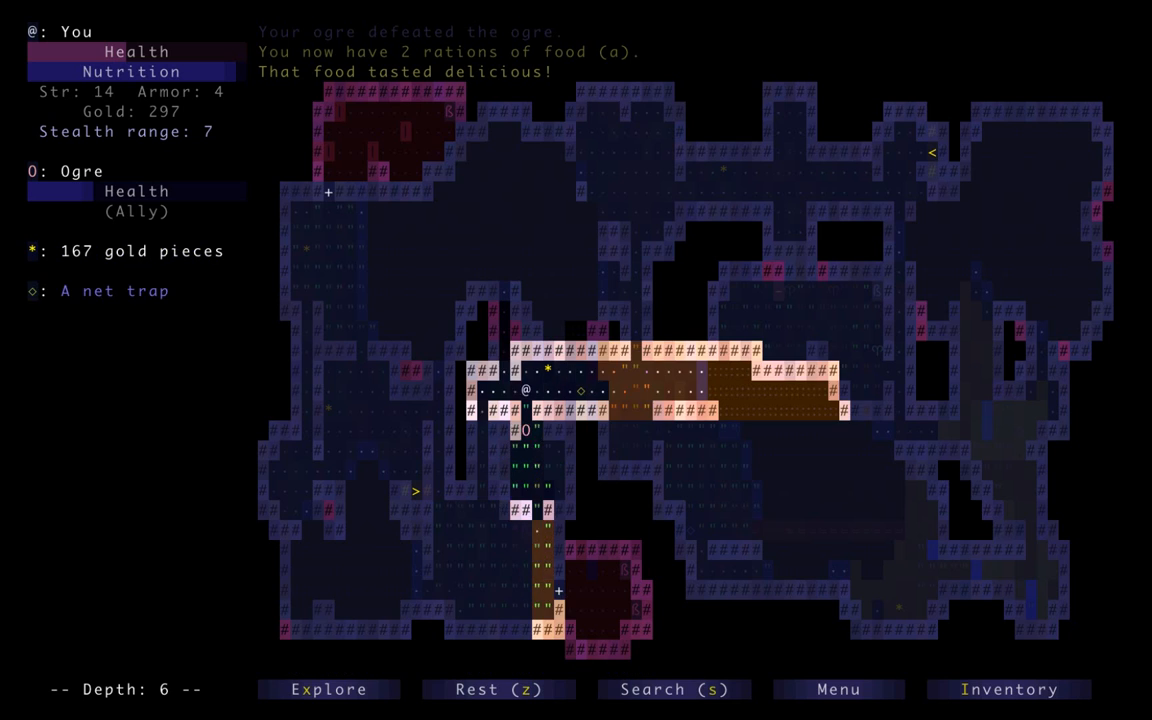
Open the Apply prompt listing pack items that can be used or drunk
{"action": "key", "text": "Right"}
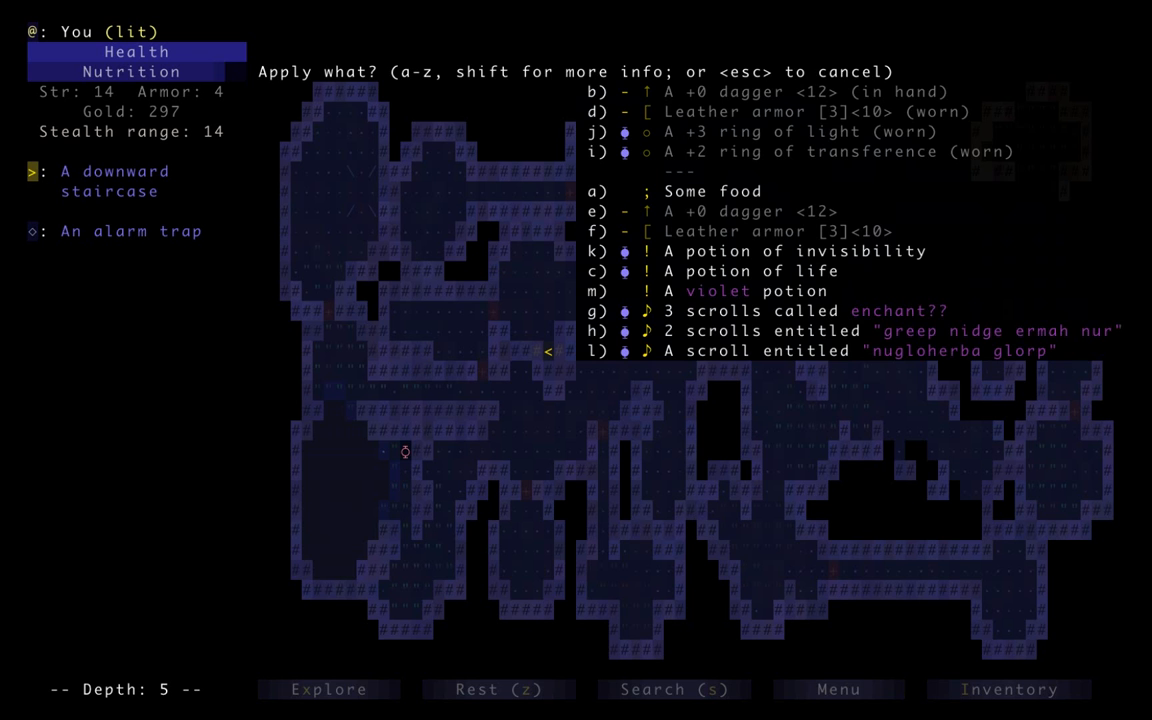
Quaff the violet potion to identify levitation, descend to depth 6 and grab the door key
{"action": "key", "text": "a"}
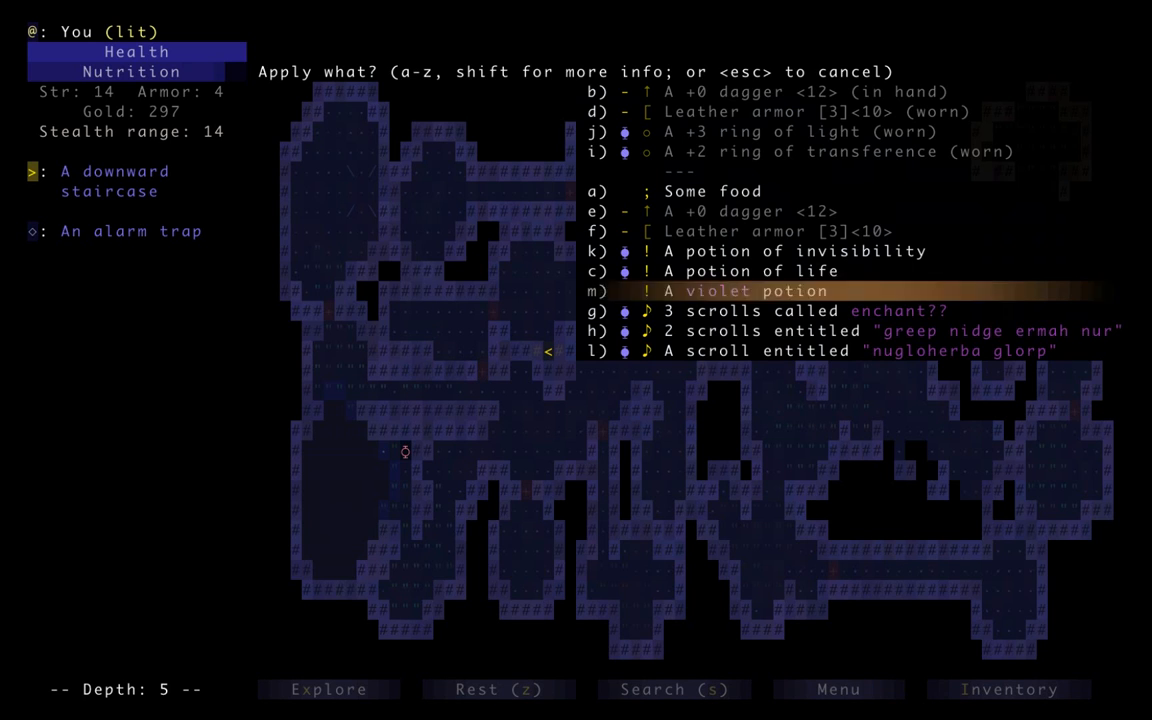
{"action": "key", "text": "m"}
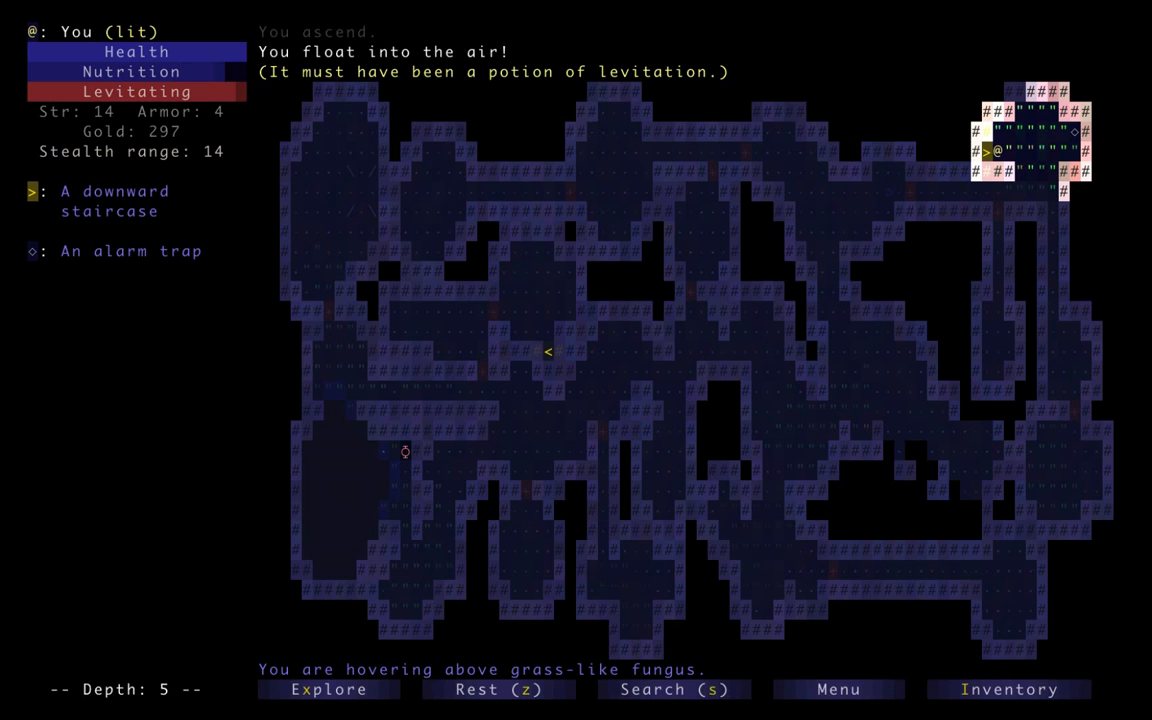
{"action": "key", "text": ">"}
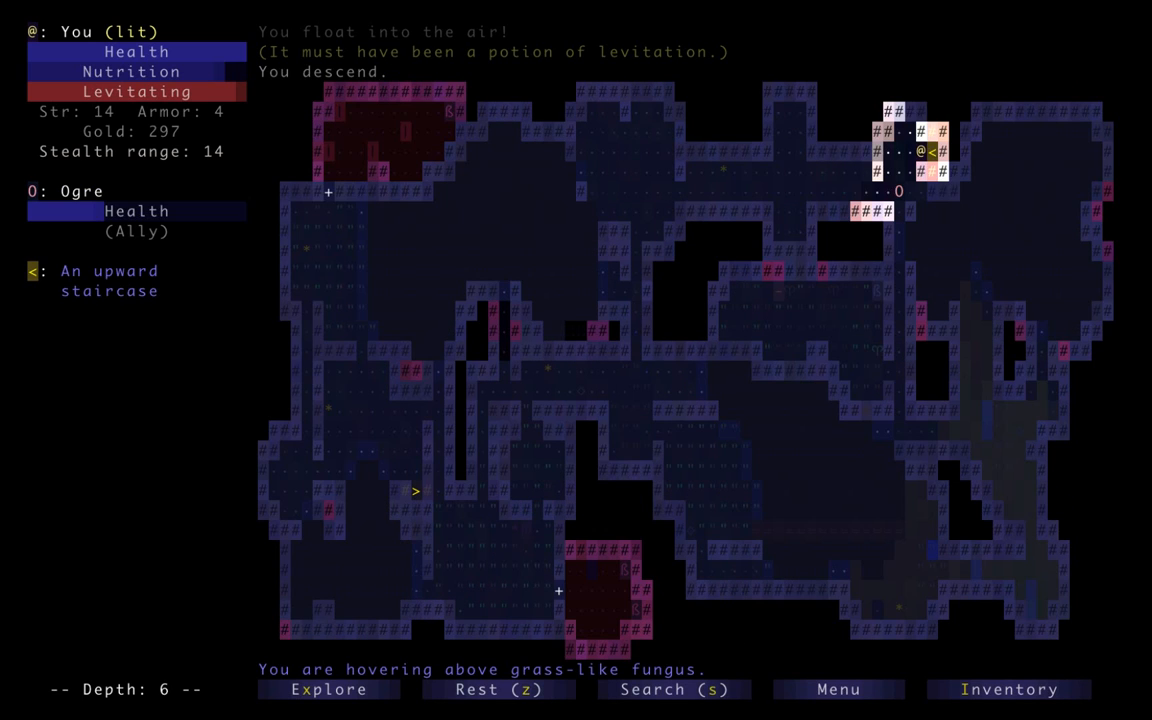
{"action": "key", "text": "Down"}
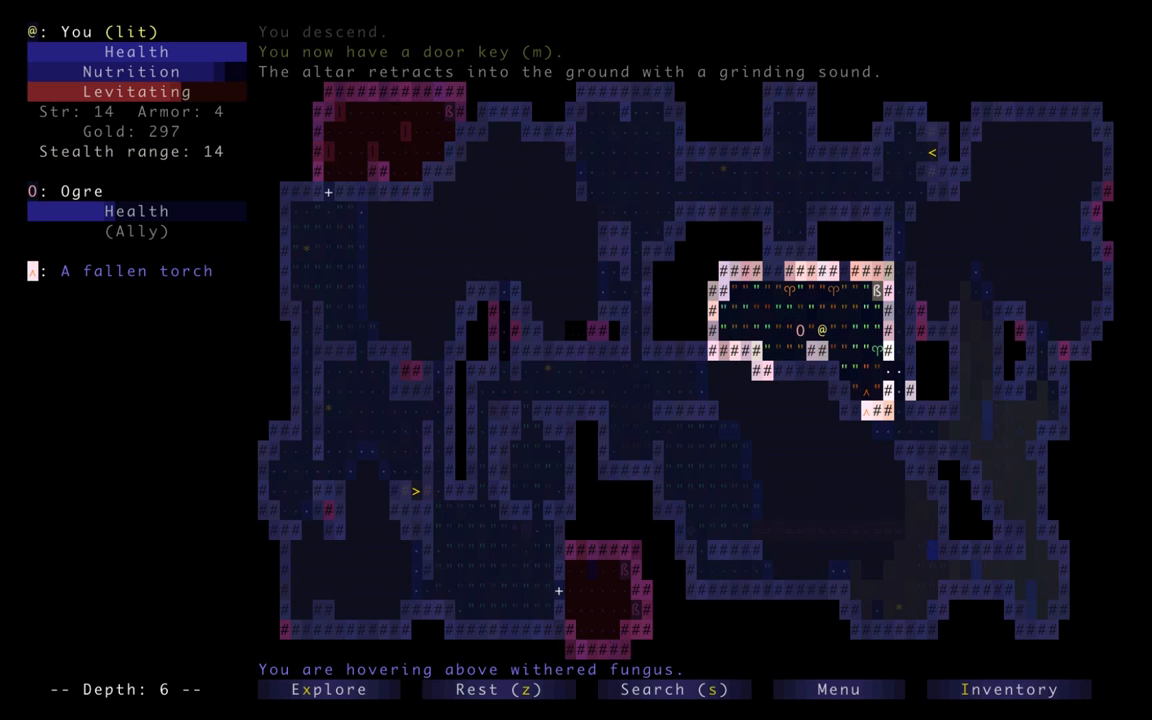
Kill the kobold and unlock the iron vault door with the door key
{"action": "key", "text": "Right"}
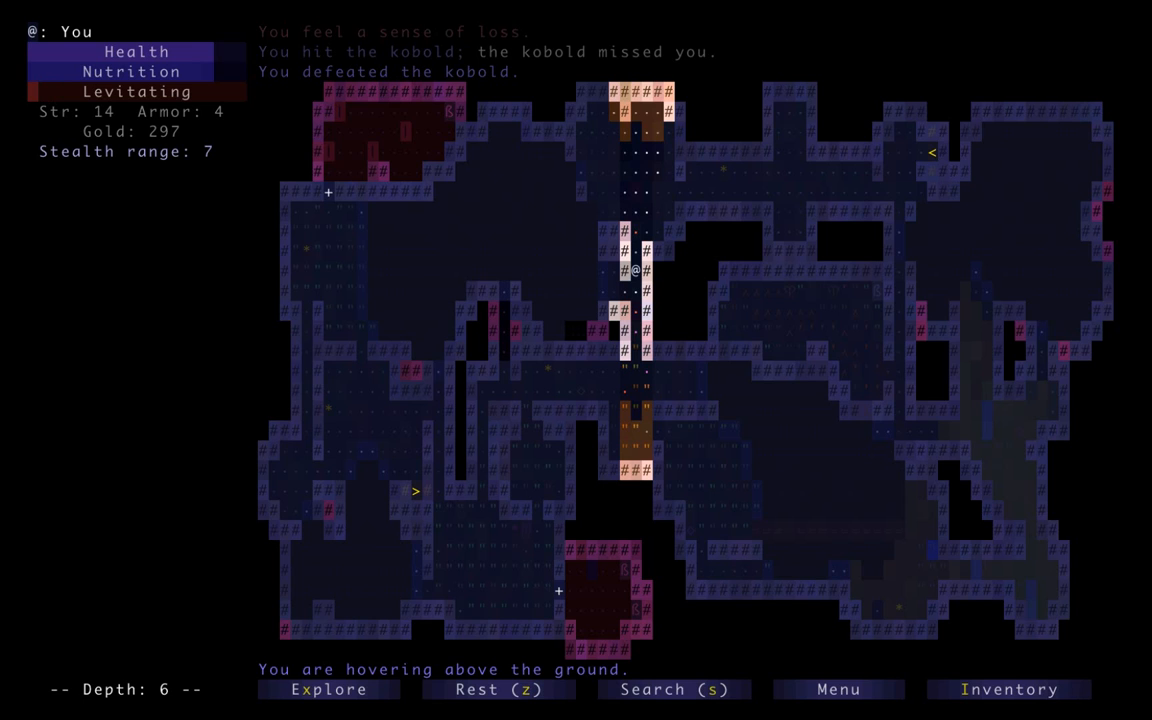
{"action": "key", "text": "Down"}
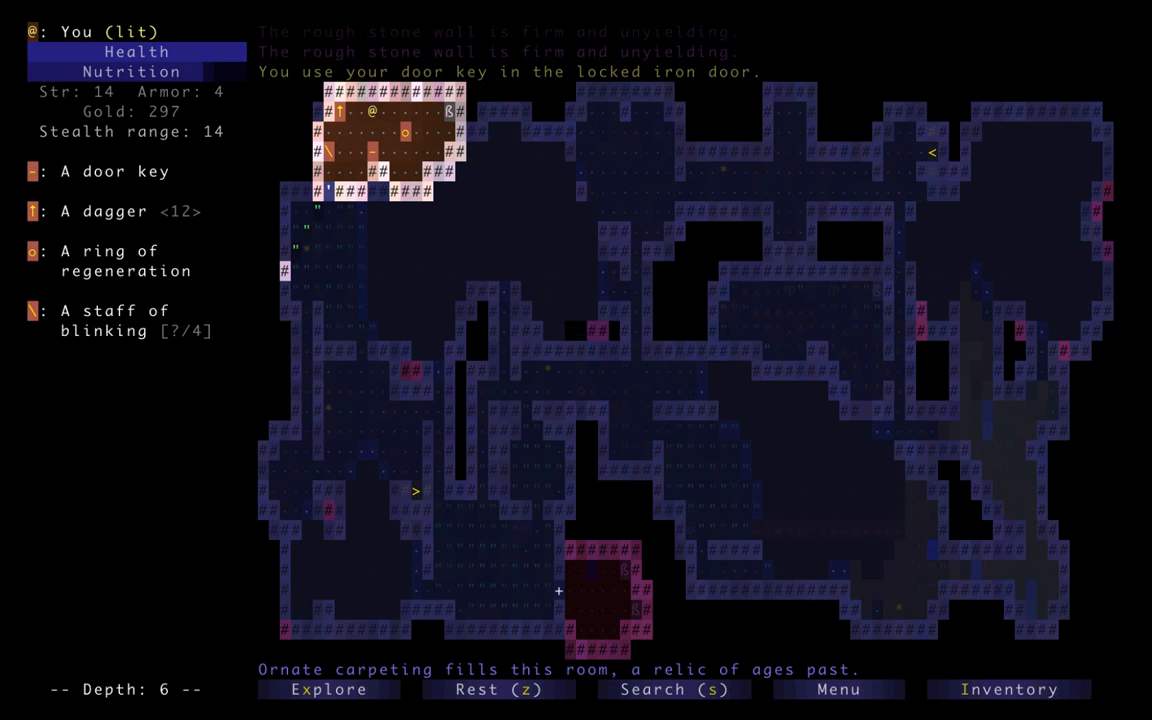
{"action": "left_click", "coordinate": [114, 171]}
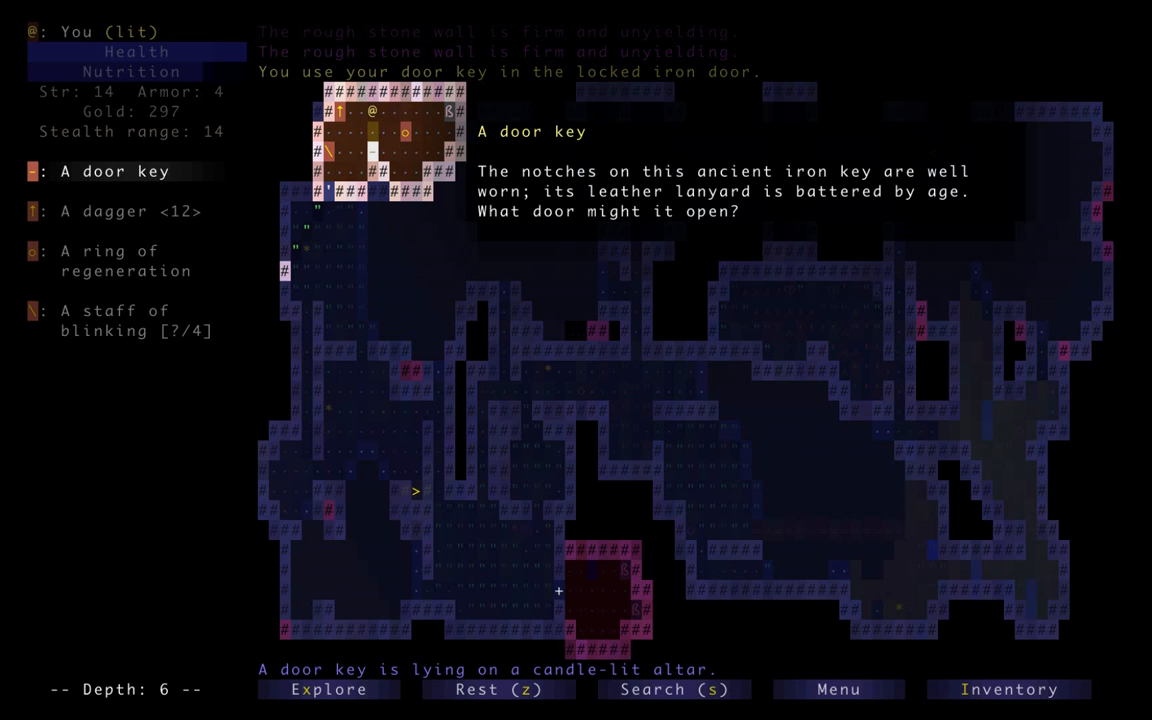
{"action": "left_click", "coordinate": [114, 211]}
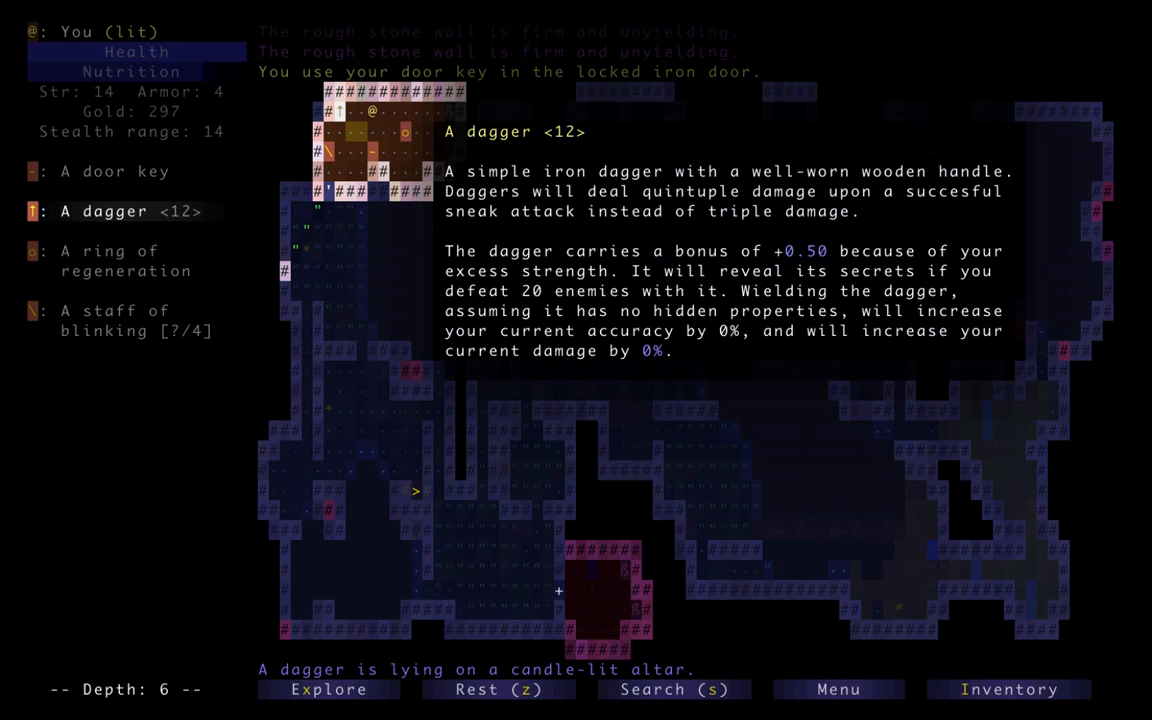
{"action": "left_click", "coordinate": [126, 261]}
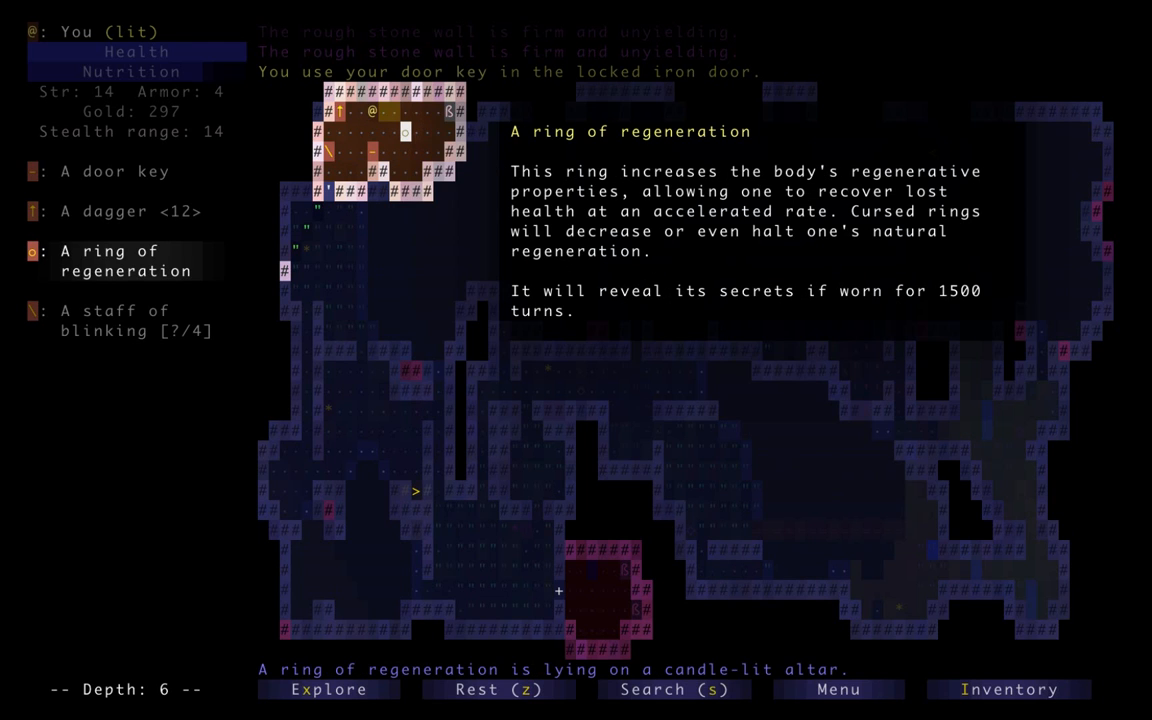
{"action": "left_click", "coordinate": [135, 320]}
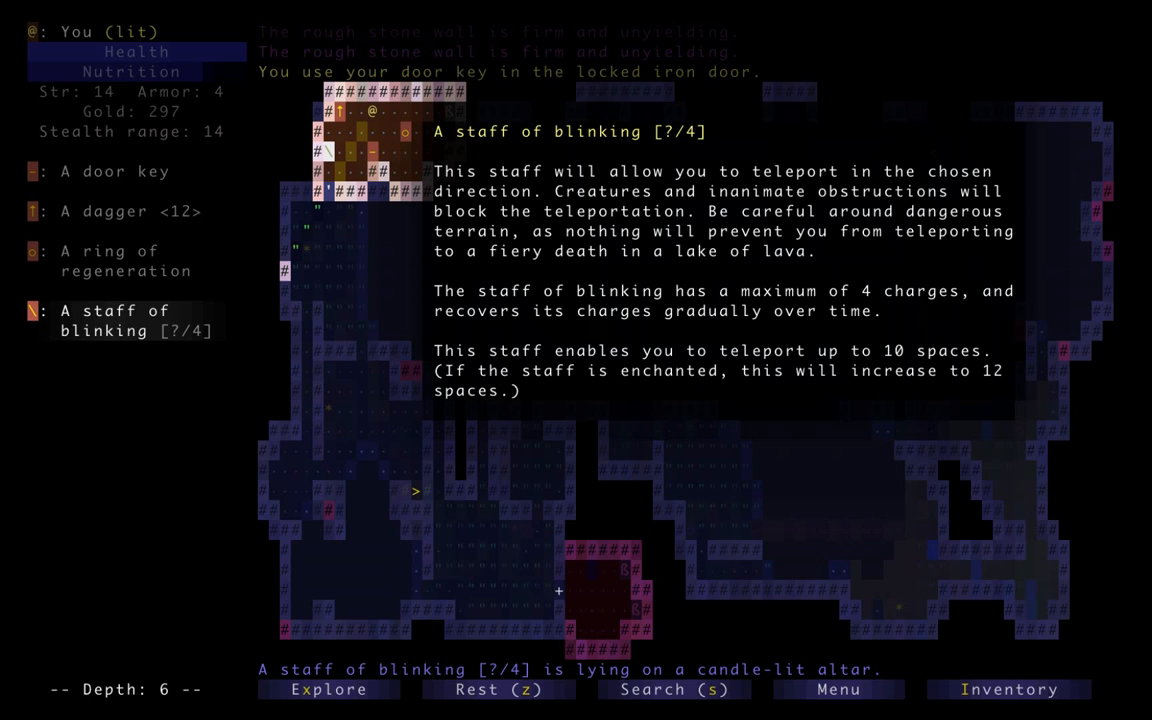
{"action": "left_click", "coordinate": [115, 211]}
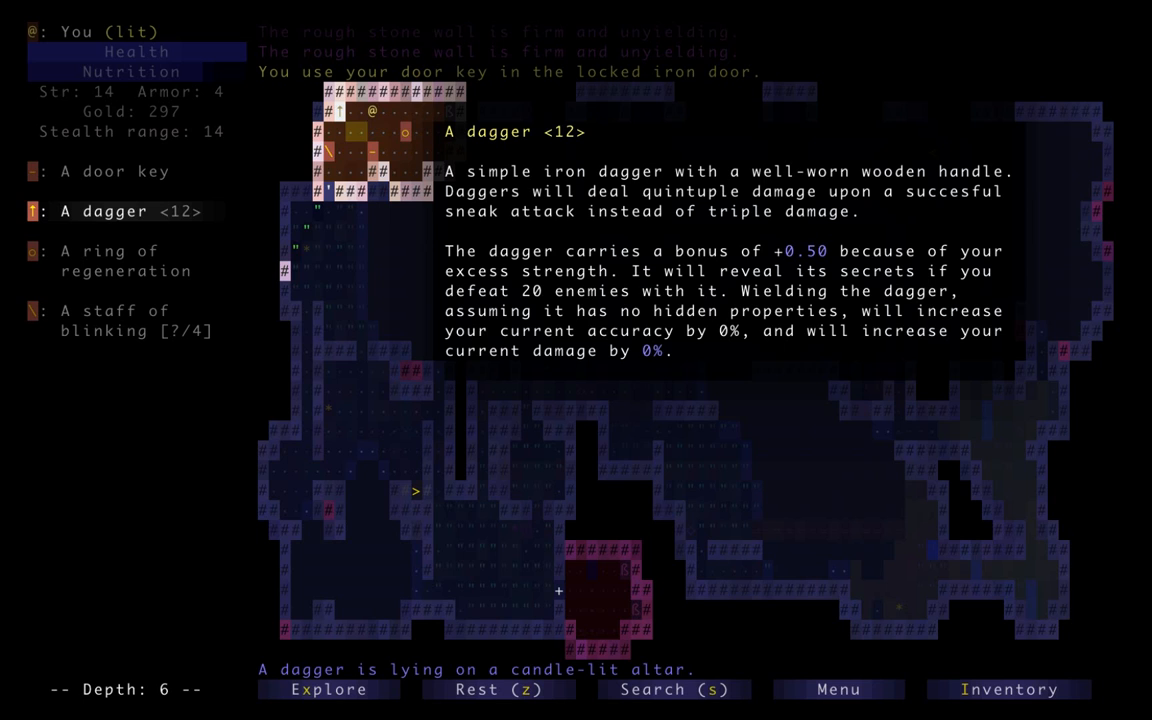
{"action": "key", "text": "escape"}
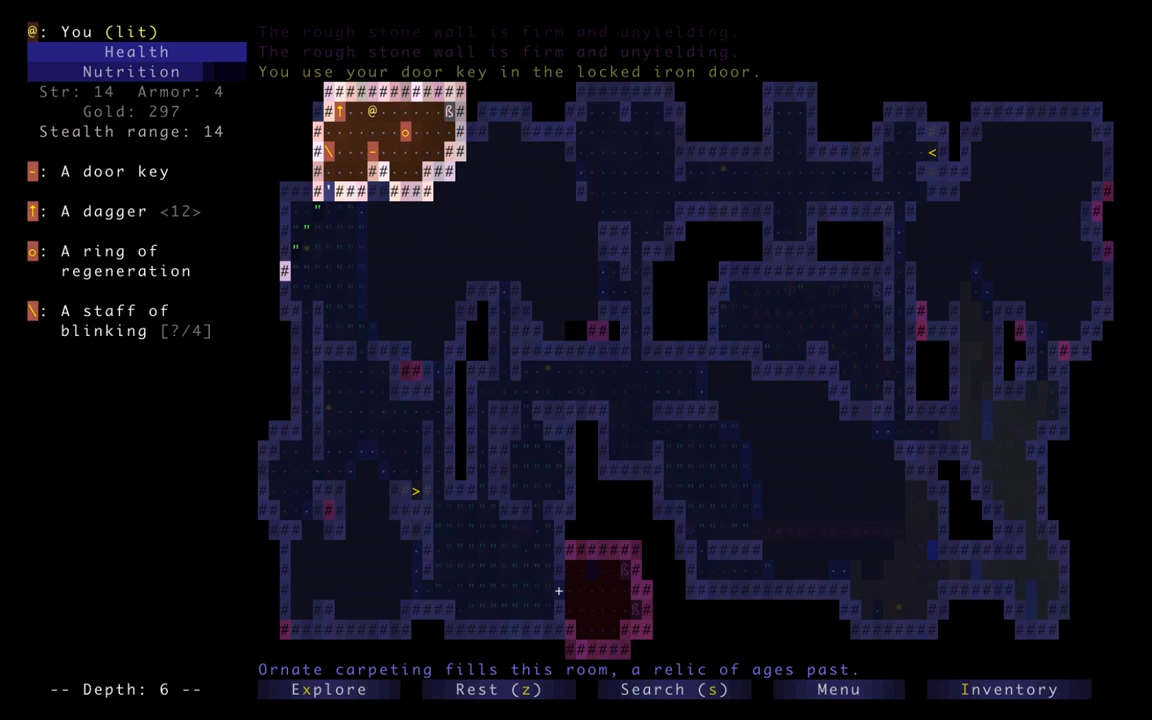
{"action": "key", "text": "down"}
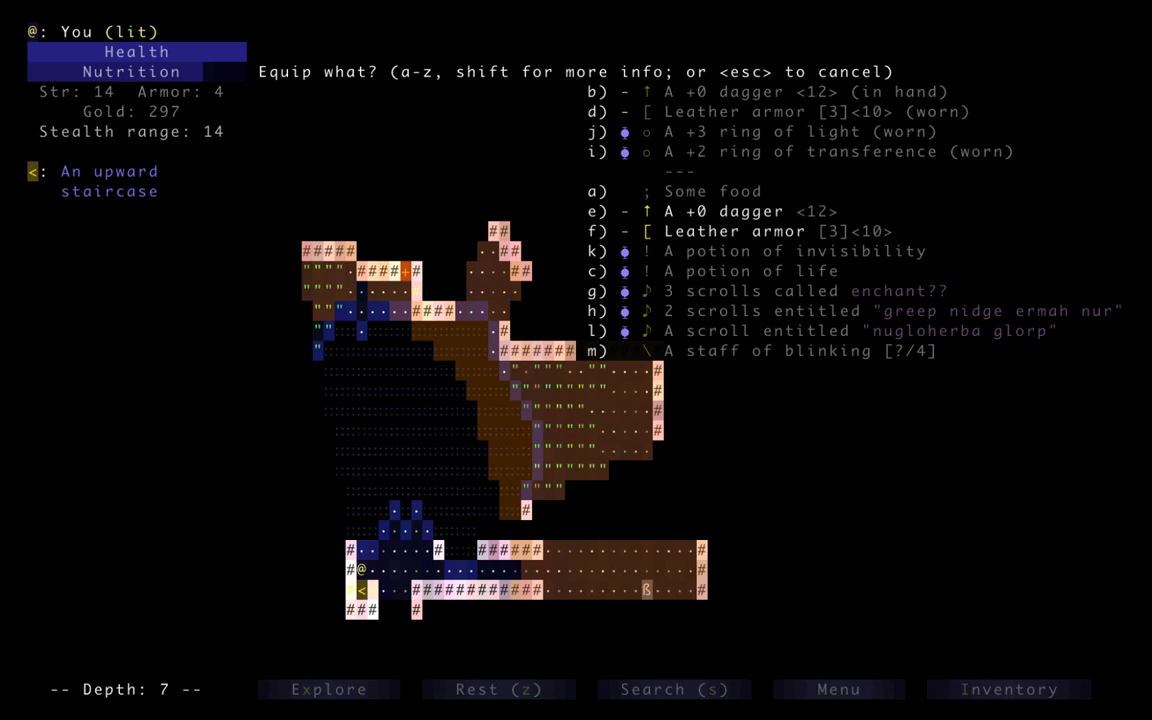
List the full pack on depth 7, with the staff of blinking included
{"action": "key", "text": "m"}
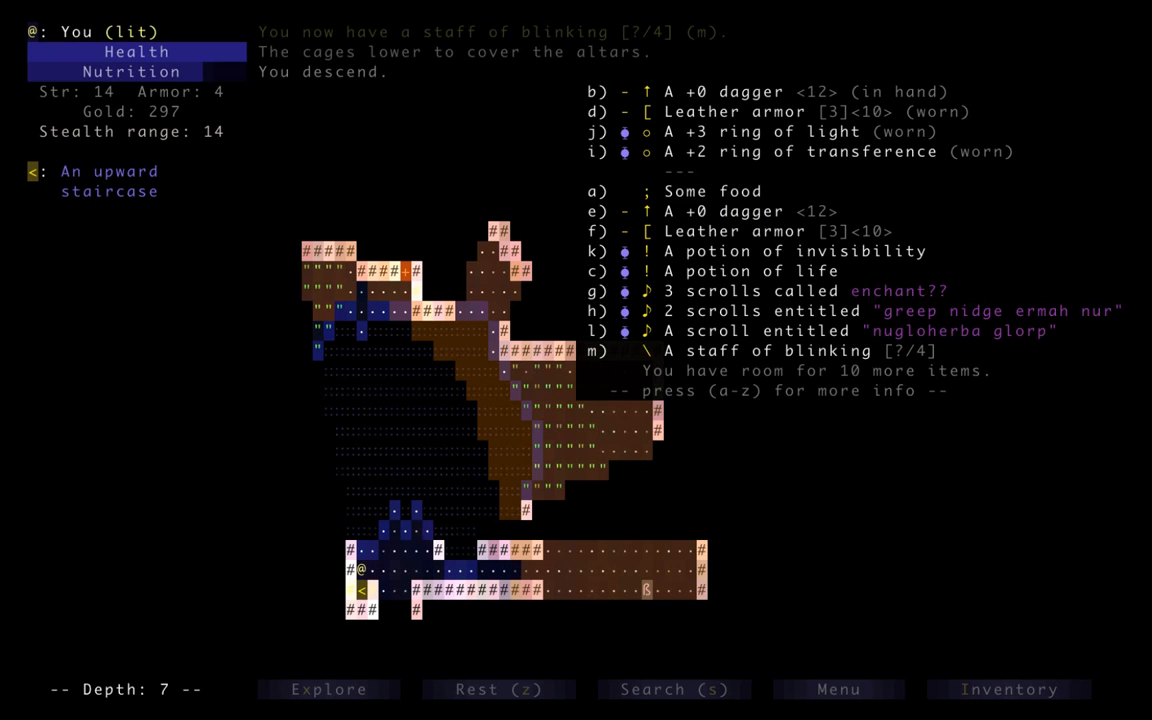
Climb back to depth 6 and walk to the empty staff altar in the vault
{"action": "left_click", "coordinate": [770, 92]}
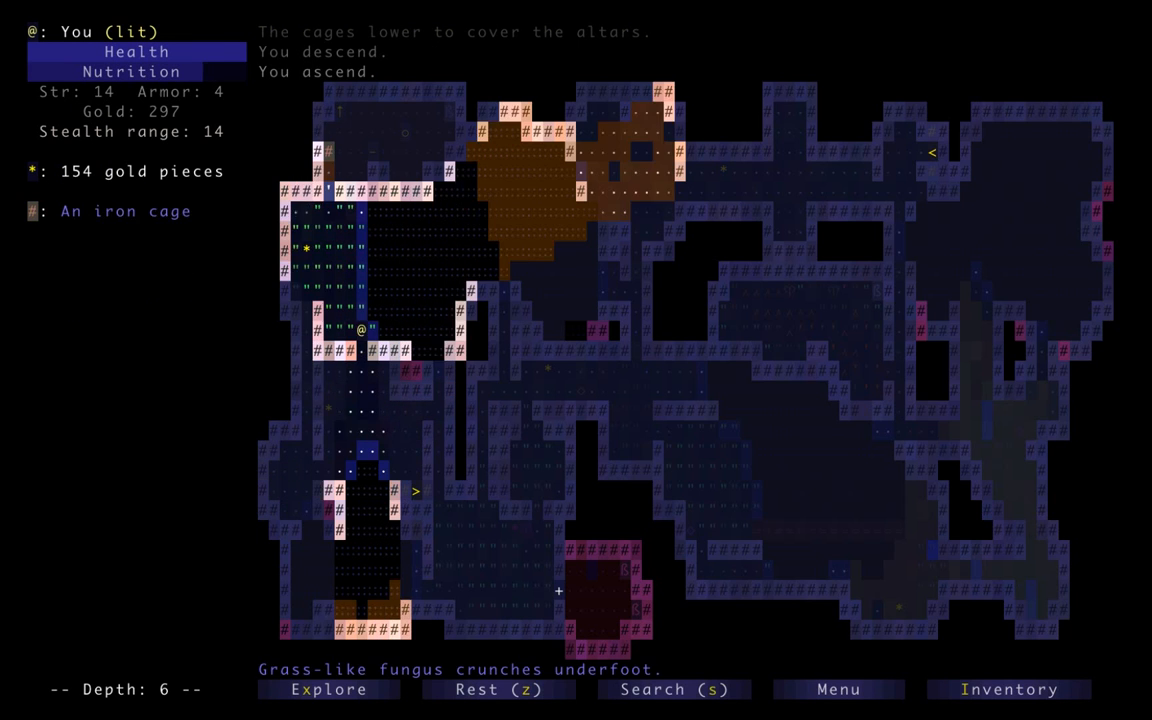
{"action": "key", "text": "up"}
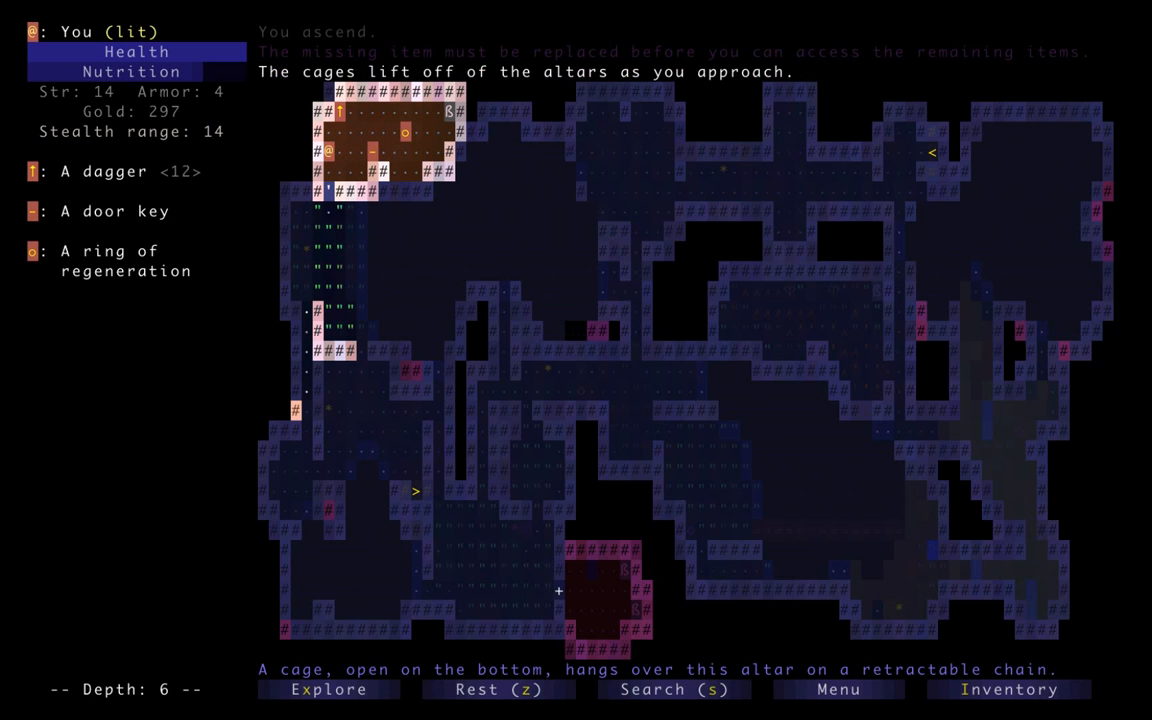
Drop the staff of blinking on its altar and take the dagger instead
{"action": "key", "text": "d"}
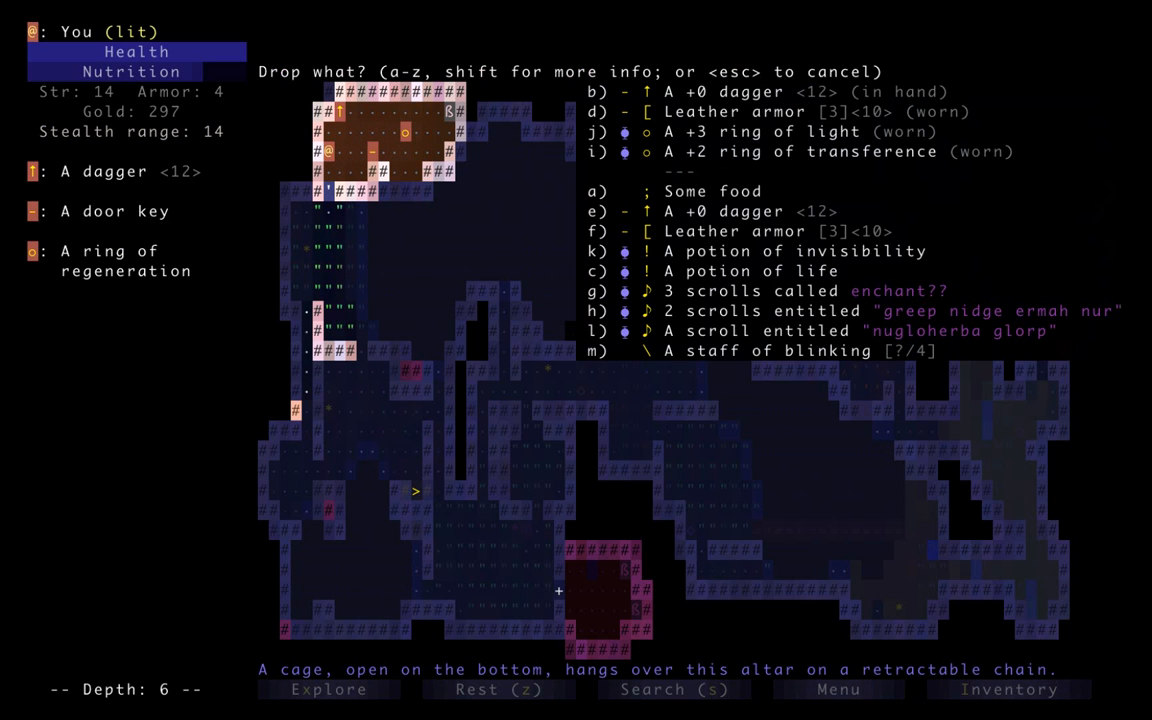
{"action": "key", "text": "m"}
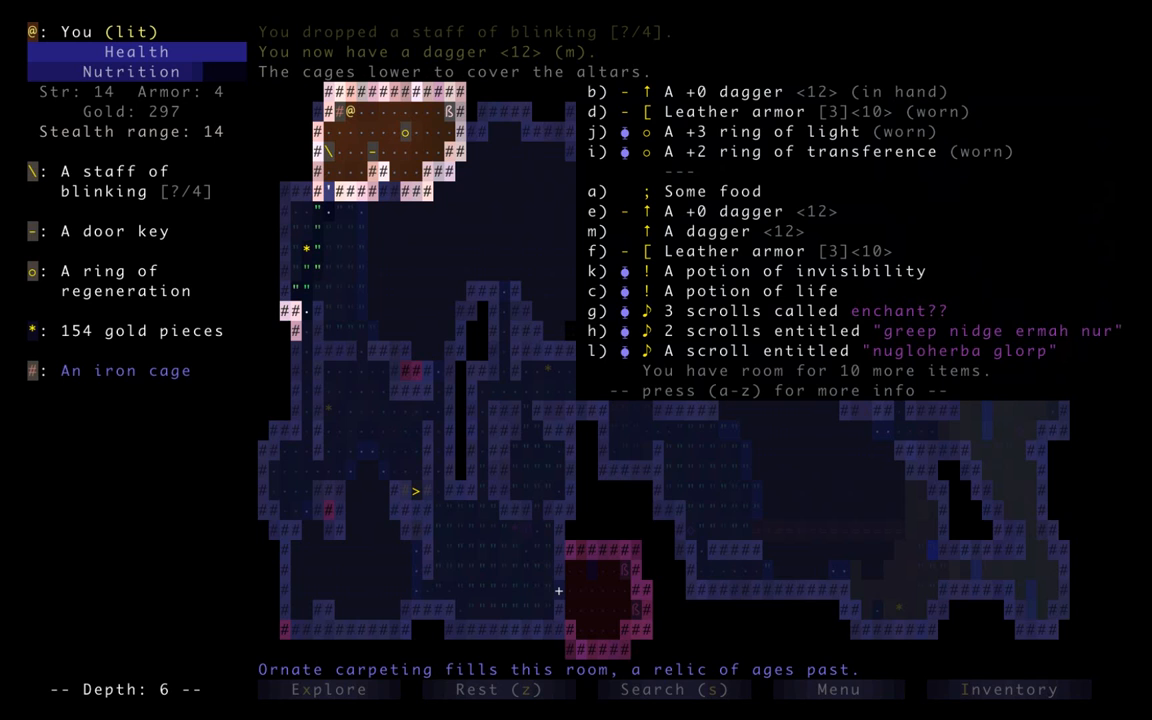
{"action": "key", "text": "escape"}
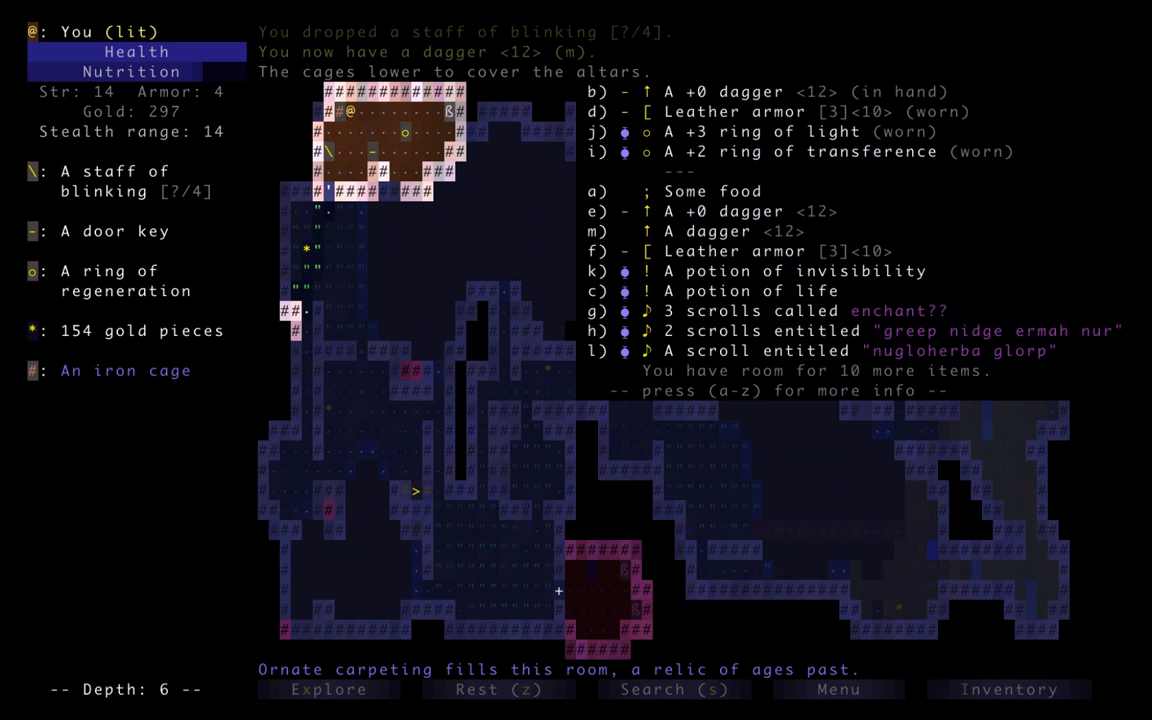
Read the new vault dagger's description, then view the old +0 dagger's details
{"action": "left_click", "coordinate": [760, 211]}
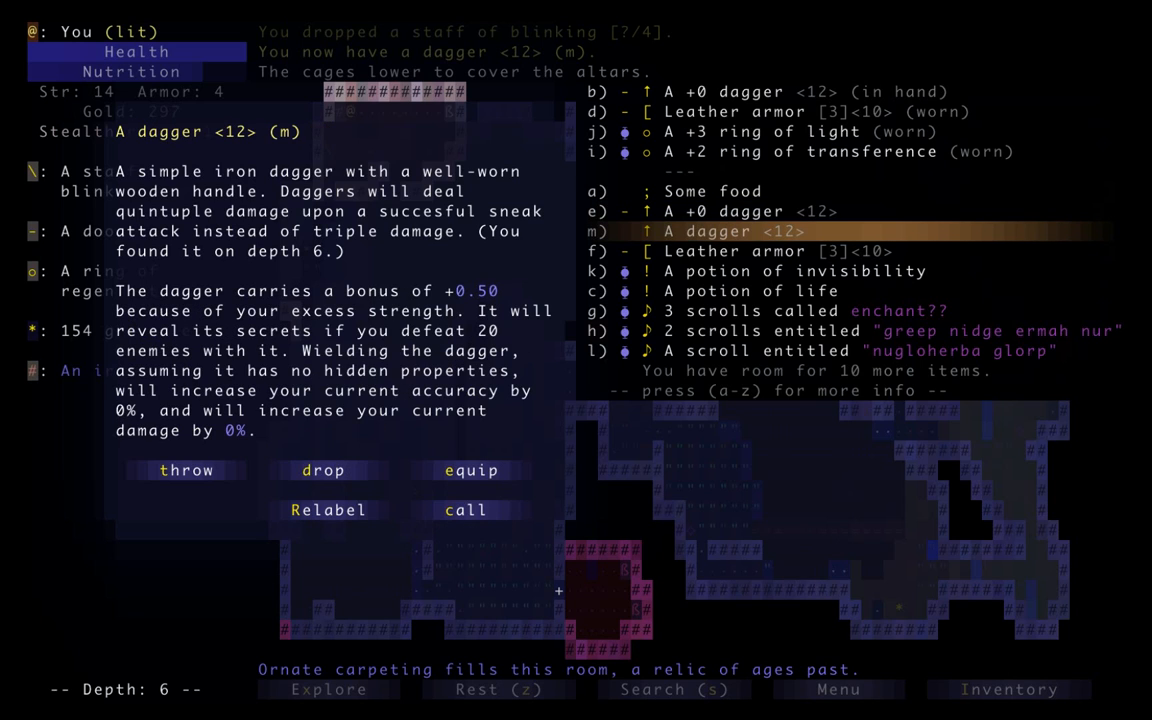
{"action": "key", "text": "Escape"}
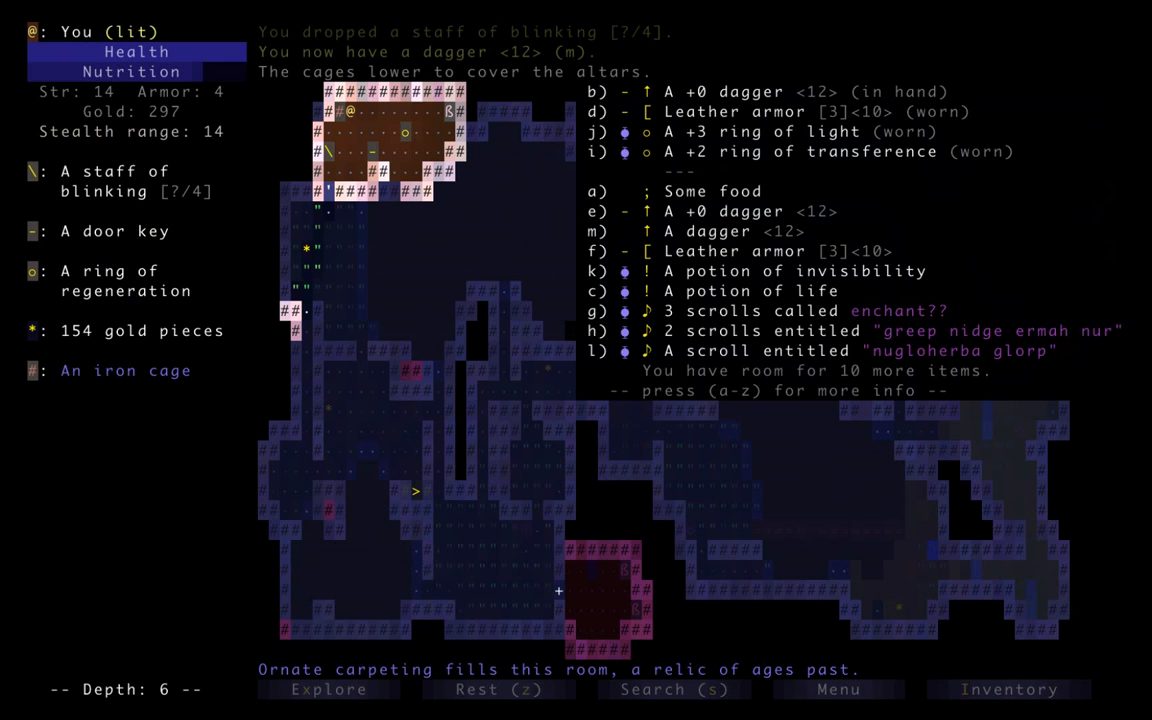
{"action": "left_click", "coordinate": [740, 211]}
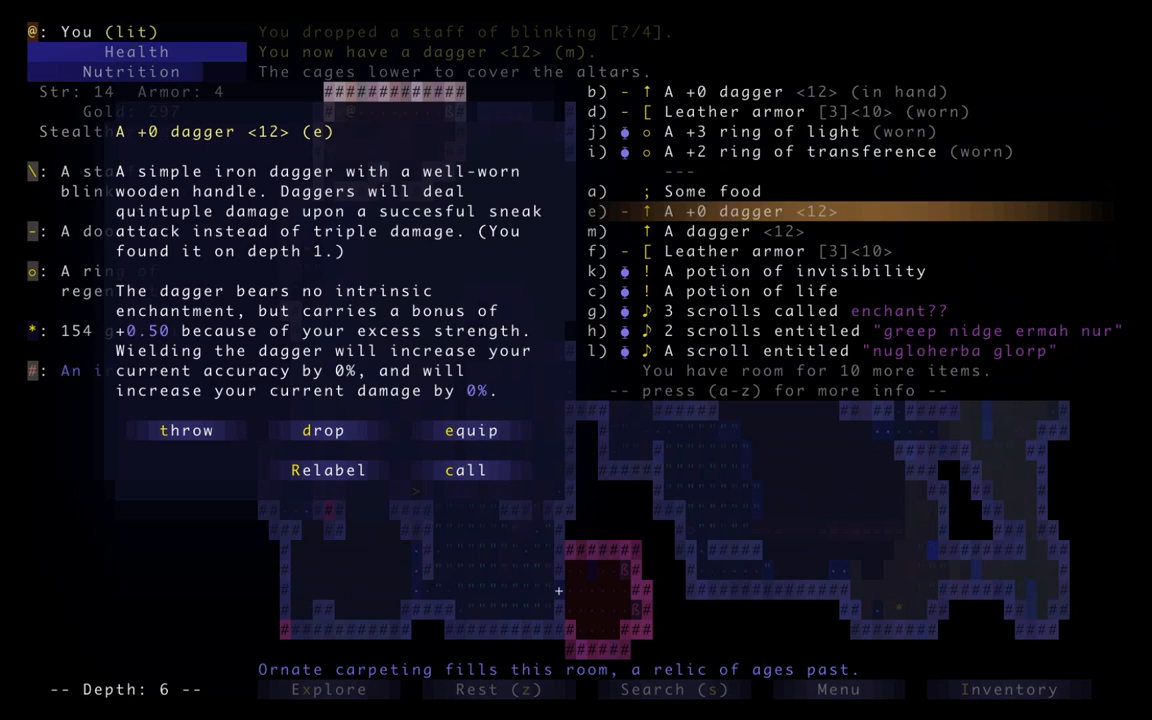
Wield the vault dagger and take the stairs down to depth 7
{"action": "key", "text": "Escape"}
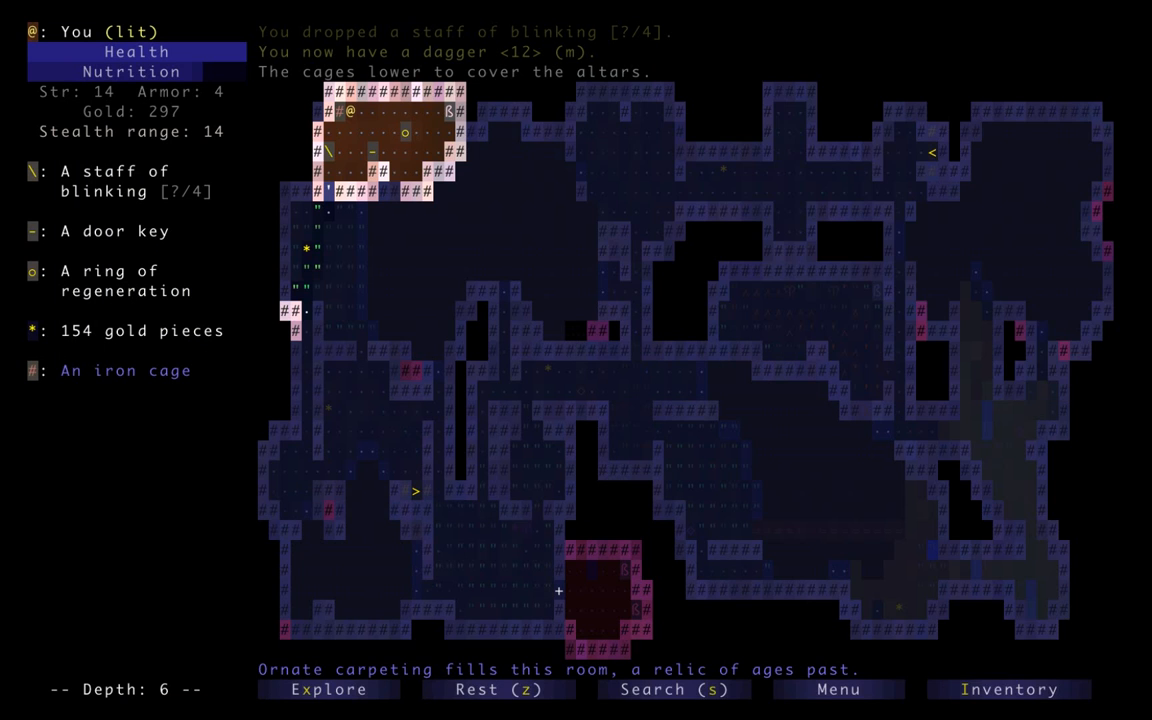
{"action": "key", "text": "w"}
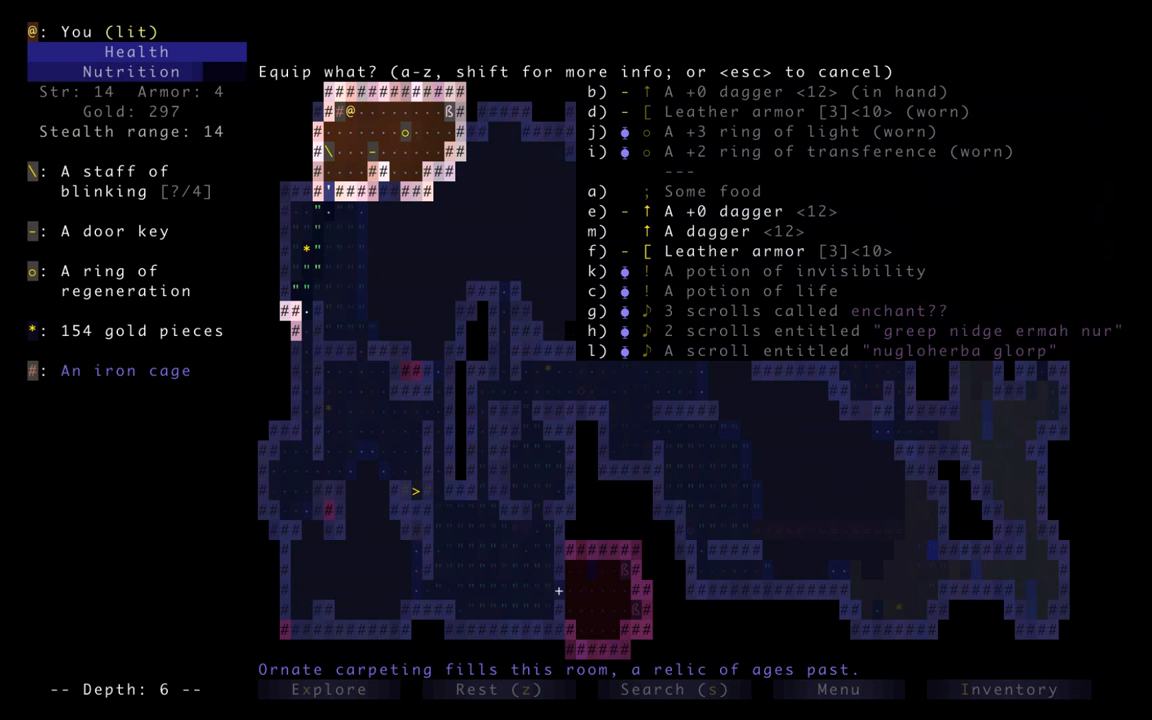
{"action": "key", "text": "m"}
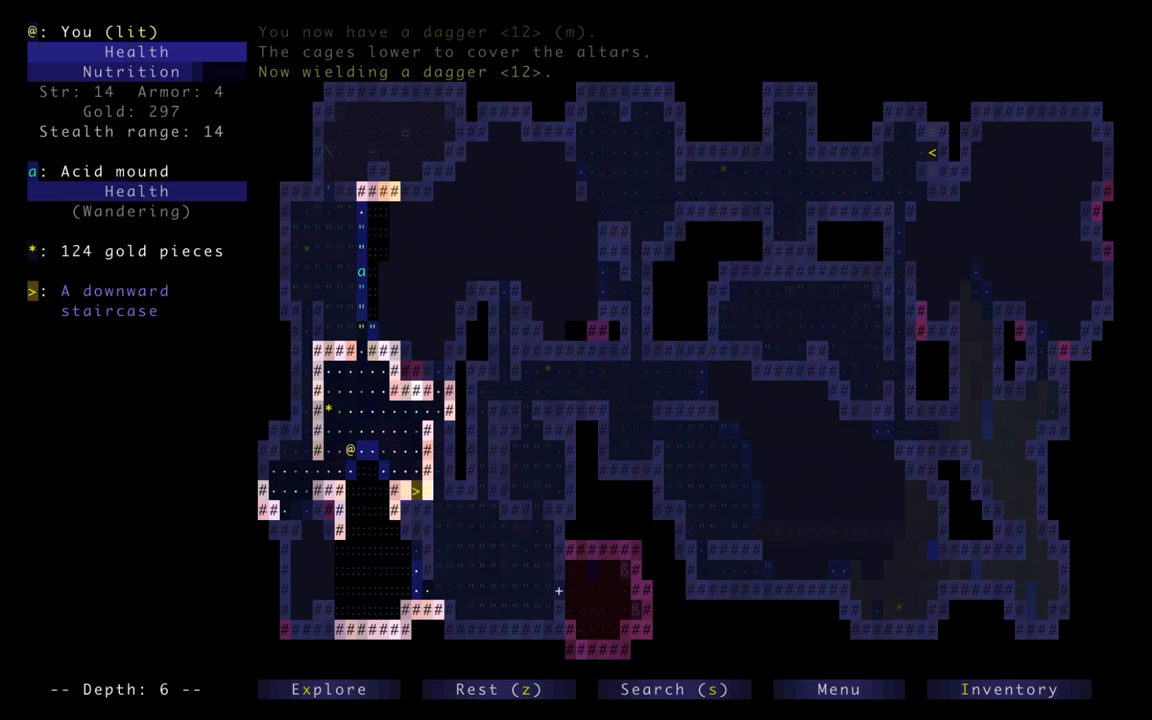
{"action": "key", "text": ">"}
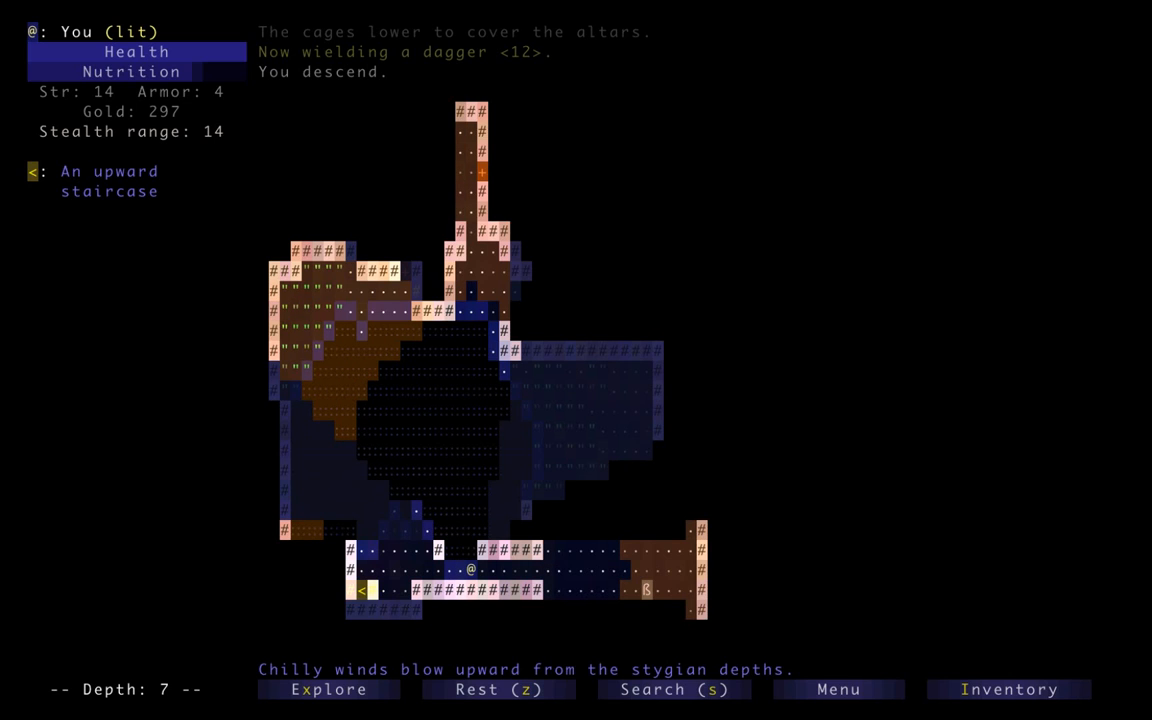
Explore east on depth 7 into the corridor where a wraith sleeps
{"action": "key", "text": "Right"}
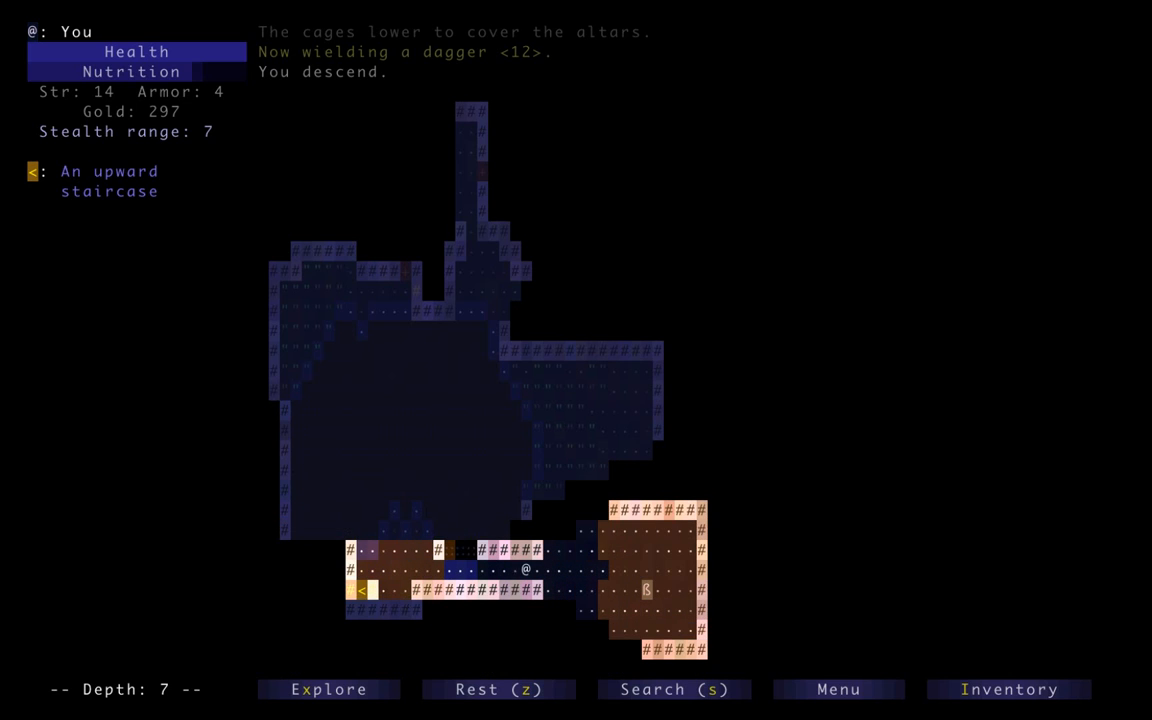
{"action": "key", "text": "Right"}
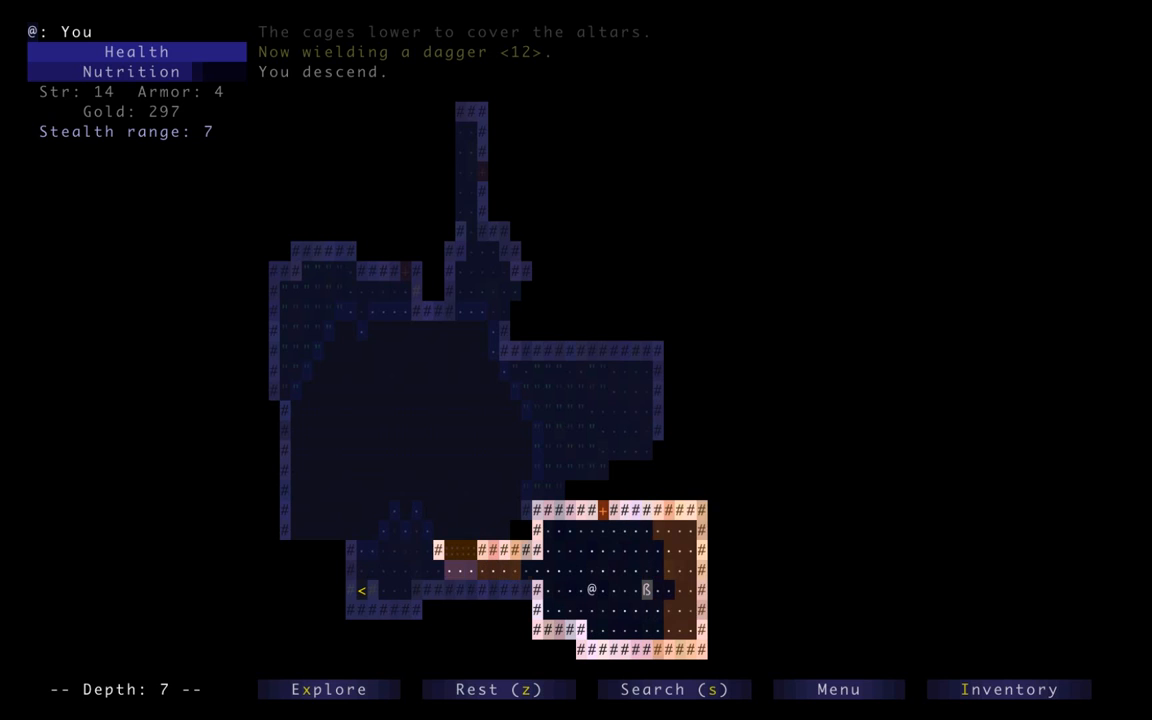
{"action": "key", "text": "Up"}
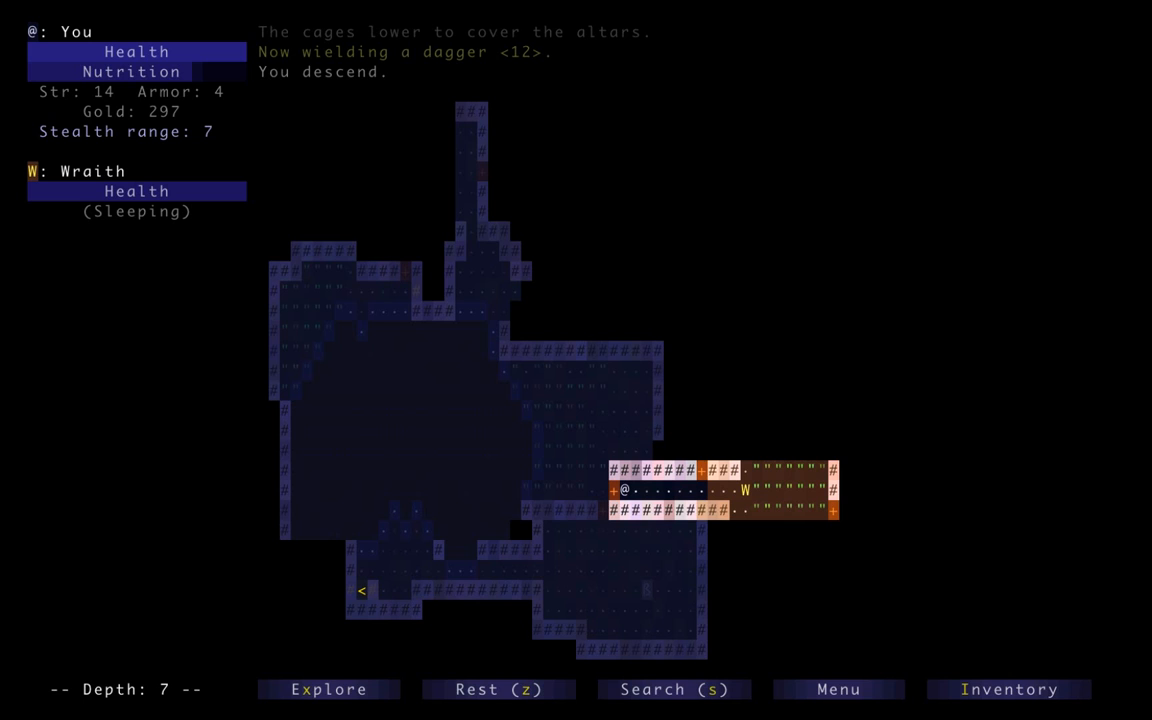
{"action": "left_click", "coordinate": [1008, 689]}
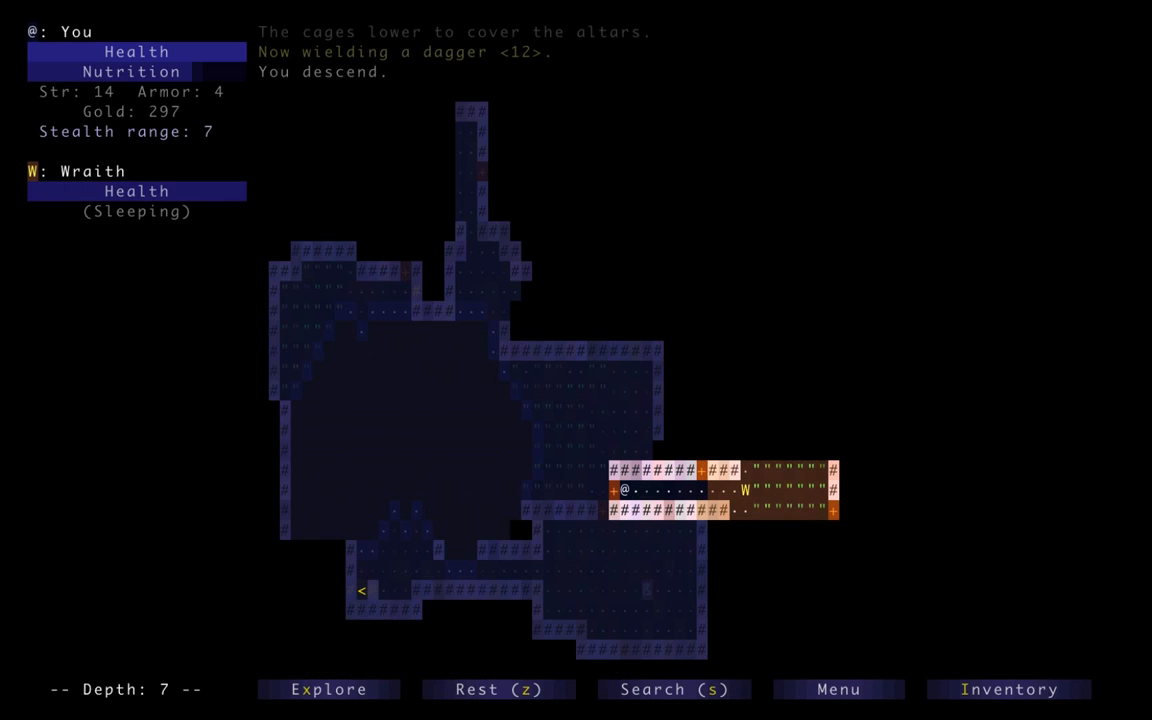
{"action": "left_click", "coordinate": [1009, 689]}
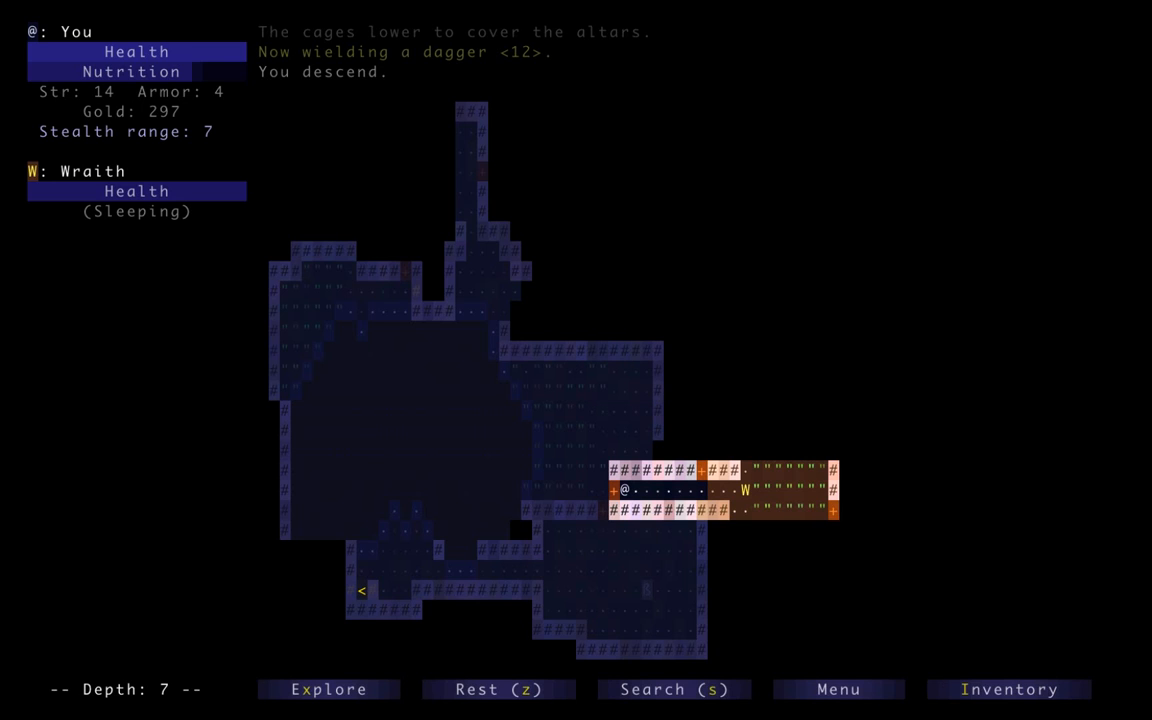
Drink the potion of invisibility and sneak east past the wraith toward the sandalwood staff
{"action": "key", "text": "a"}
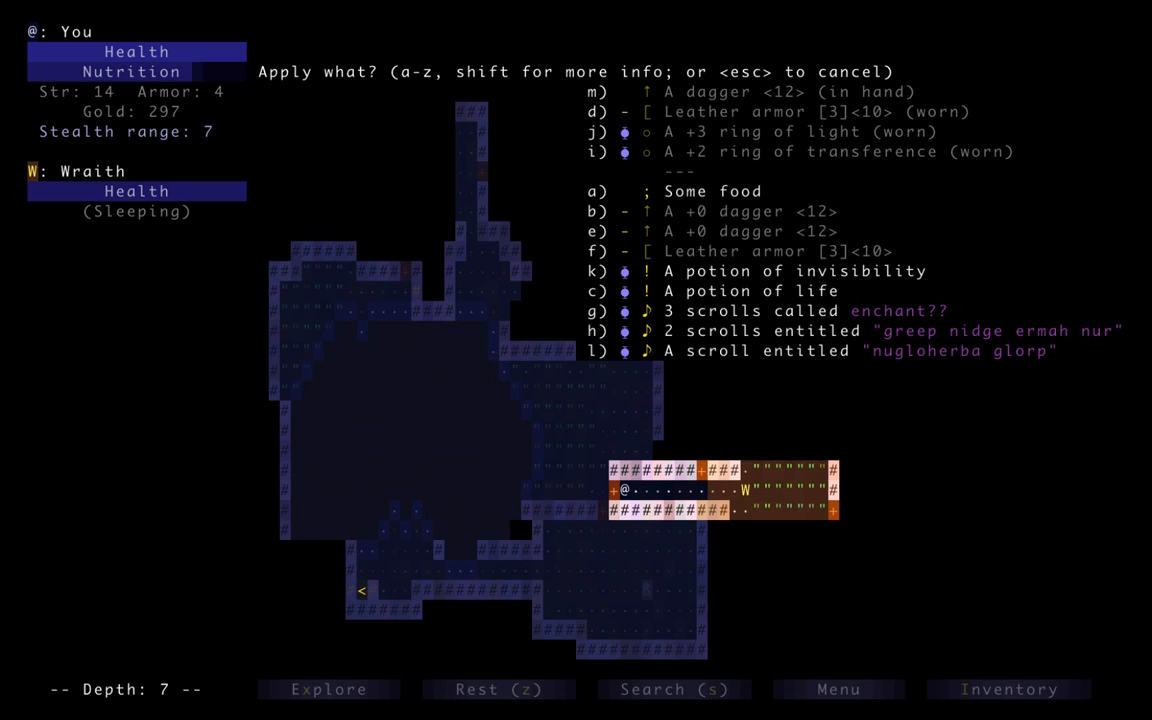
{"action": "key", "text": "k"}
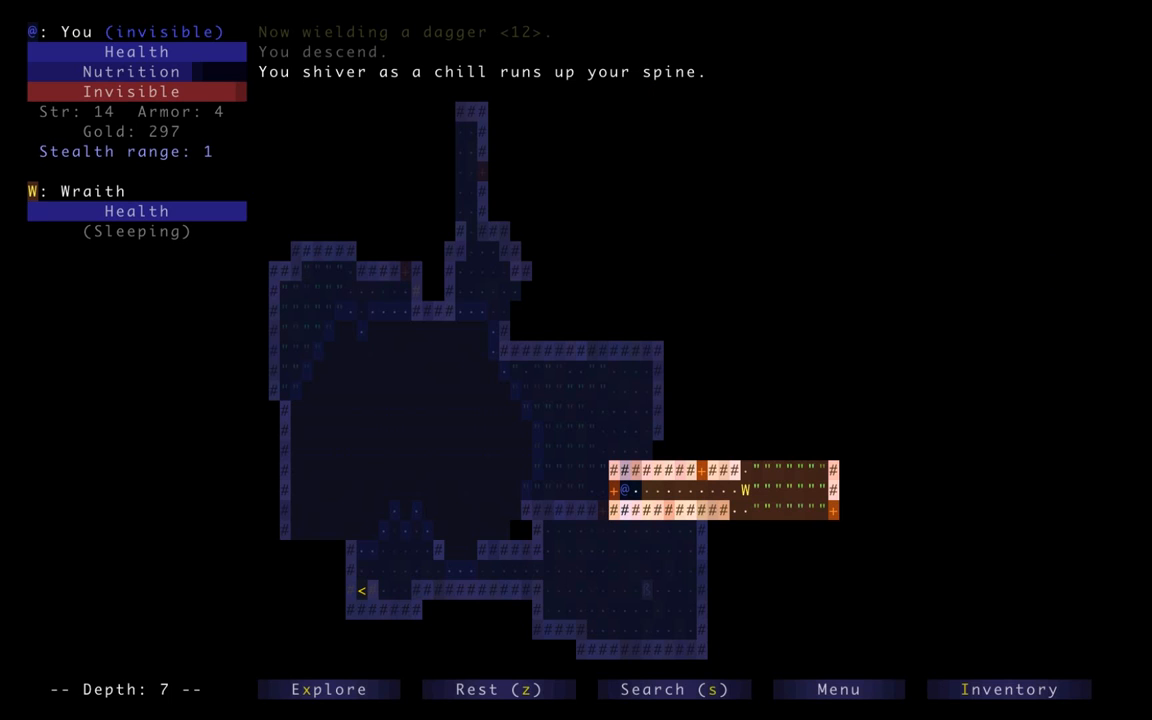
{"action": "key", "text": "Right"}
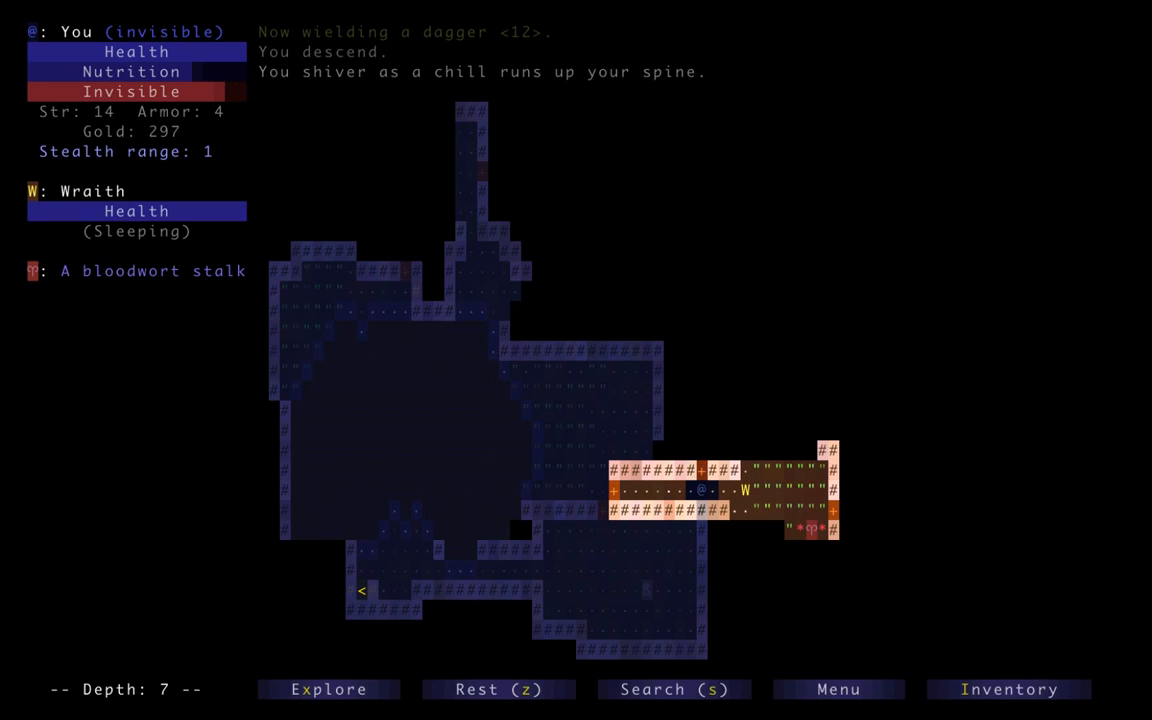
{"action": "key", "text": "up"}
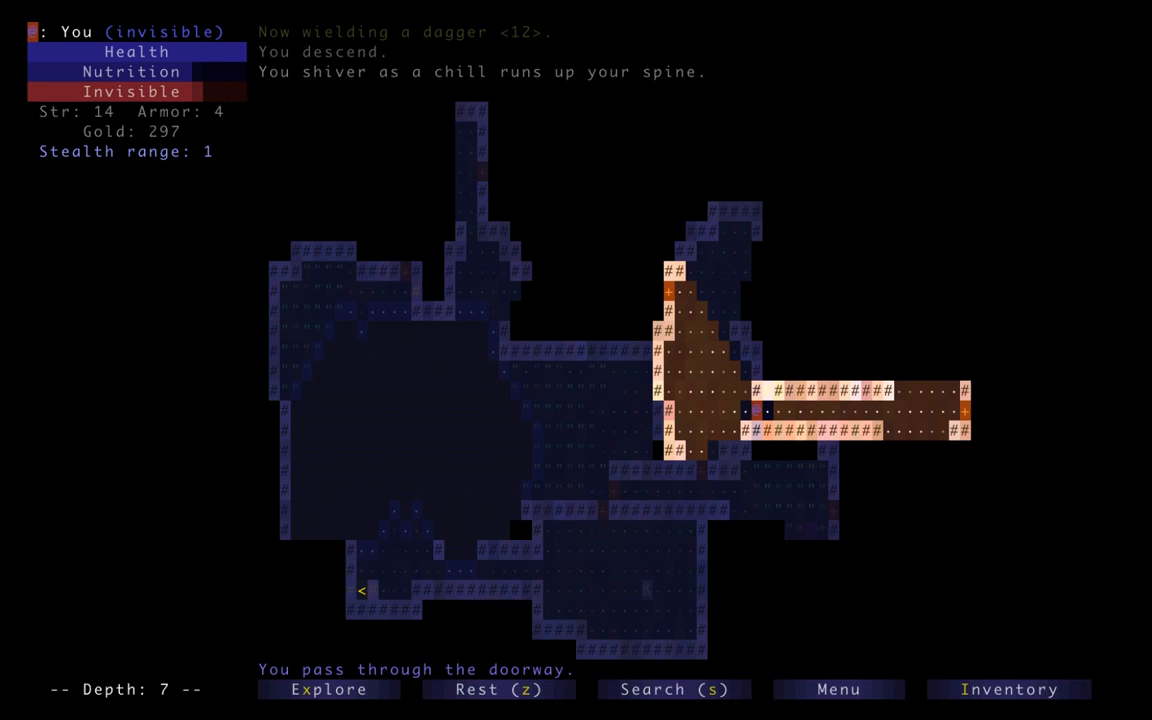
{"action": "key", "text": "right"}
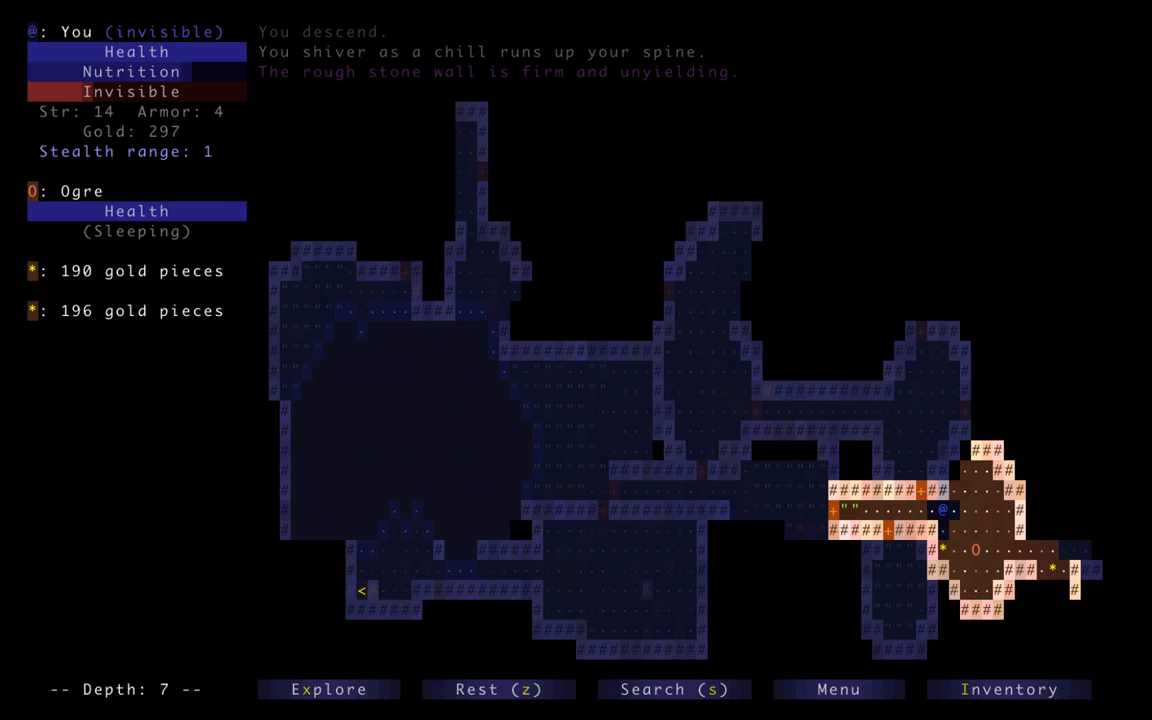
{"action": "key", "text": "up"}
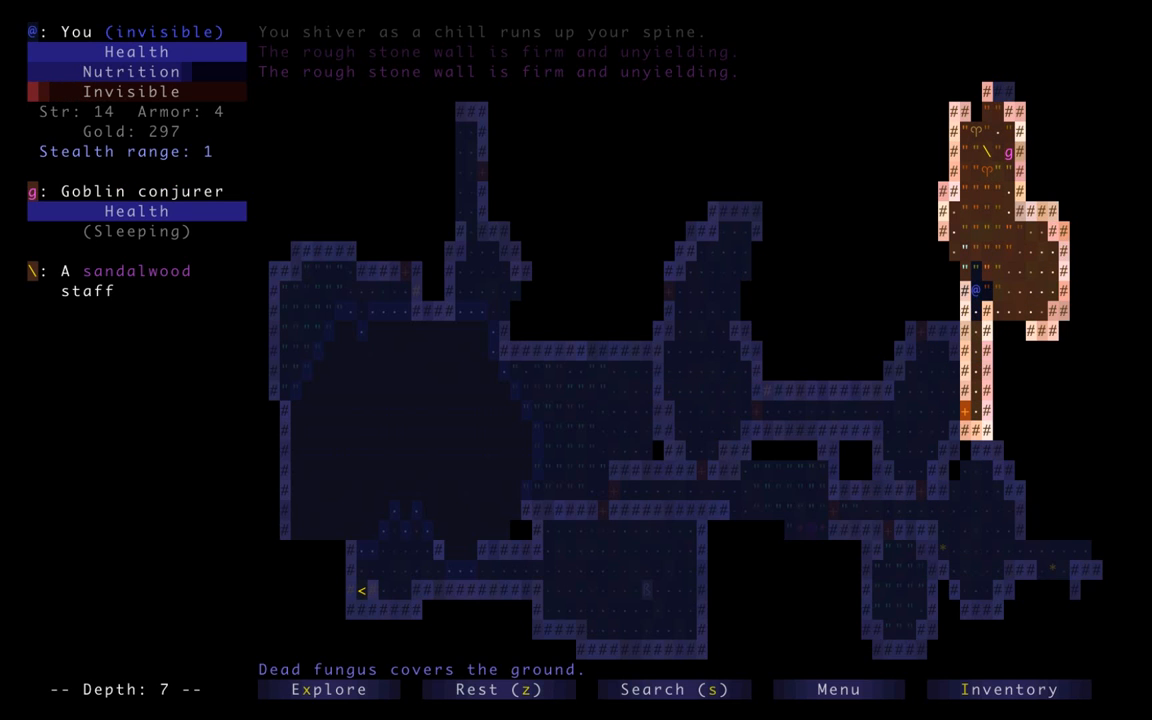
Gather 185 gold from the north-eastern rooms, reaching 482, and head back west
{"action": "key", "text": "up"}
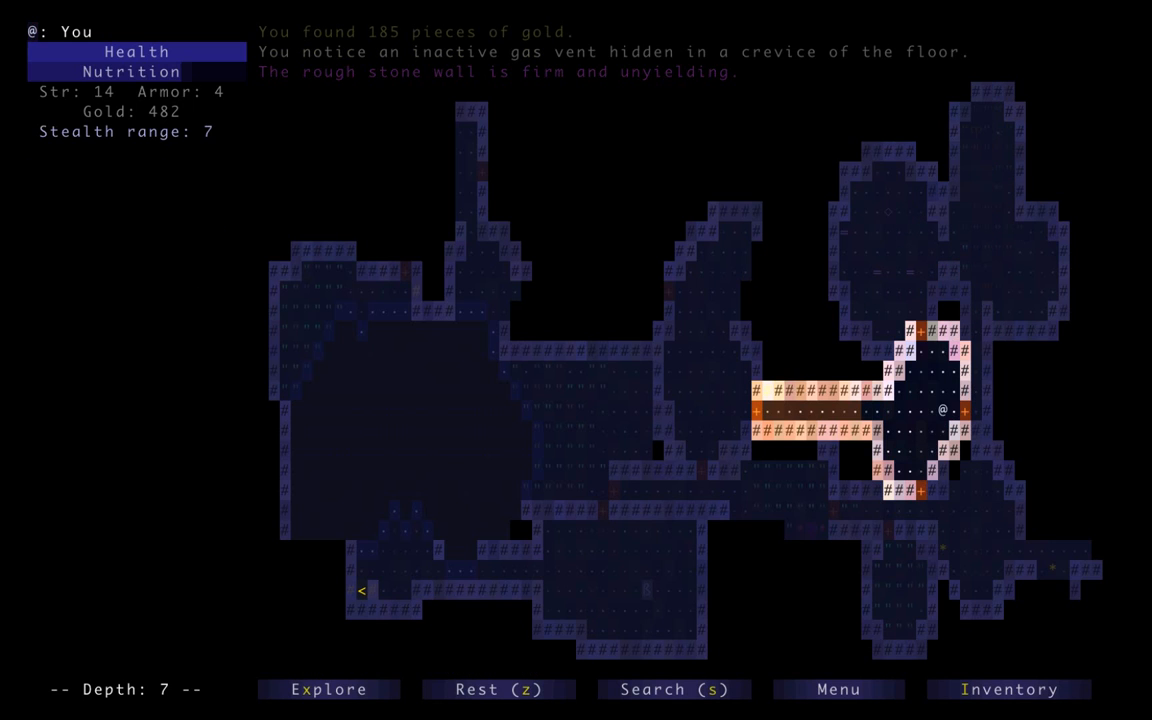
{"action": "key", "text": "up"}
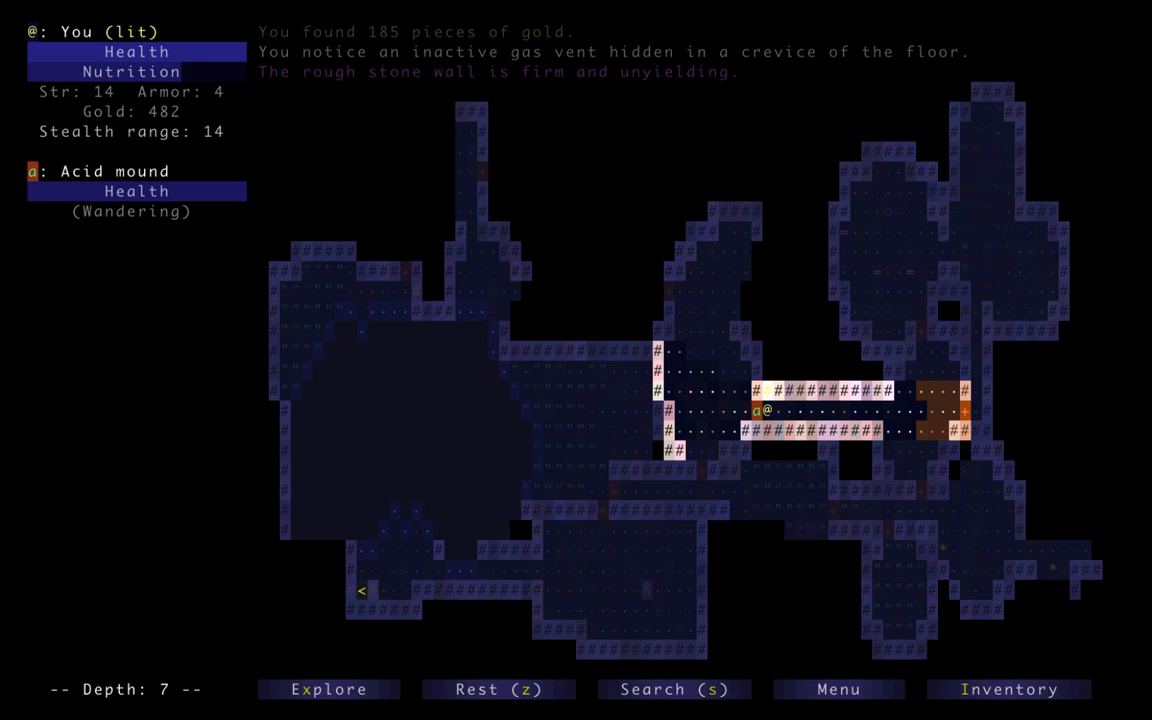
{"action": "key", "text": "a"}
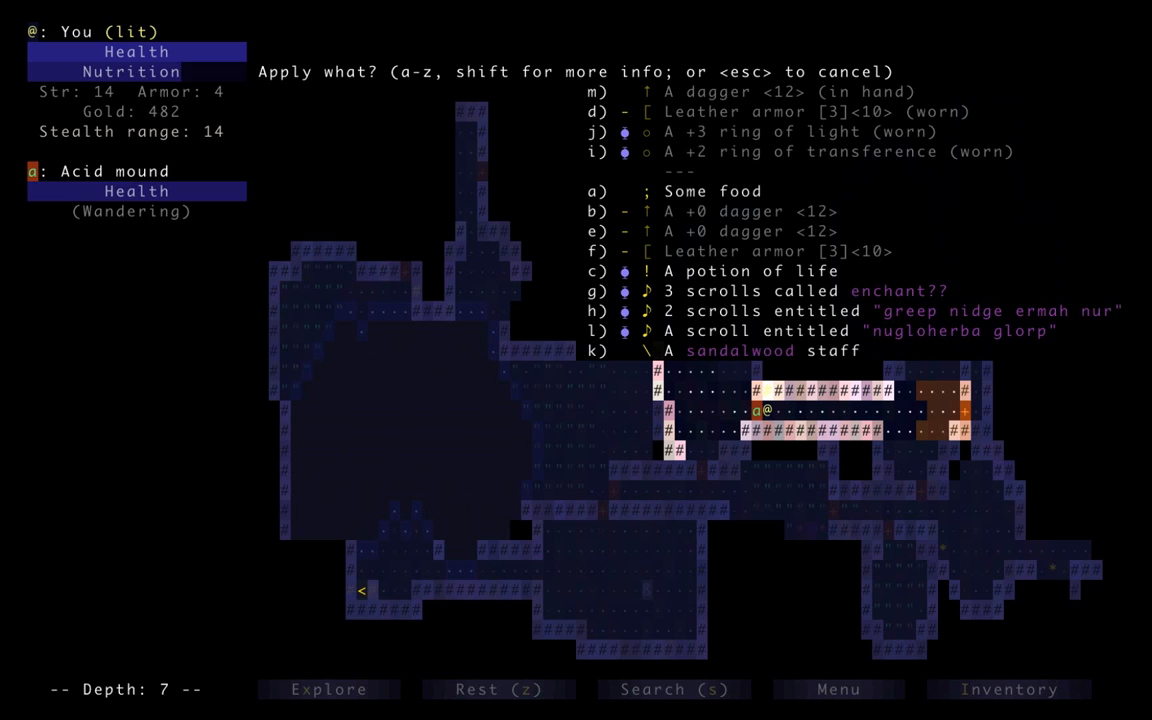
Zap the sandalwood staff at the acid mound, identifying tunneling, then retreat to the gas-vent room
{"action": "key", "text": "k"}
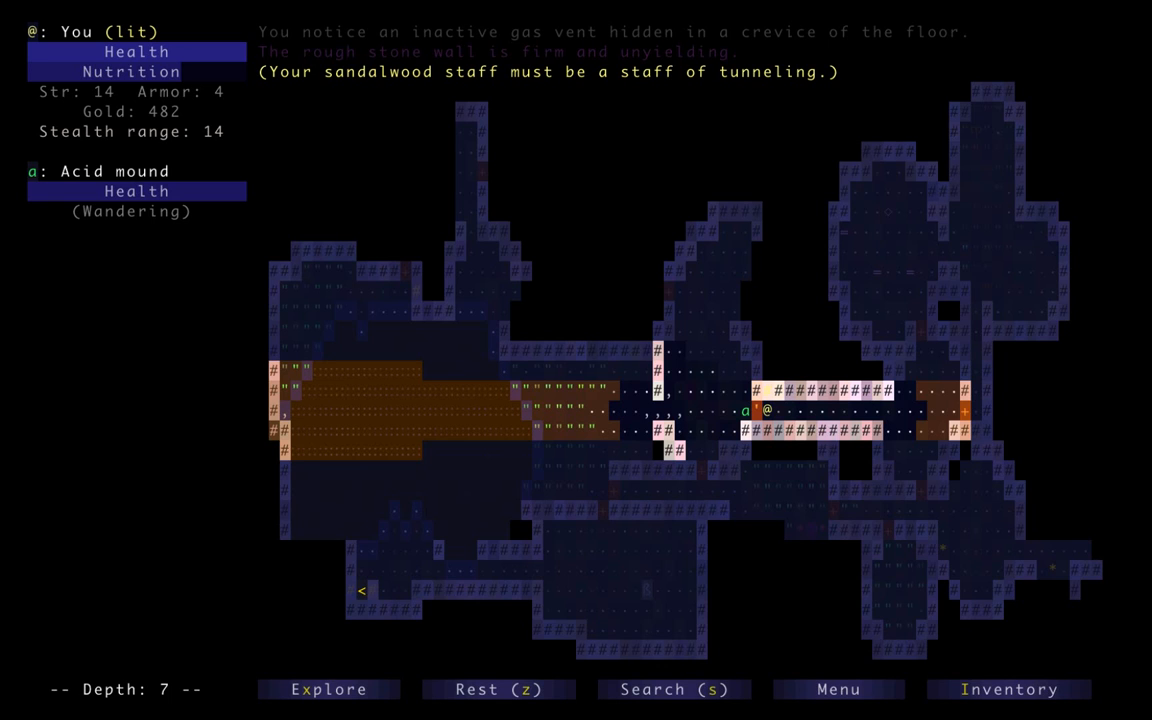
{"action": "key", "text": "right"}
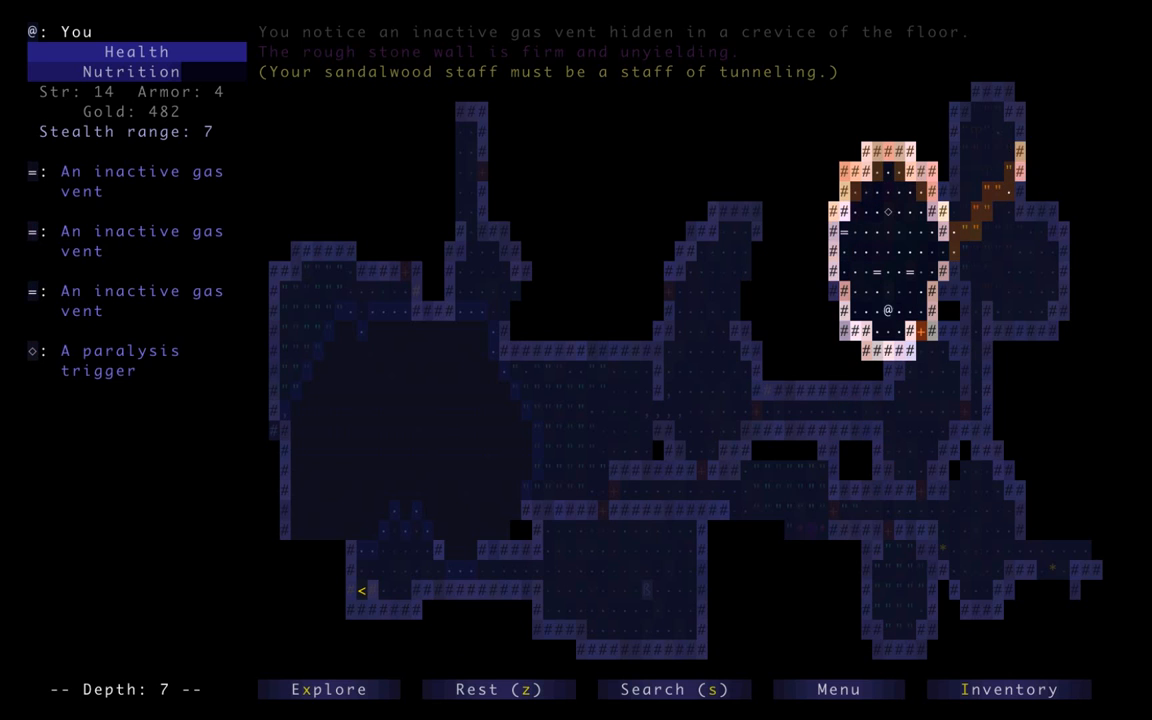
Zap the staff of tunneling west repeatedly until it fizzles, then close the inventory
{"action": "key", "text": "a"}
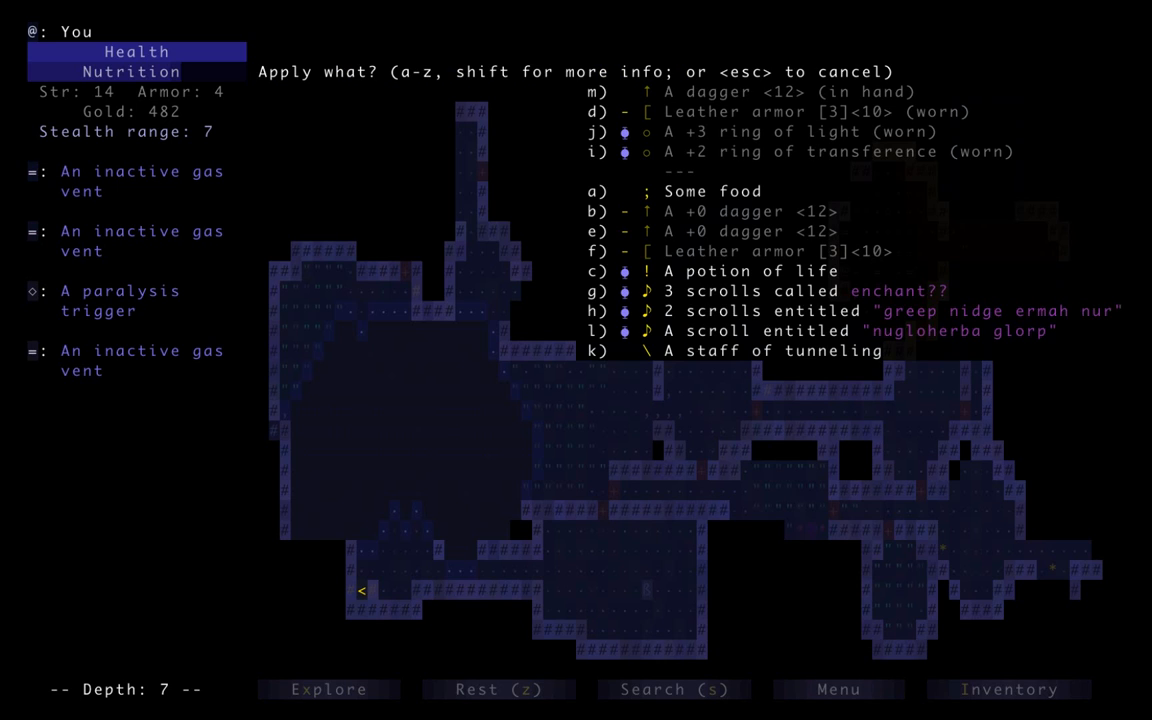
{"action": "key", "text": "k"}
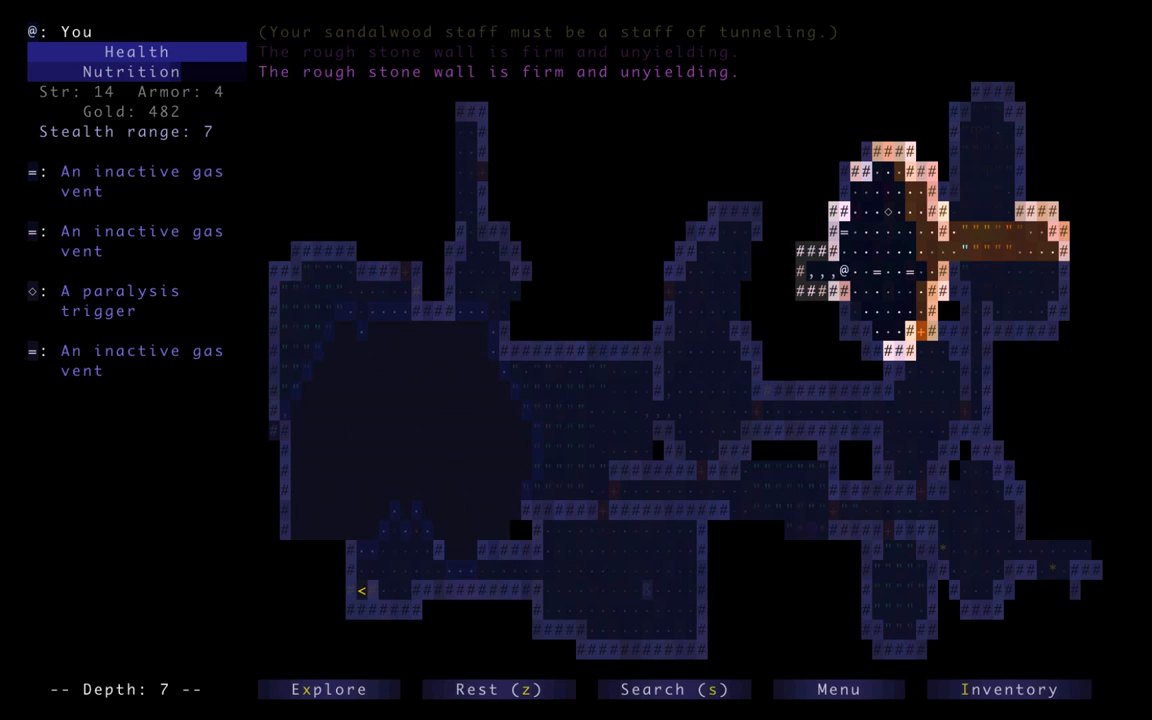
{"action": "key", "text": "a"}
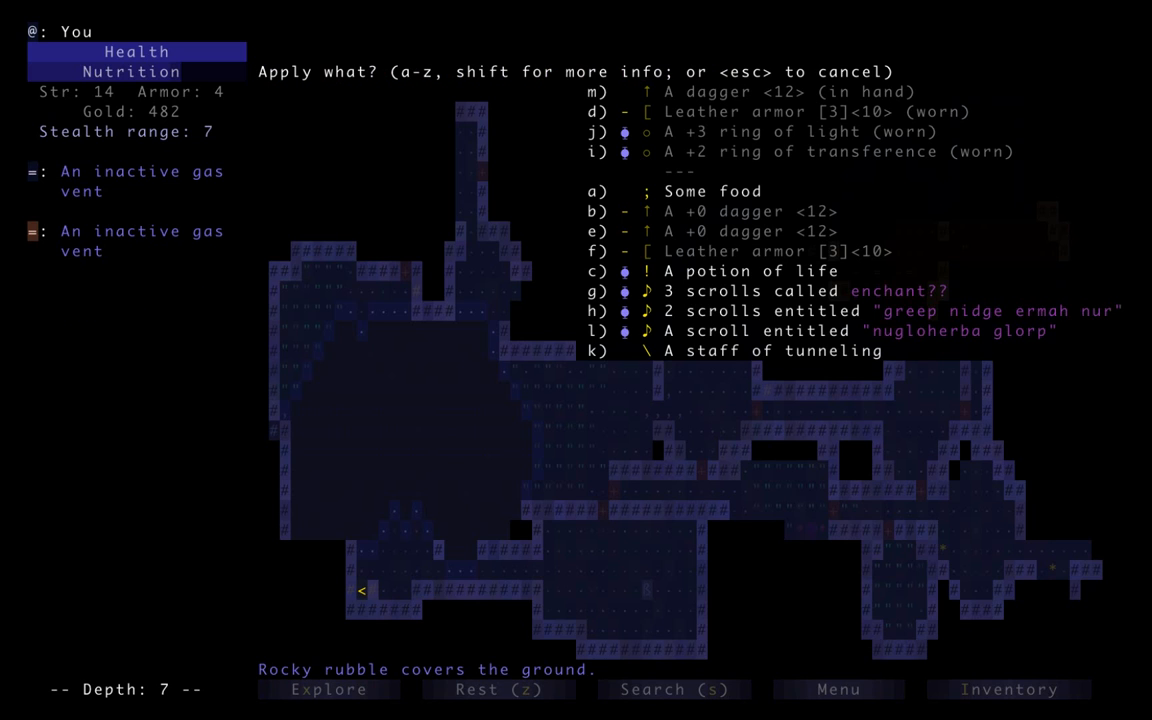
{"action": "key", "text": "k"}
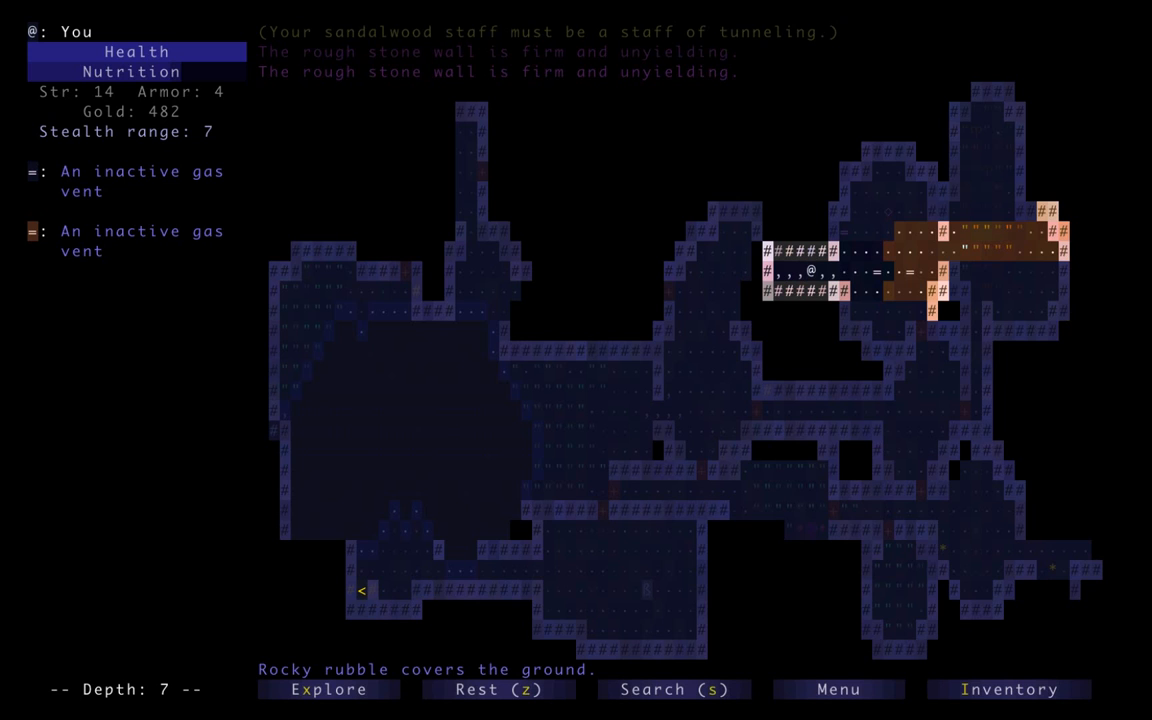
{"action": "key", "text": "a"}
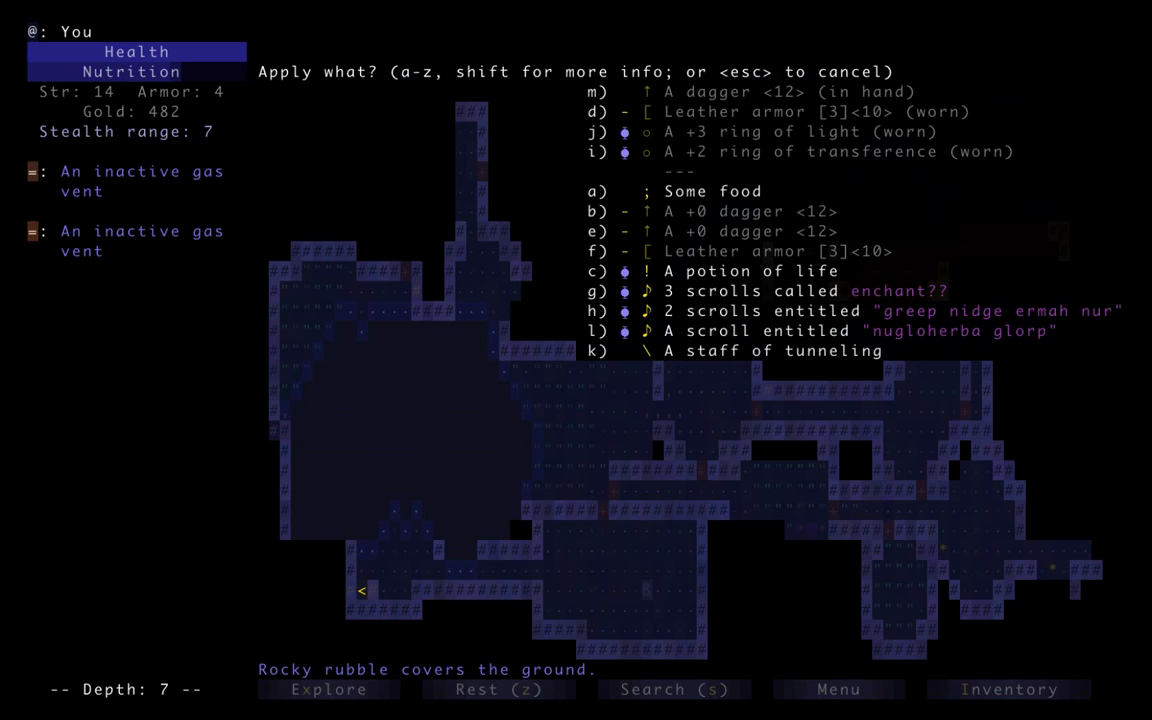
{"action": "key", "text": "k"}
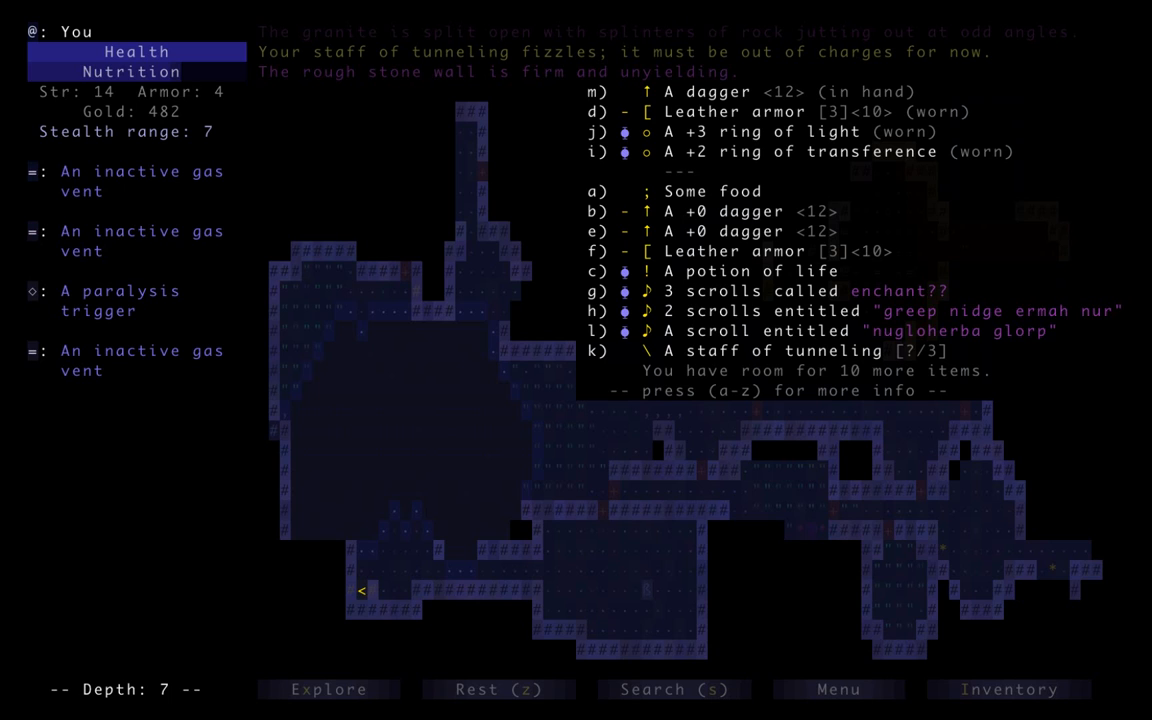
{"action": "key", "text": "escape"}
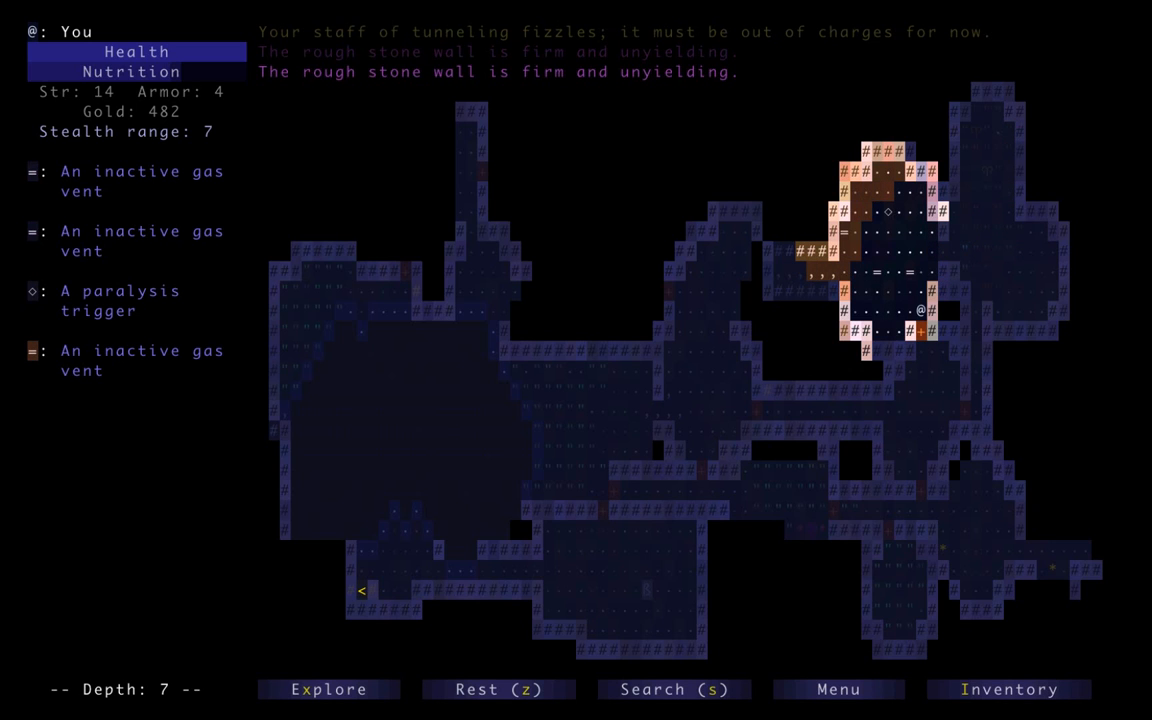
Walk west through the tunnel, kill the pink jelly and its splits, then fight the toad
{"action": "key", "text": "down"}
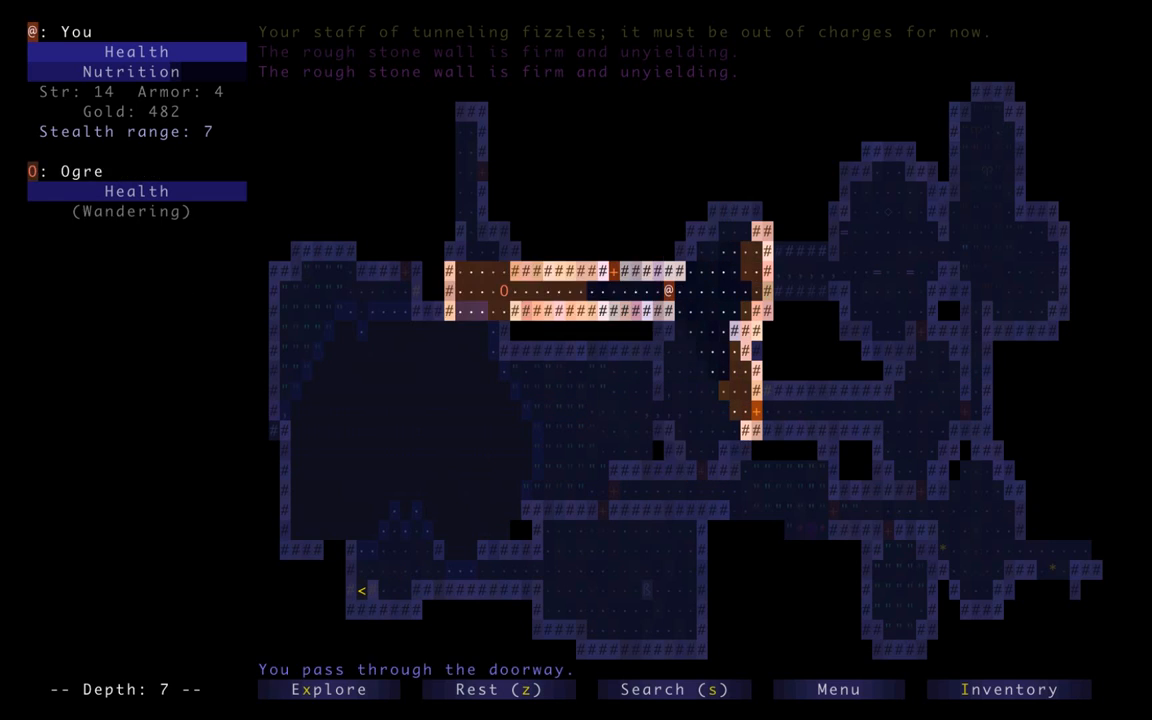
{"action": "key", "text": "Right"}
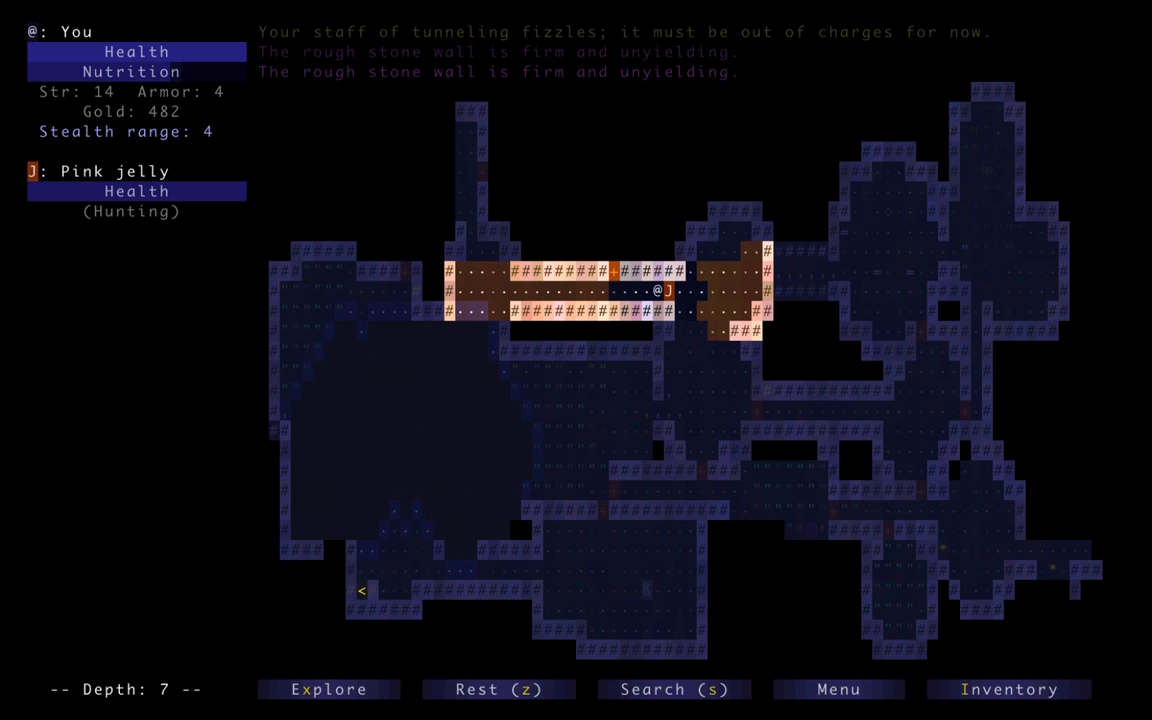
{"action": "key", "text": "Right"}
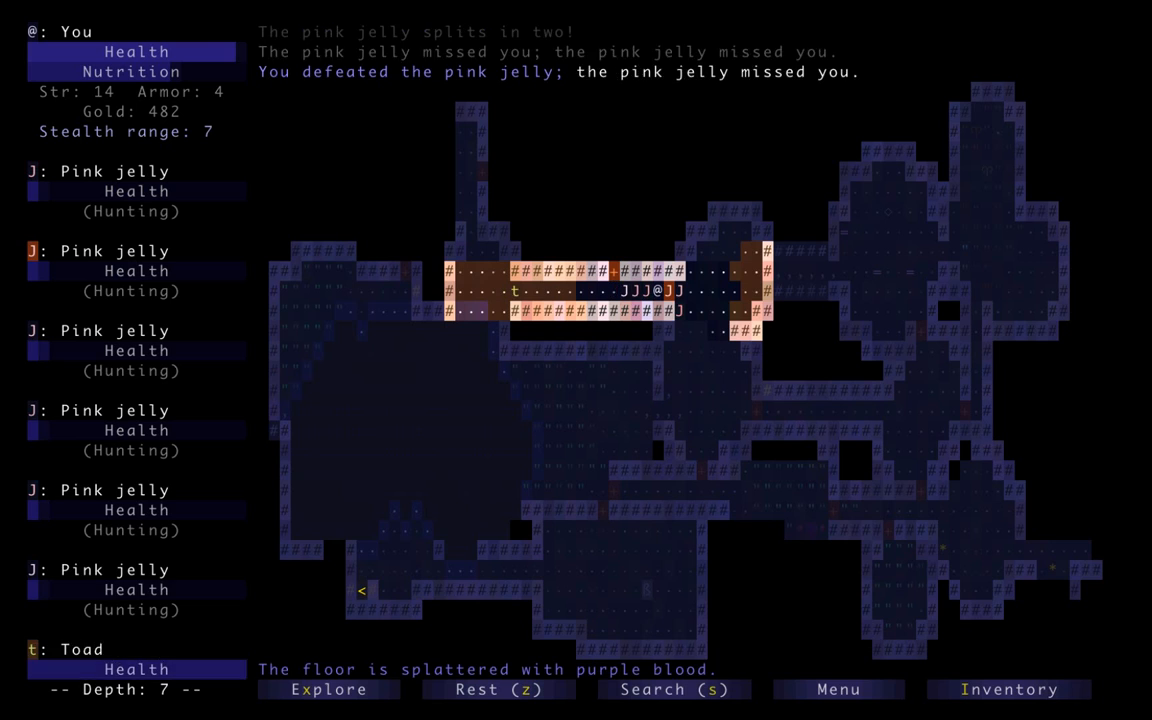
{"action": "key", "text": "Right"}
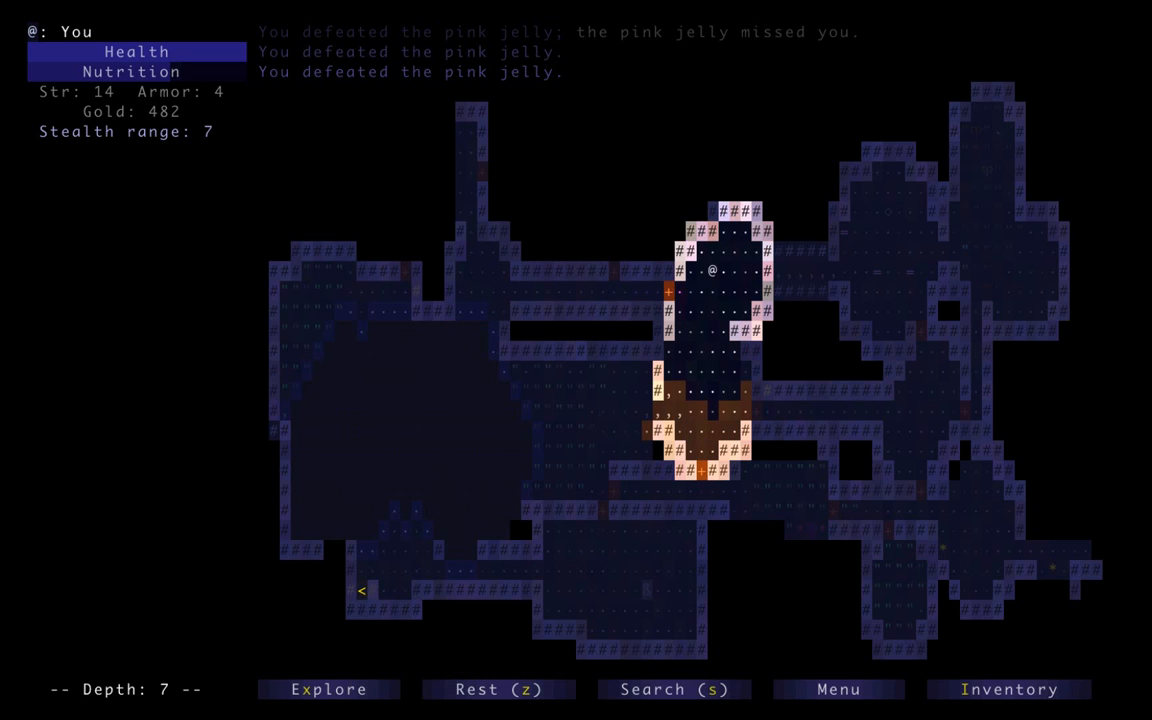
{"action": "key", "text": "up"}
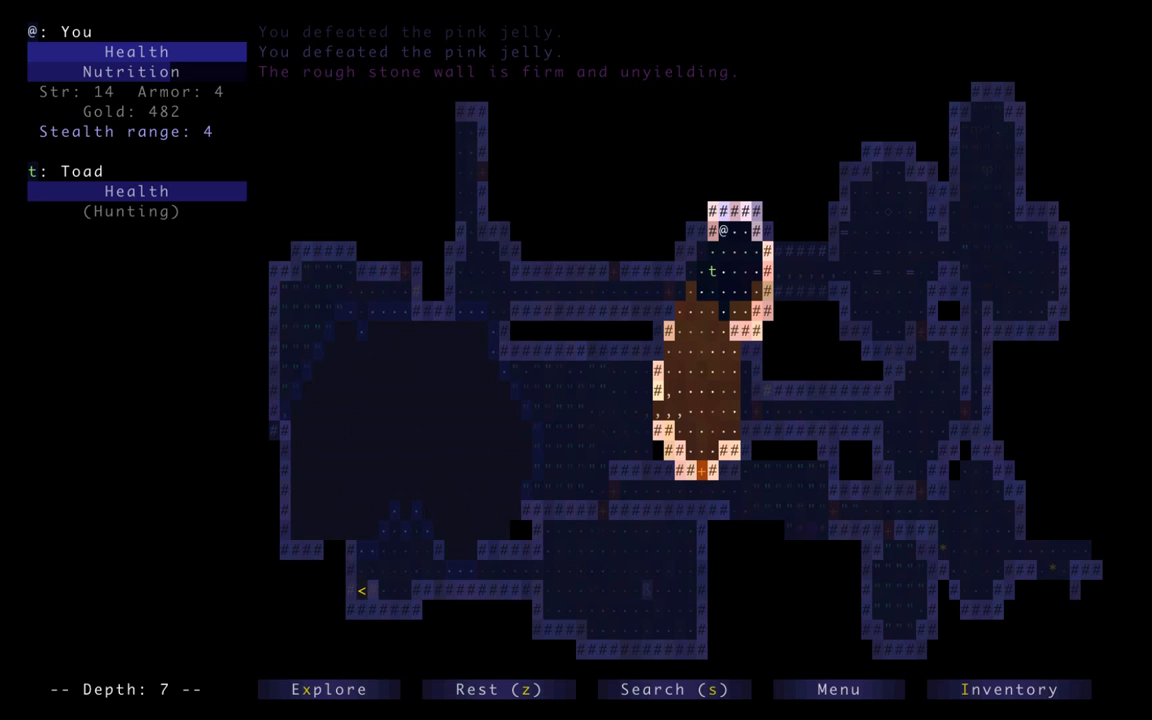
{"action": "key", "text": "a"}
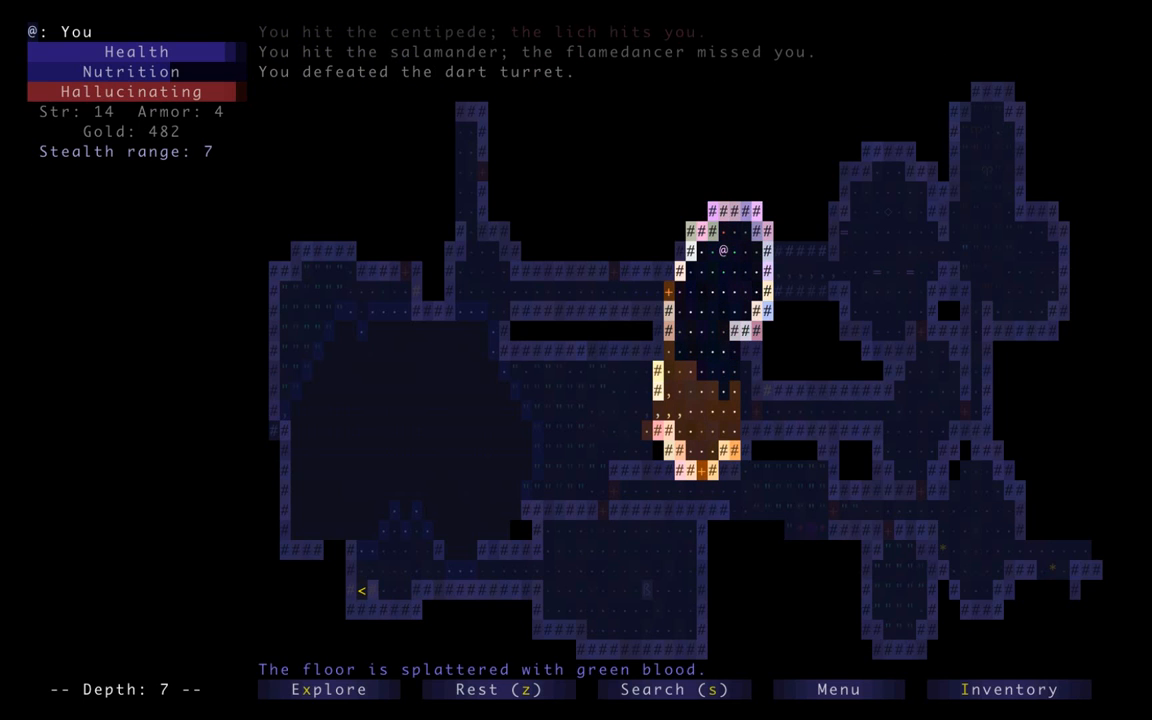
Read the unknown scroll, revealing remove curse, then sneak-attack and kill the imp
{"action": "key", "text": "up"}
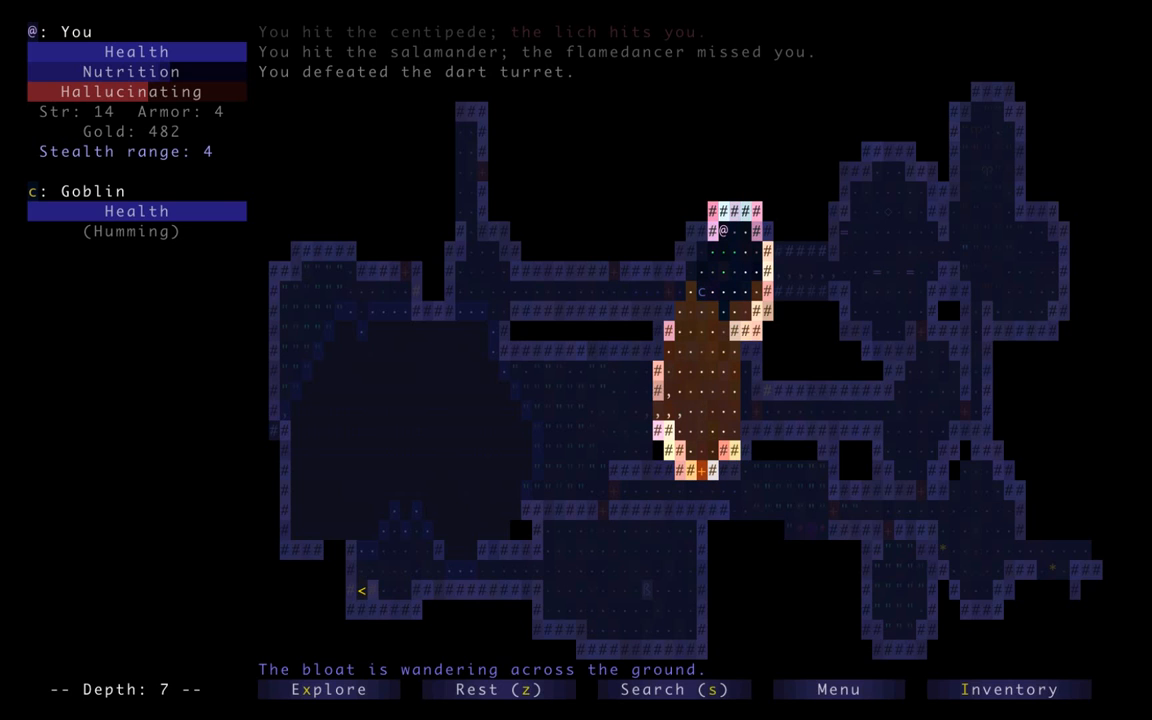
{"action": "key", "text": "a"}
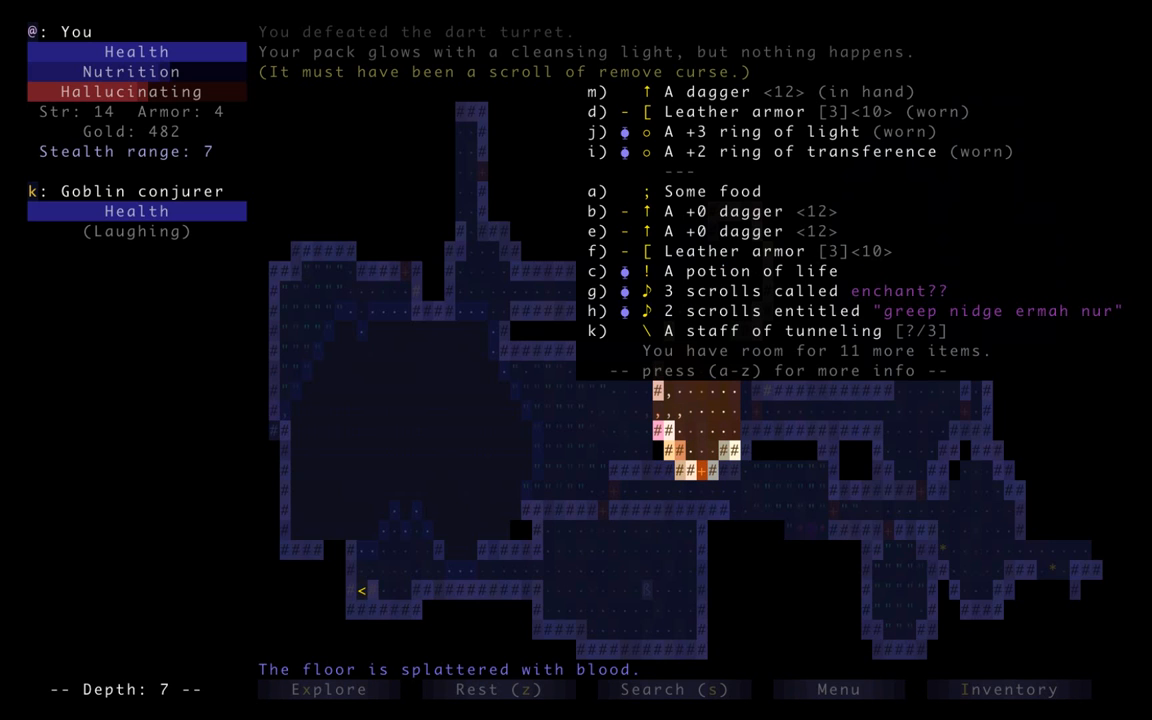
{"action": "key", "text": "Escape"}
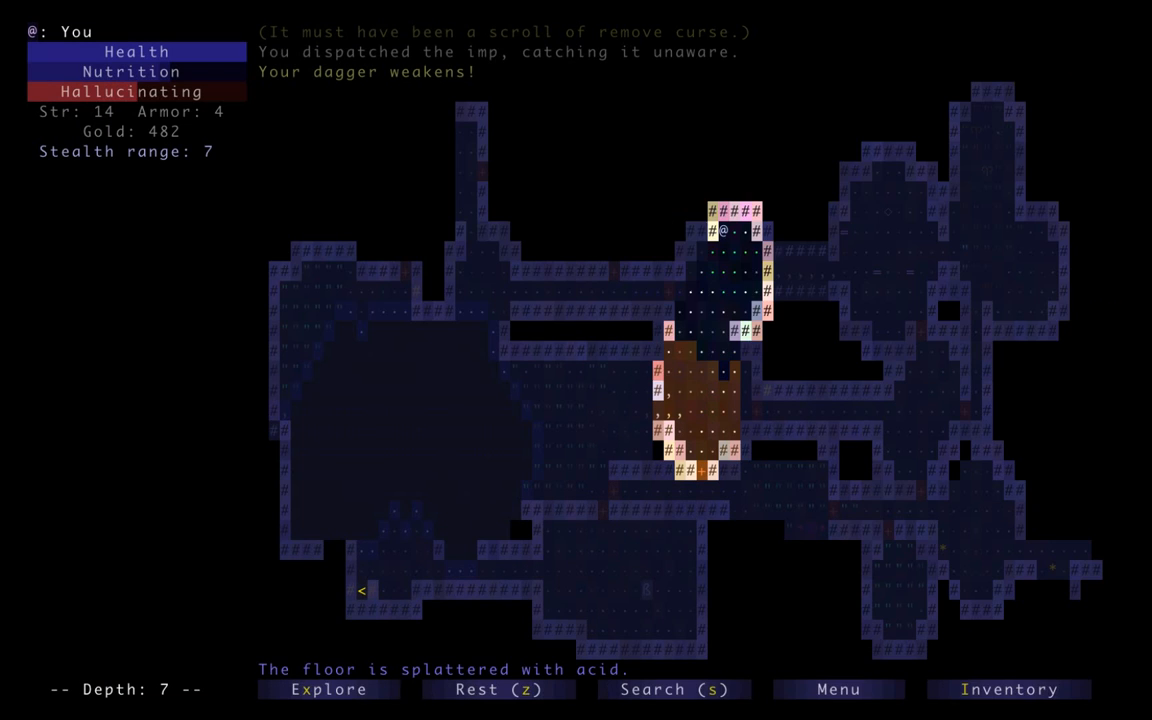
Inspect the spare +0 dagger's description, then cross the room and engage the ogre
{"action": "key", "text": "w"}
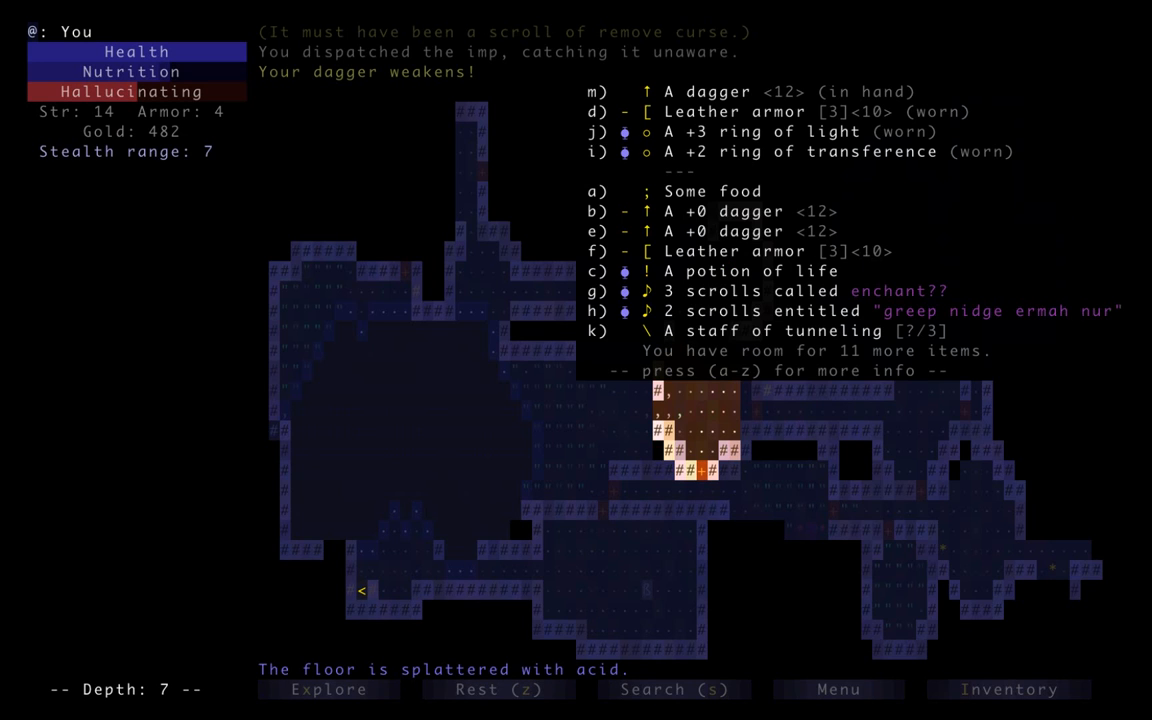
{"action": "left_click", "coordinate": [740, 231]}
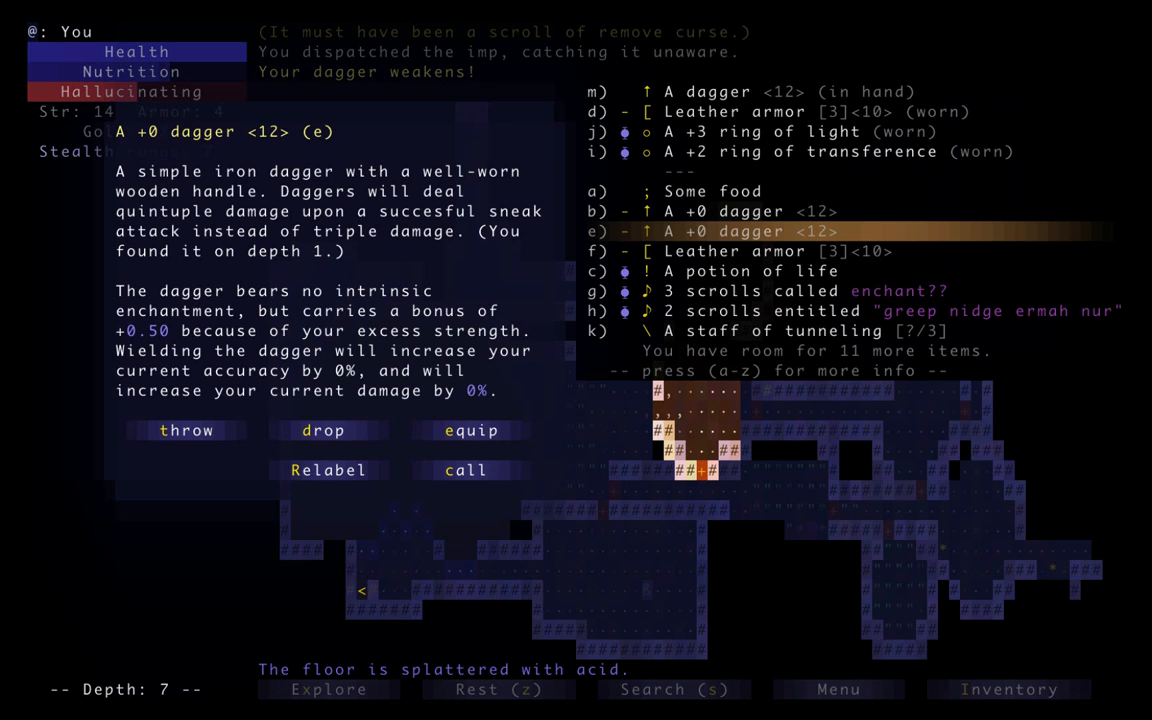
{"action": "key", "text": "ESCAPE"}
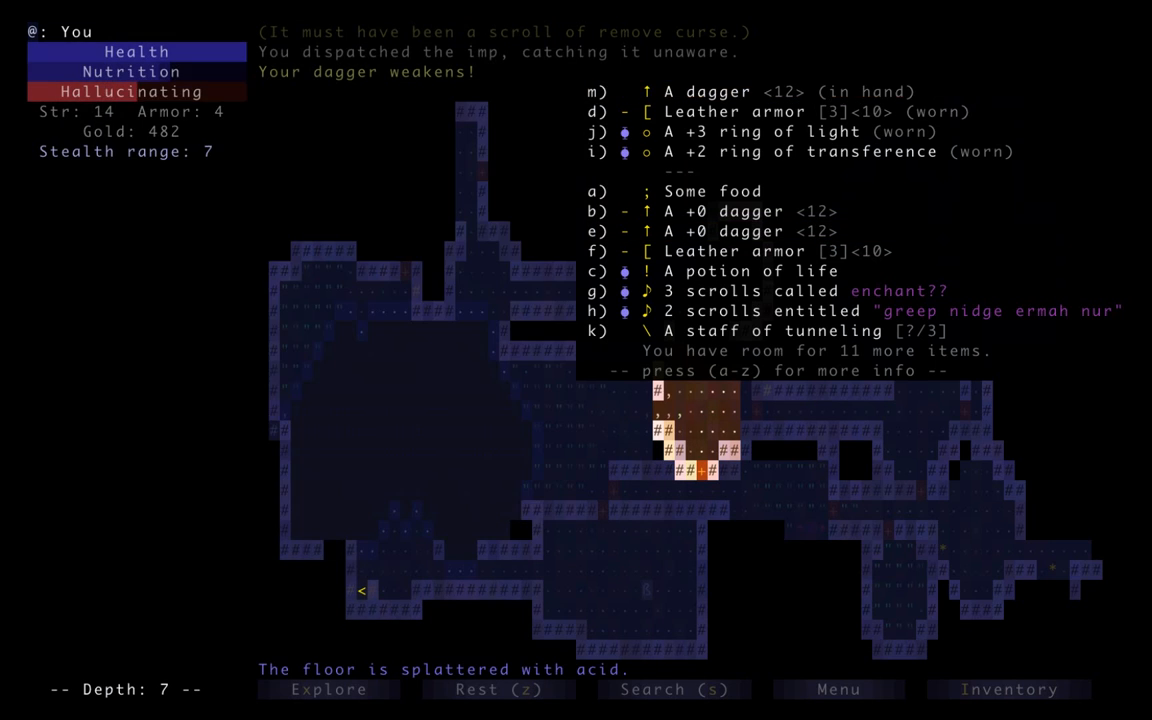
{"action": "key", "text": "Escape"}
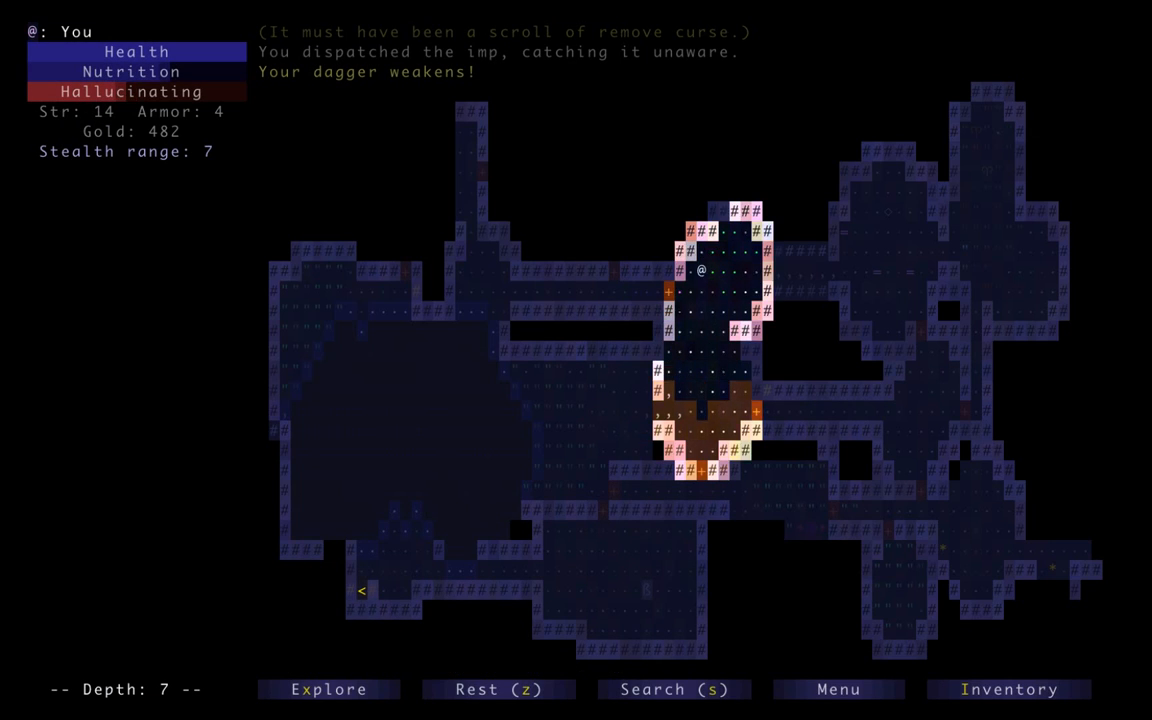
{"action": "key", "text": "up"}
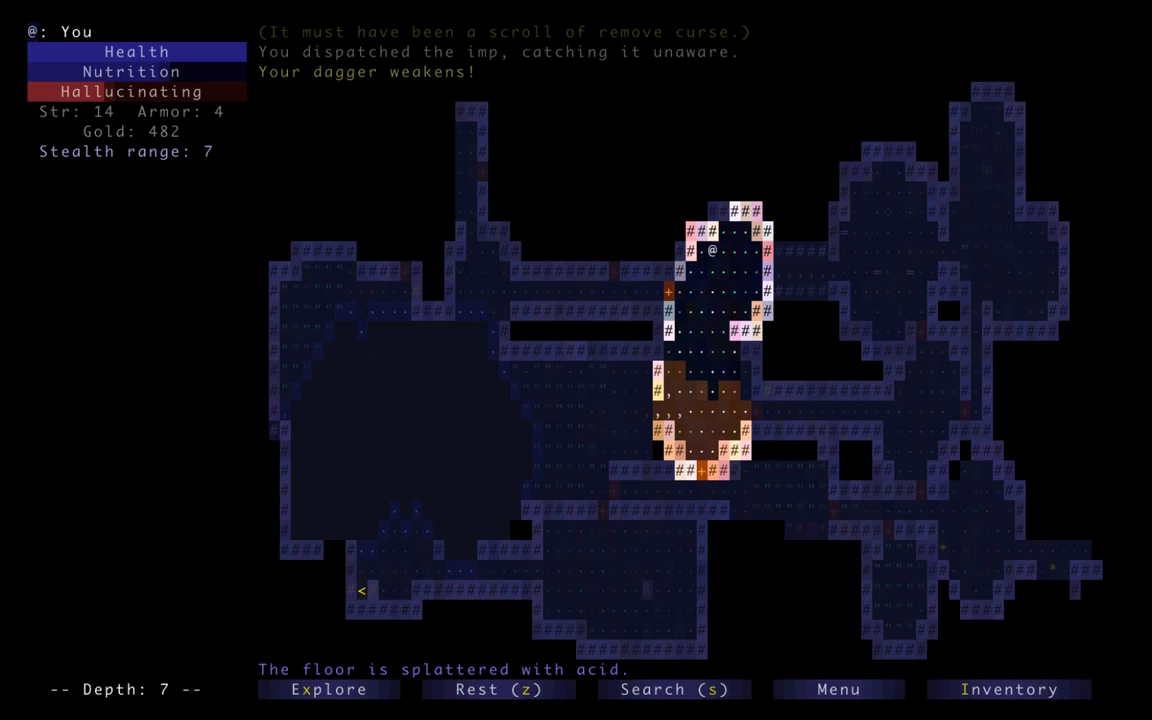
{"action": "key", "text": "up"}
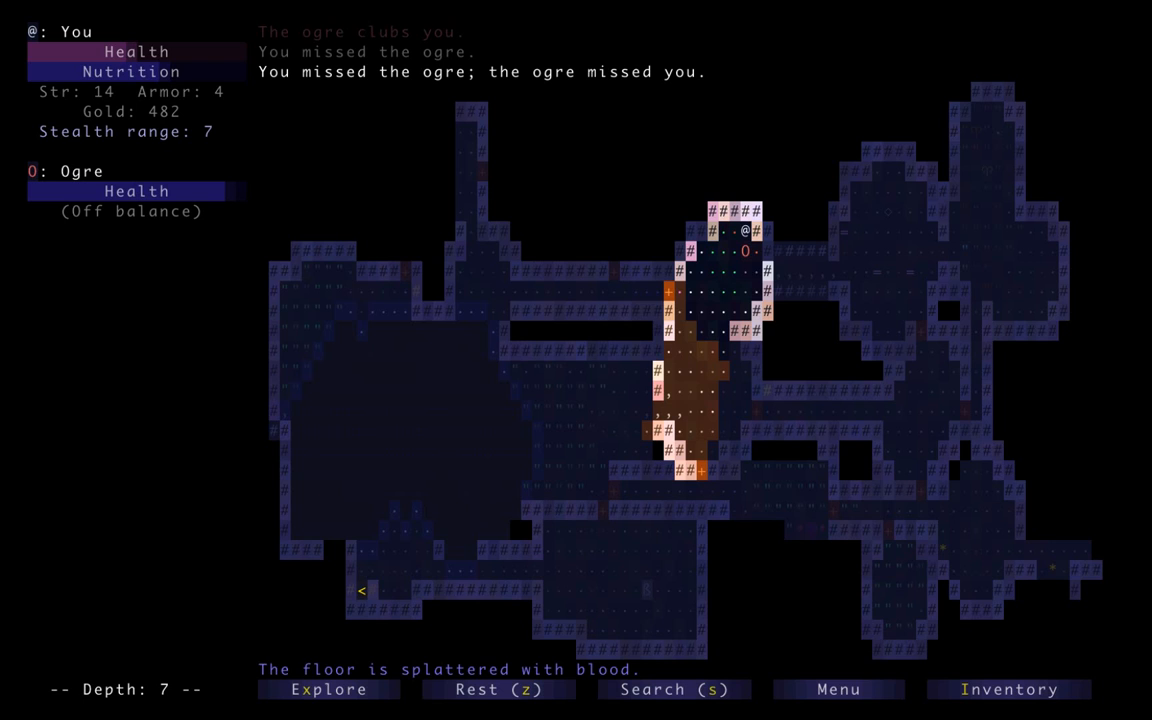
Bump-attack the ogre, landing hits while club blows leave health badly depleted
{"action": "key", "text": "a"}
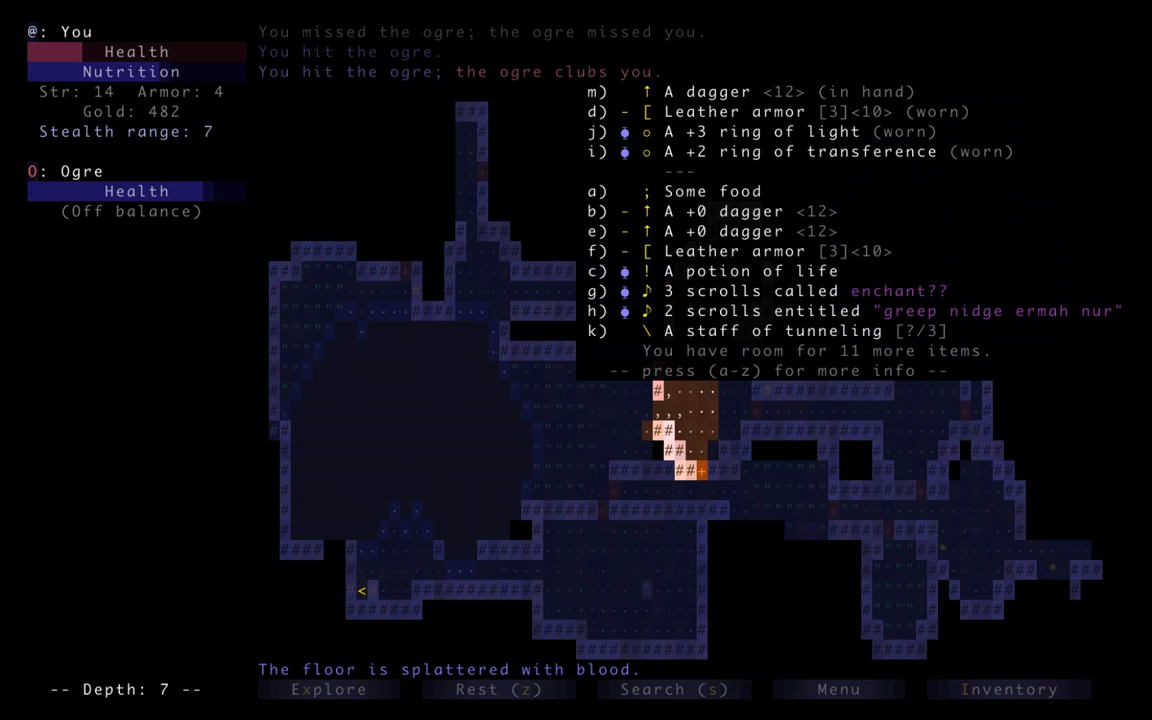
{"action": "key", "text": "Escape"}
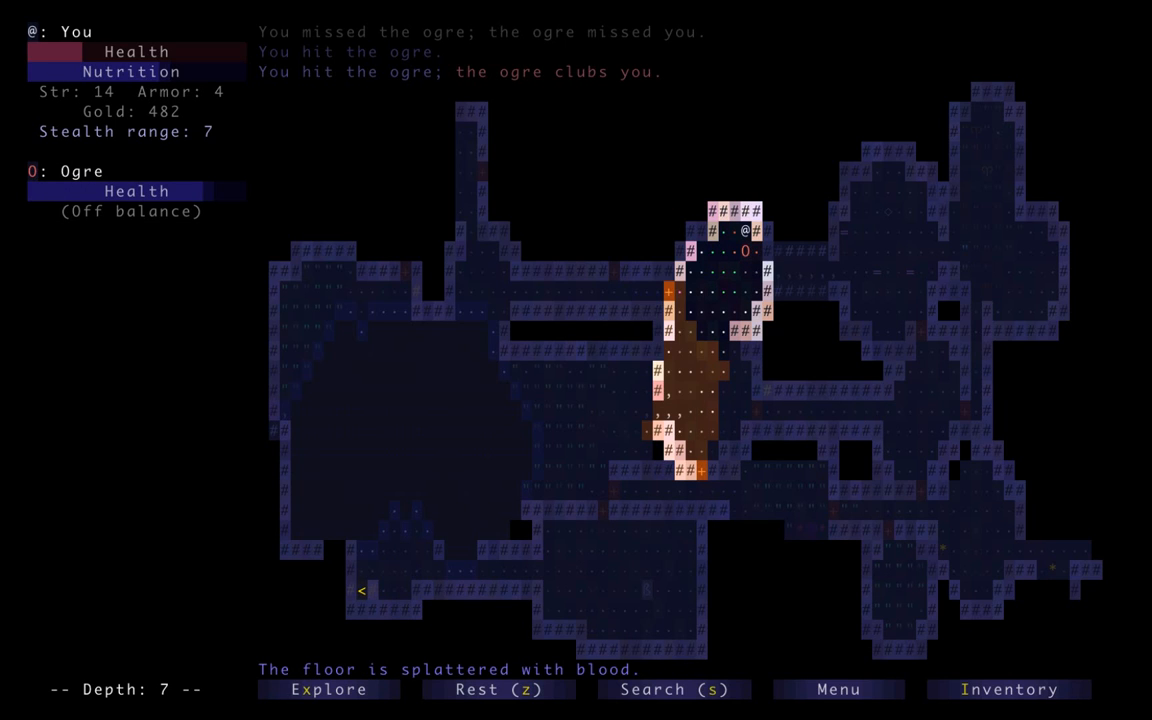
Drink the potion of life, then read enchanting scrolls to make transference +3
{"action": "key", "text": "a"}
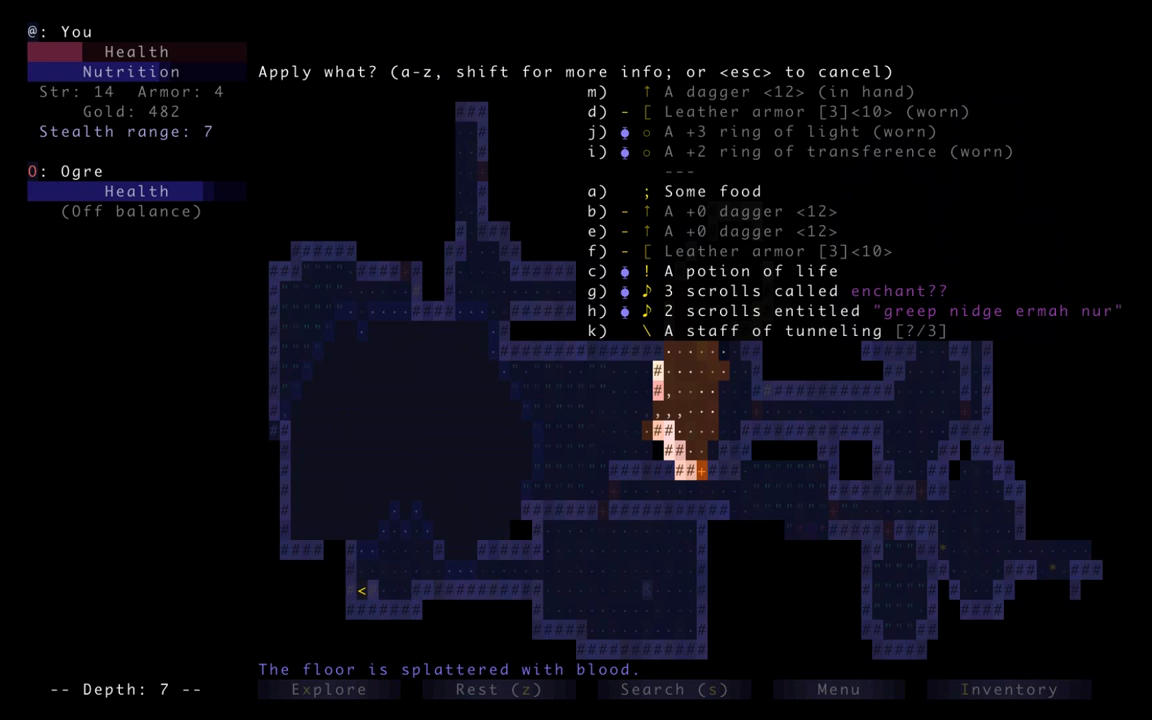
{"action": "key", "text": "c"}
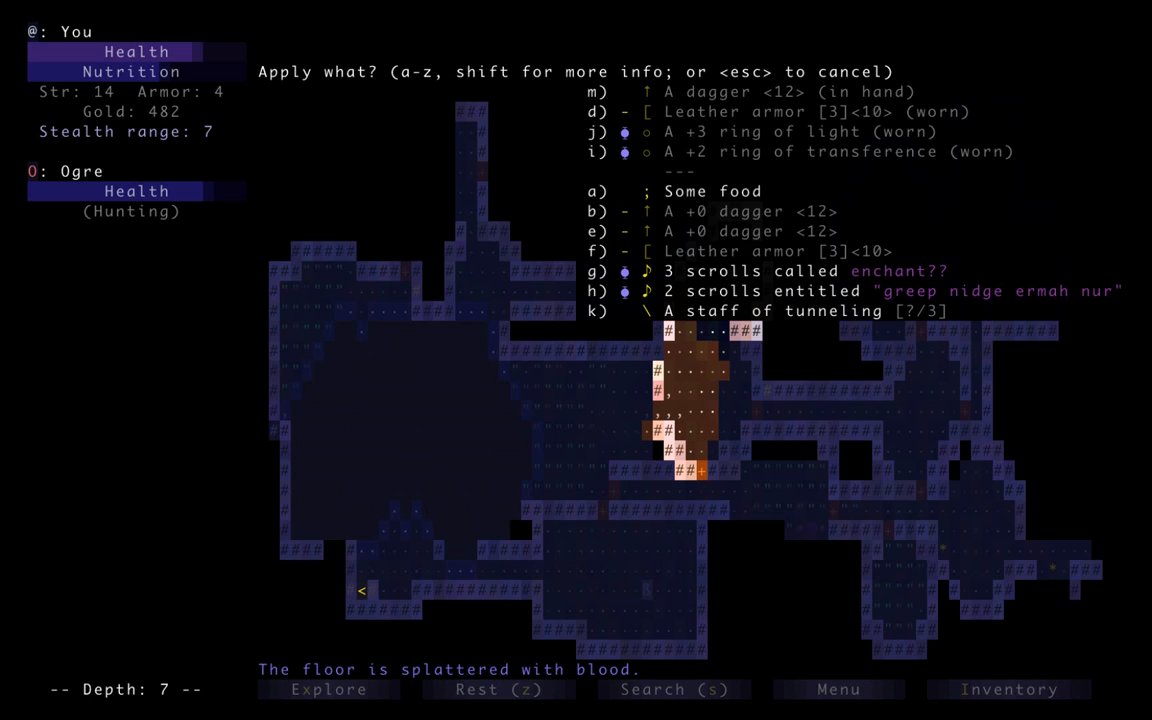
{"action": "key", "text": "g"}
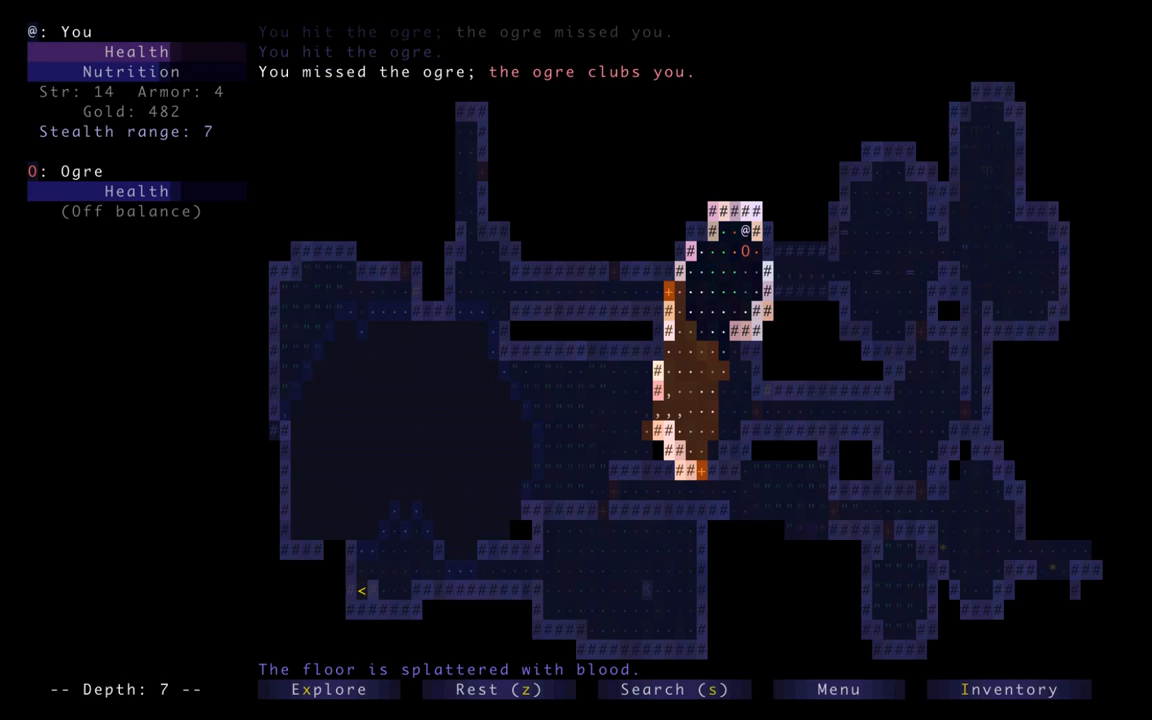
{"action": "key", "text": "a"}
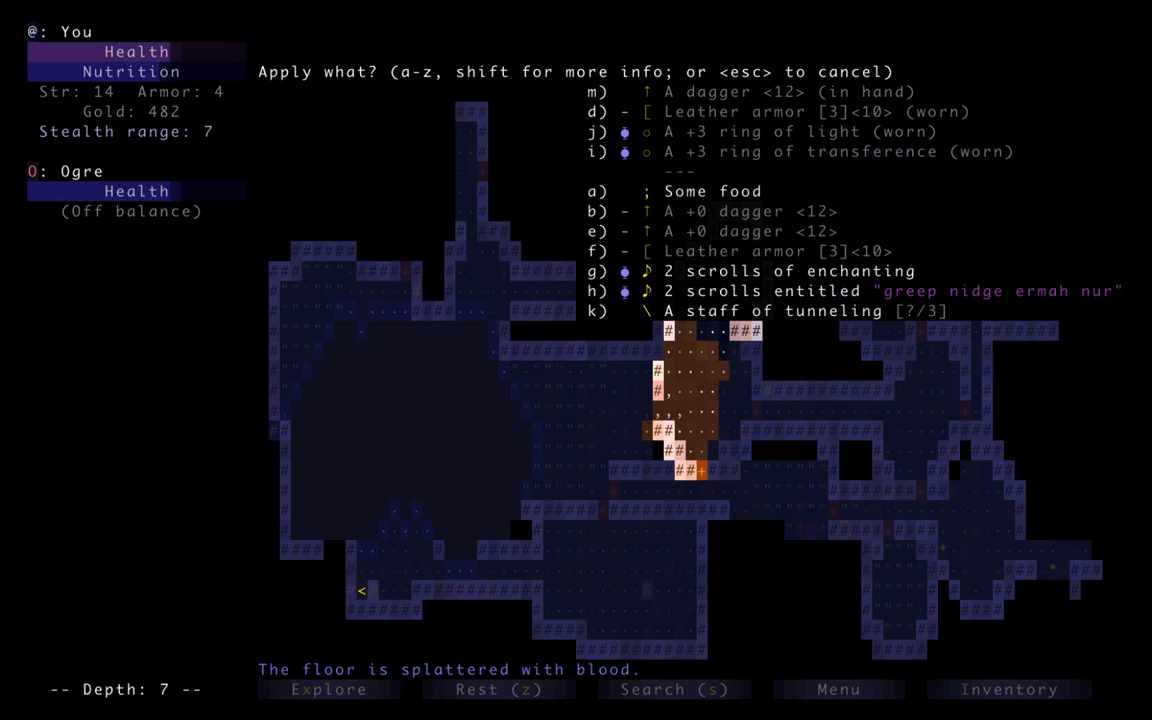
{"action": "key", "text": "g"}
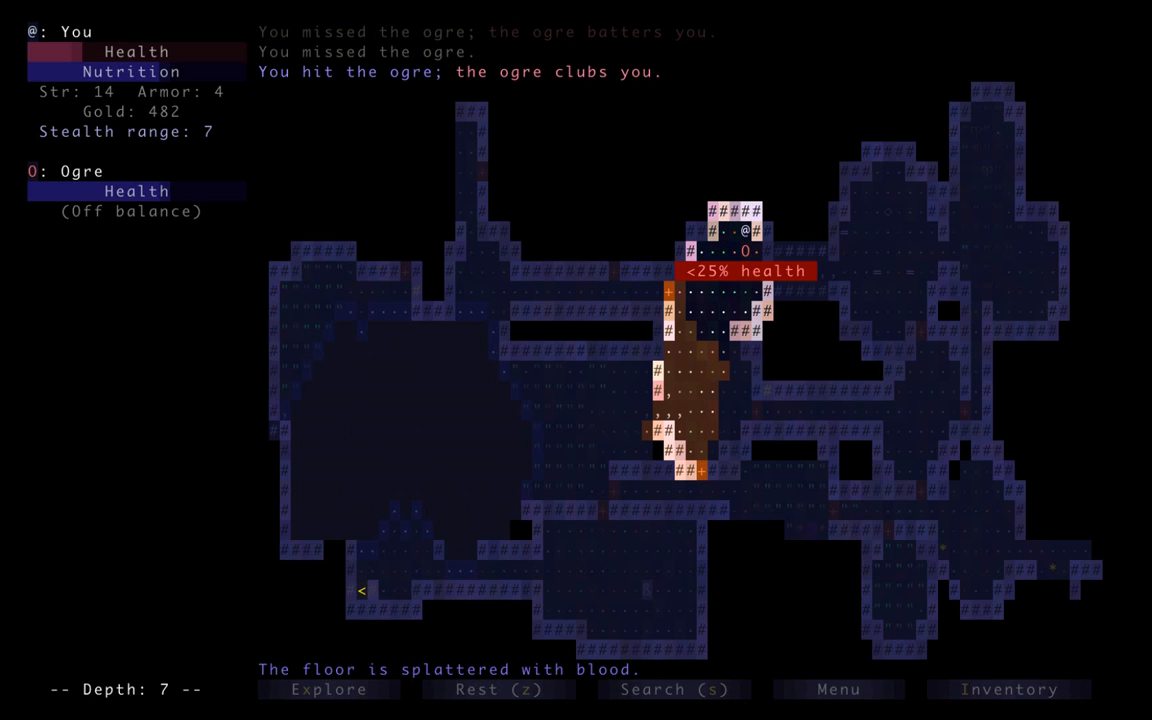
Enchant transference to +5 with the last scrolls, die to the ogre, and view the inventory
{"action": "key", "text": "a"}
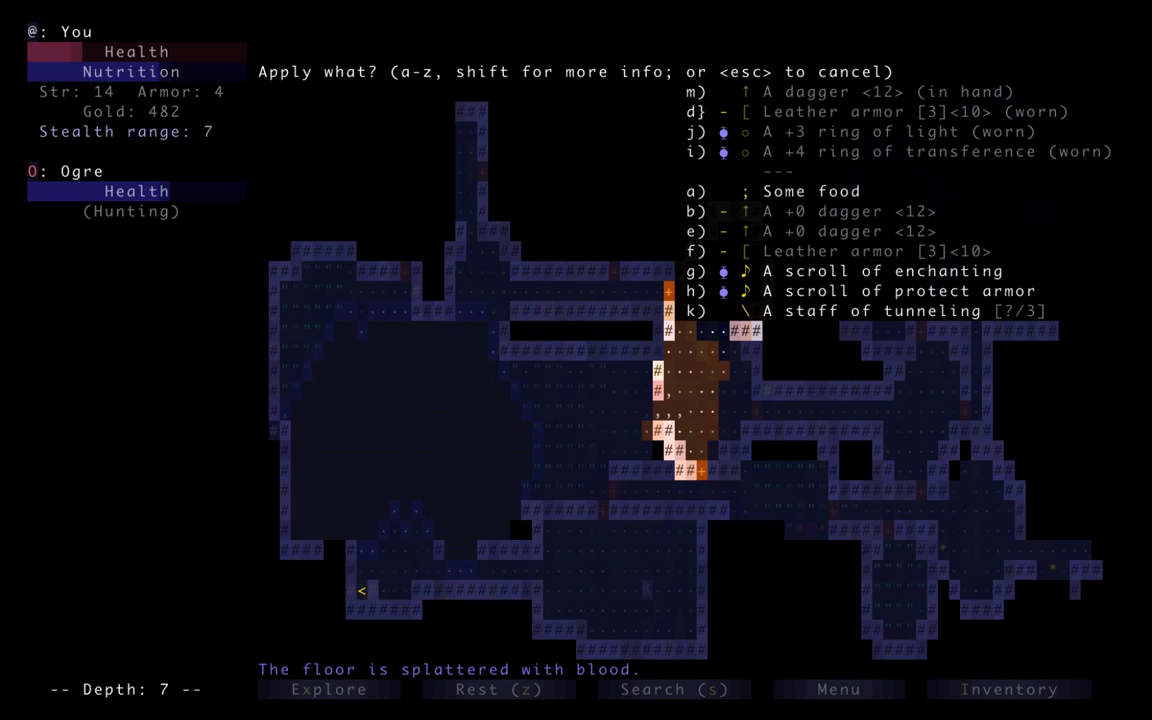
{"action": "key", "text": "h"}
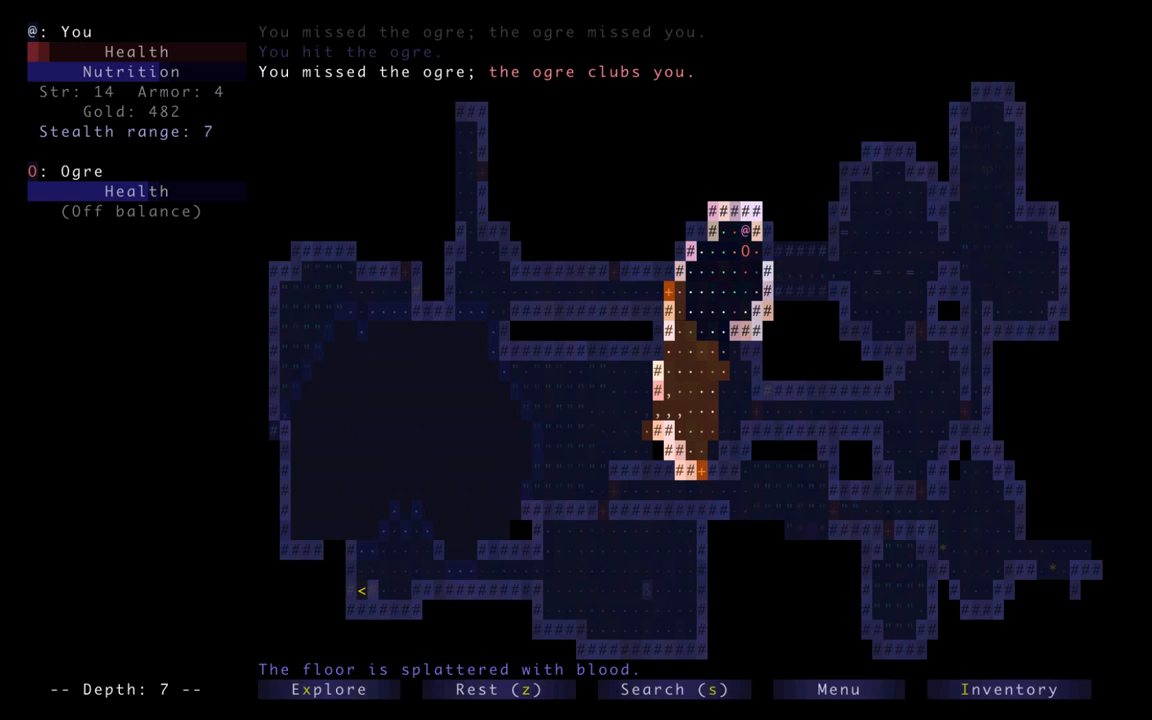
{"action": "key", "text": "a"}
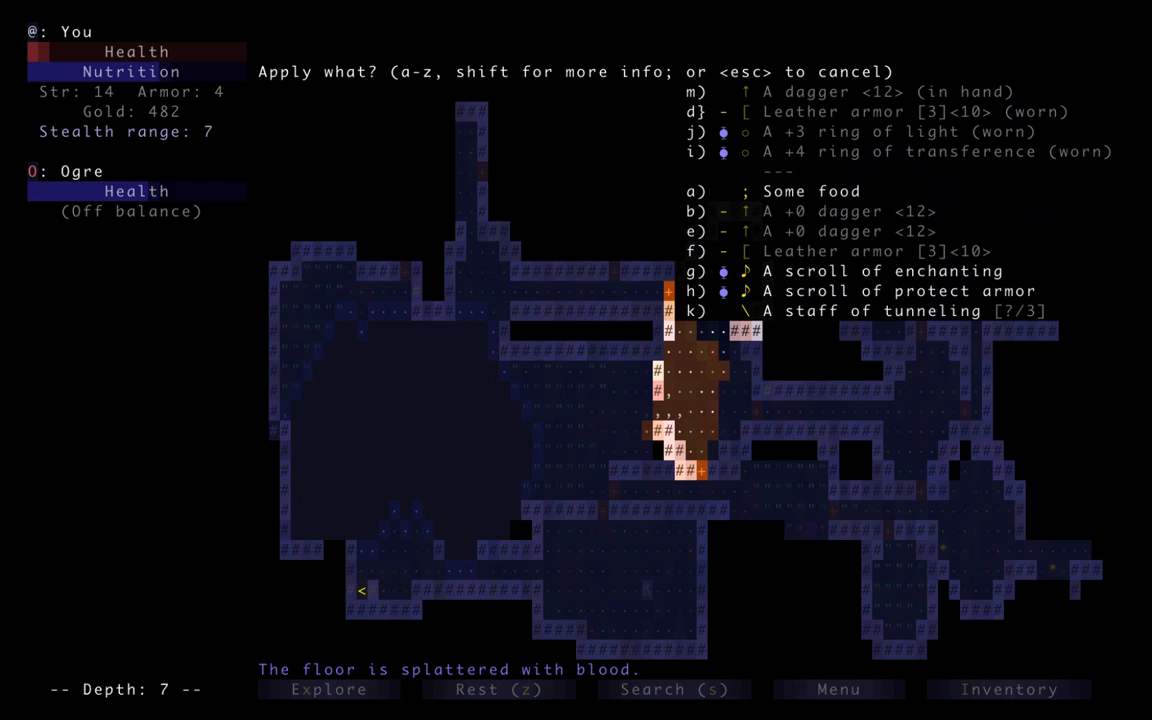
{"action": "key", "text": "g"}
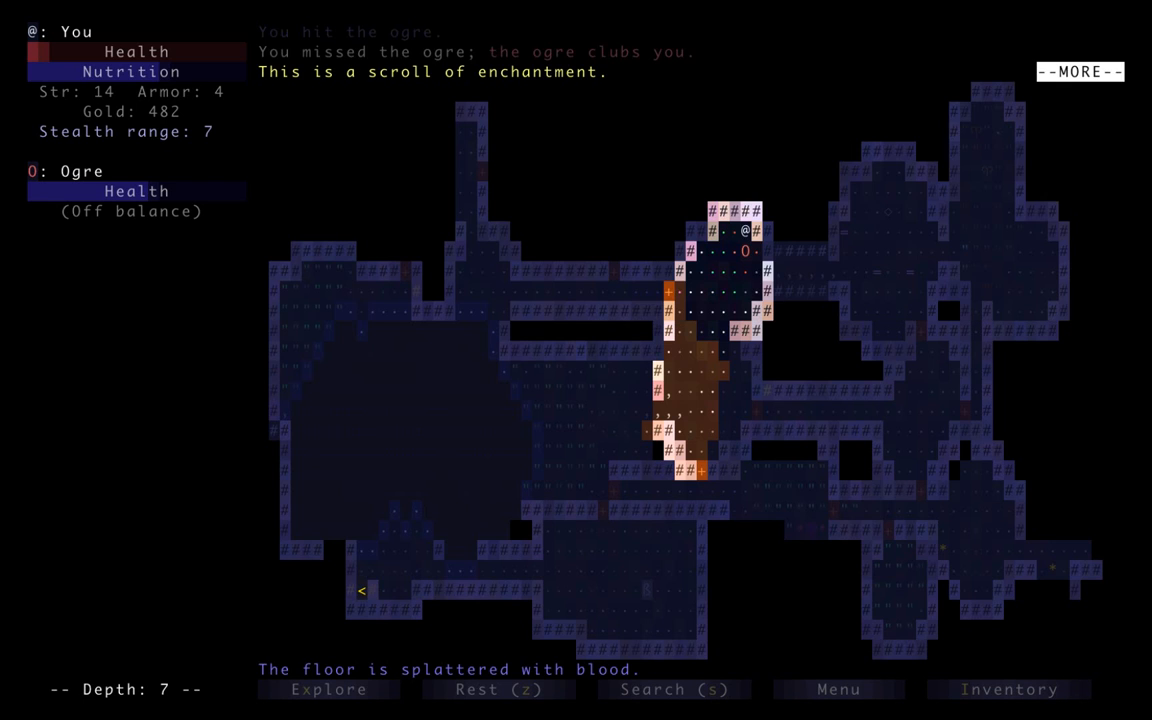
{"action": "key", "text": "space"}
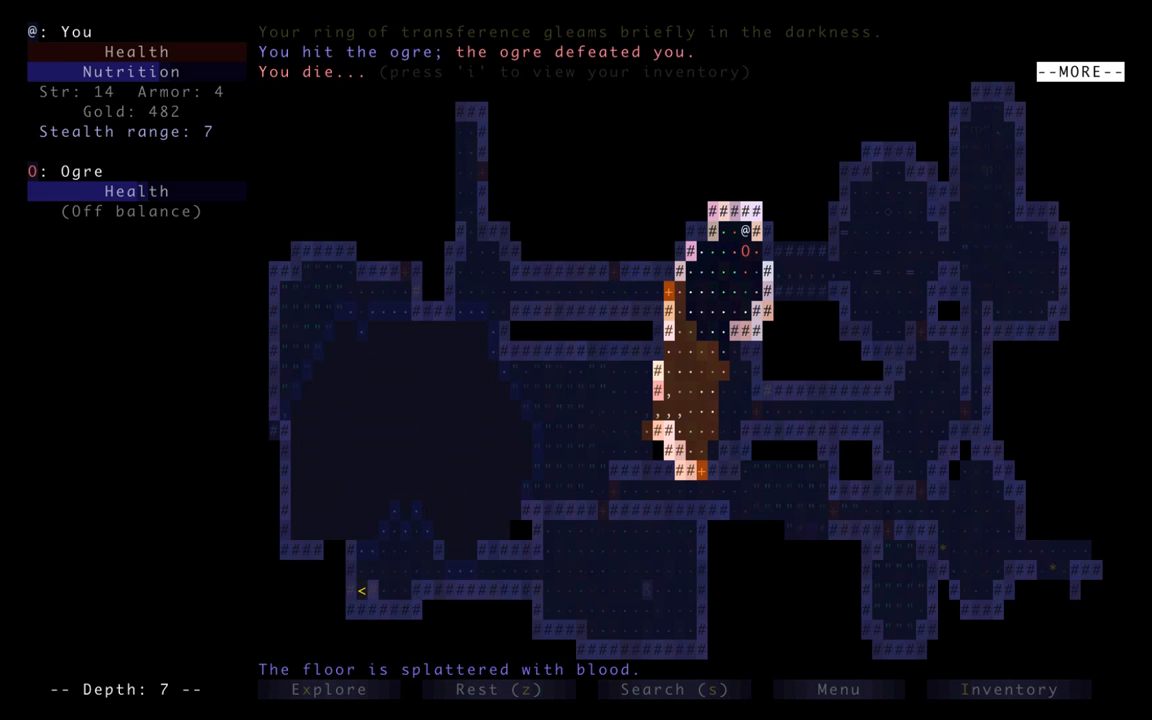
{"action": "key", "text": "i"}
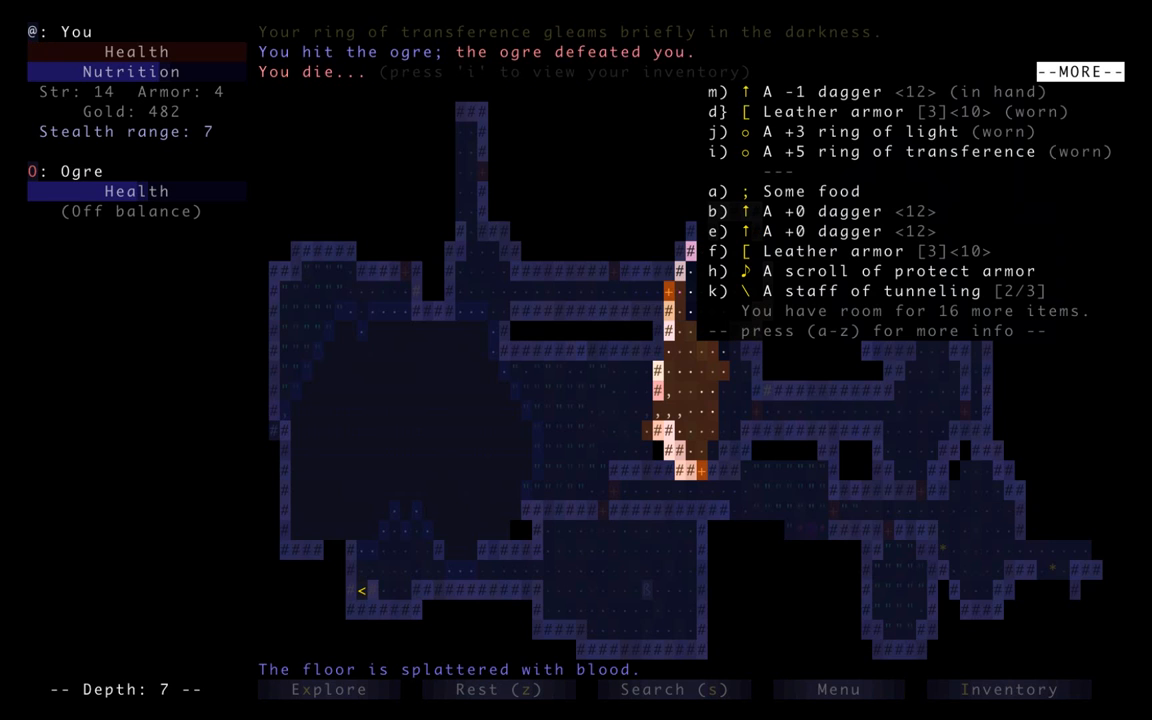